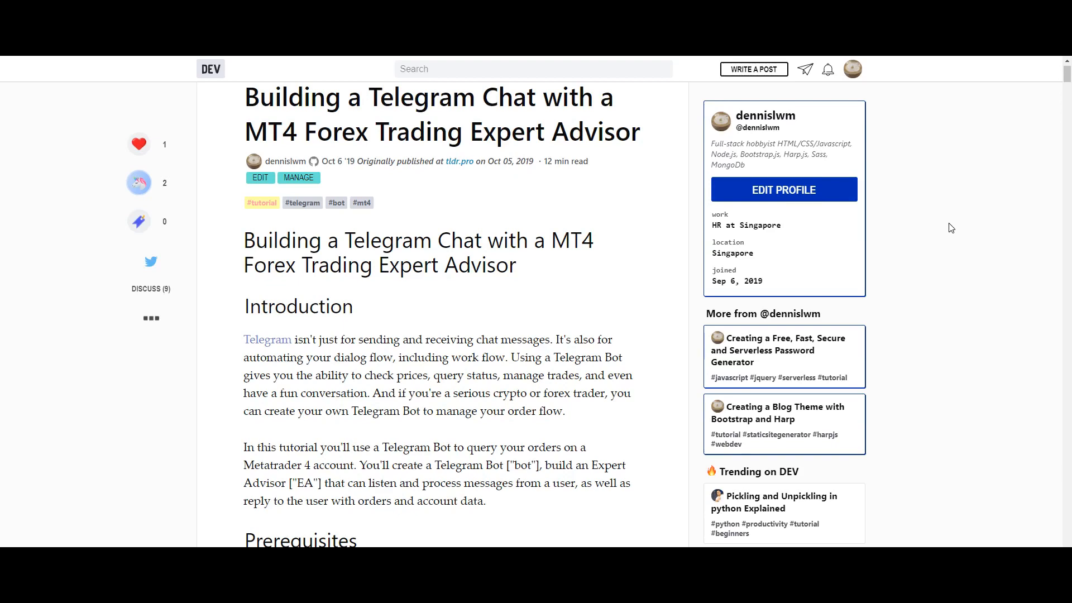
mouse_move(951, 232)
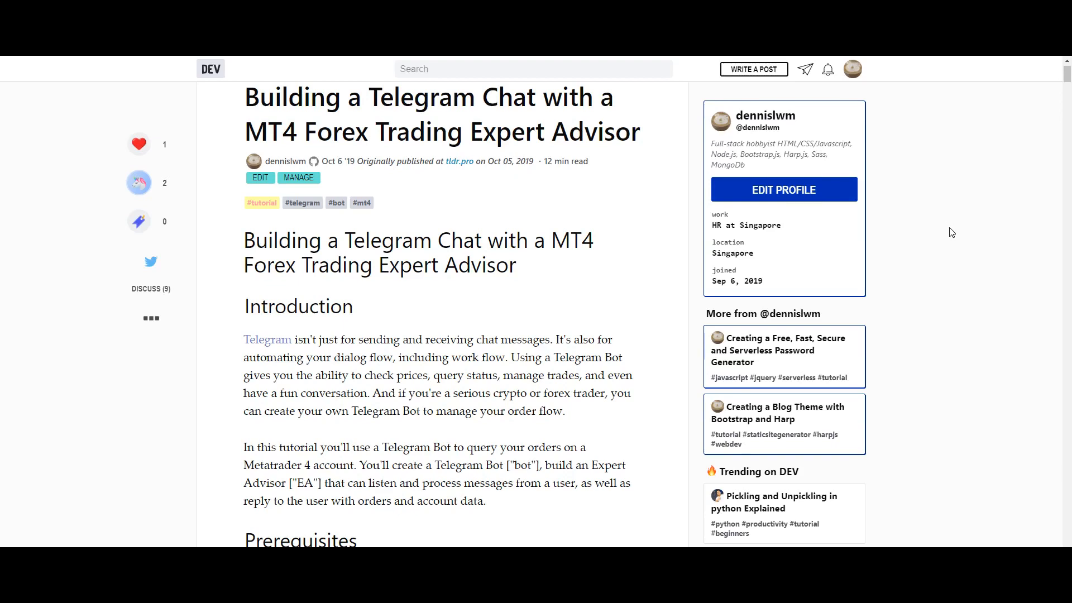
mouse_move(940, 230)
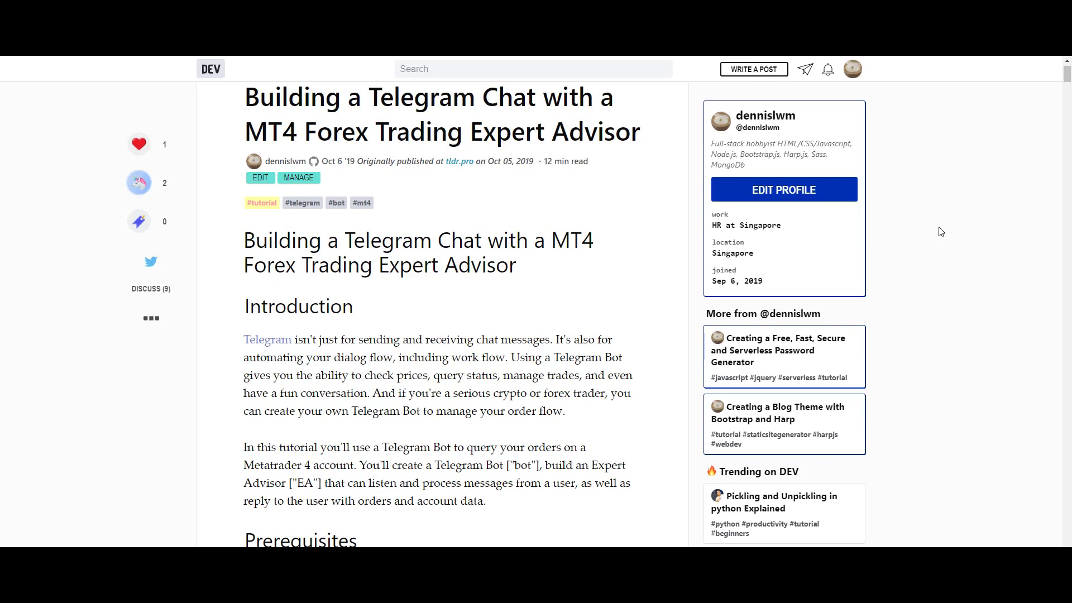
mouse_move(928, 232)
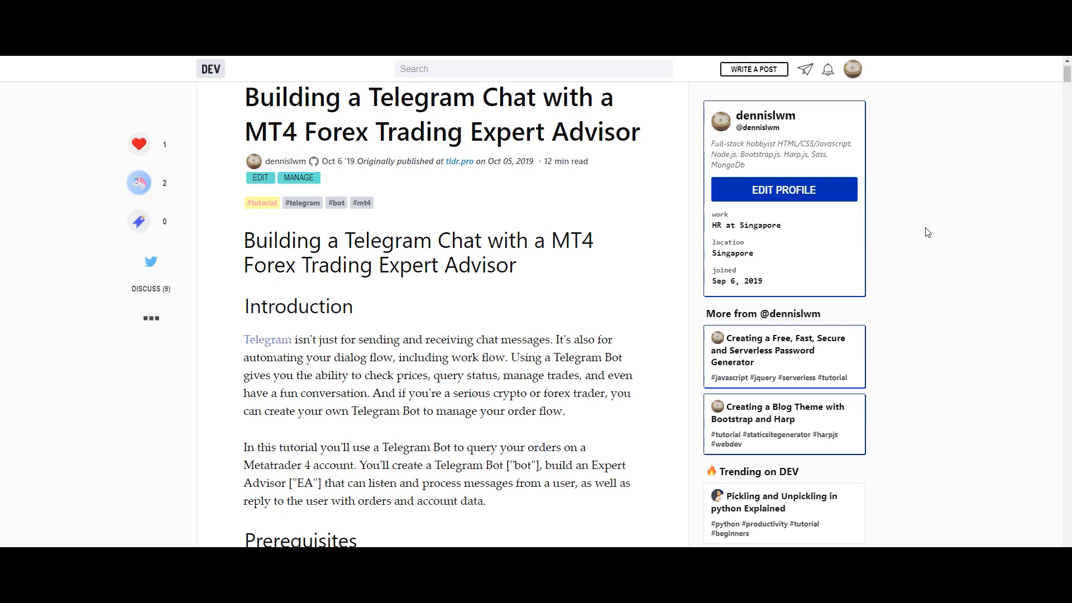
mouse_move(933, 227)
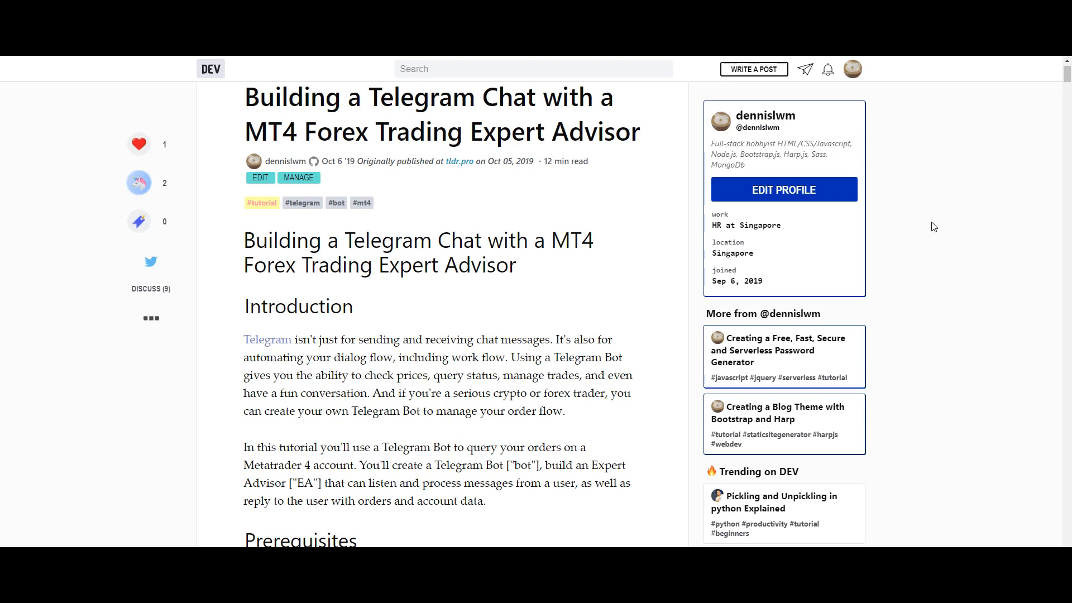
mouse_move(929, 225)
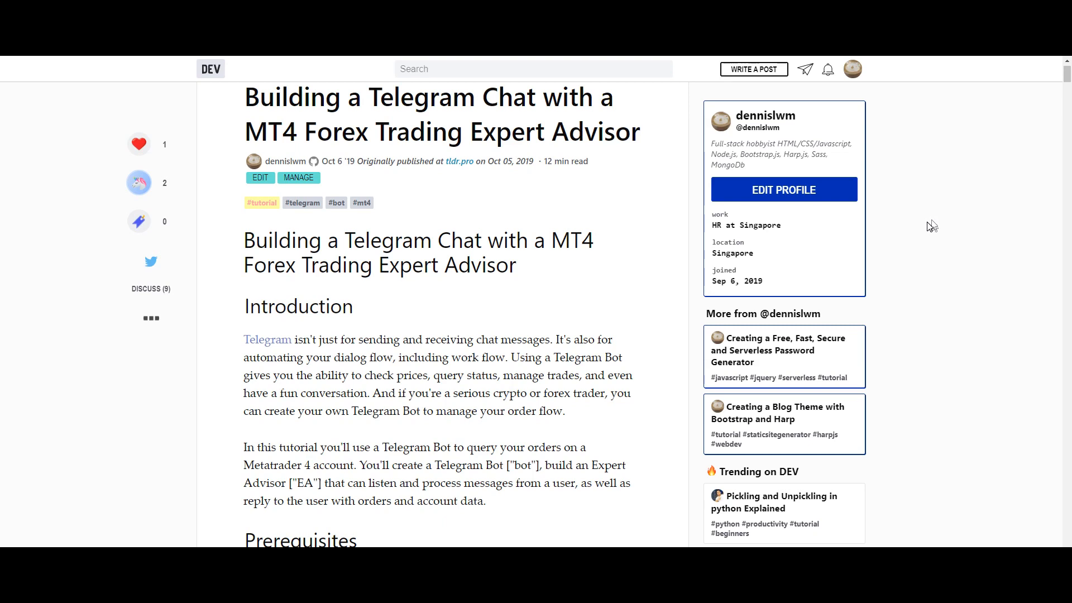
mouse_move(826, 217)
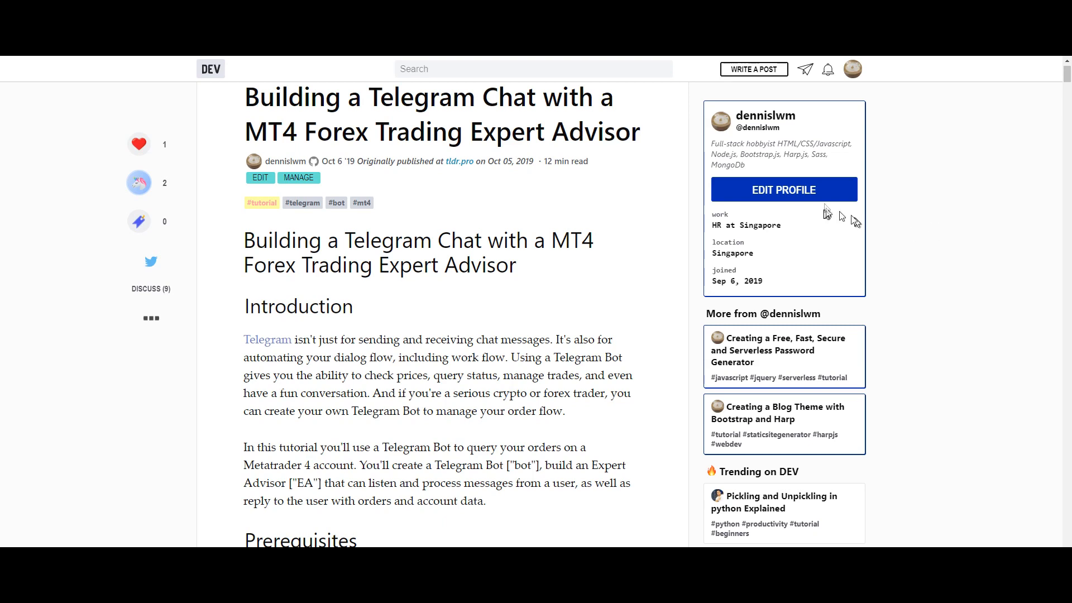
mouse_move(829, 213)
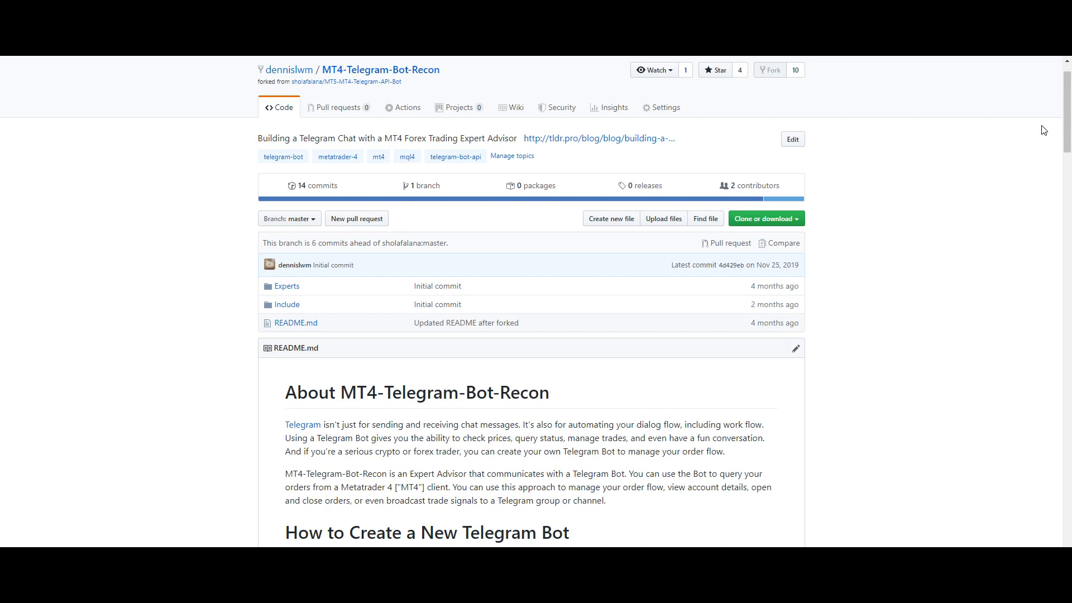
mouse_move(289, 69)
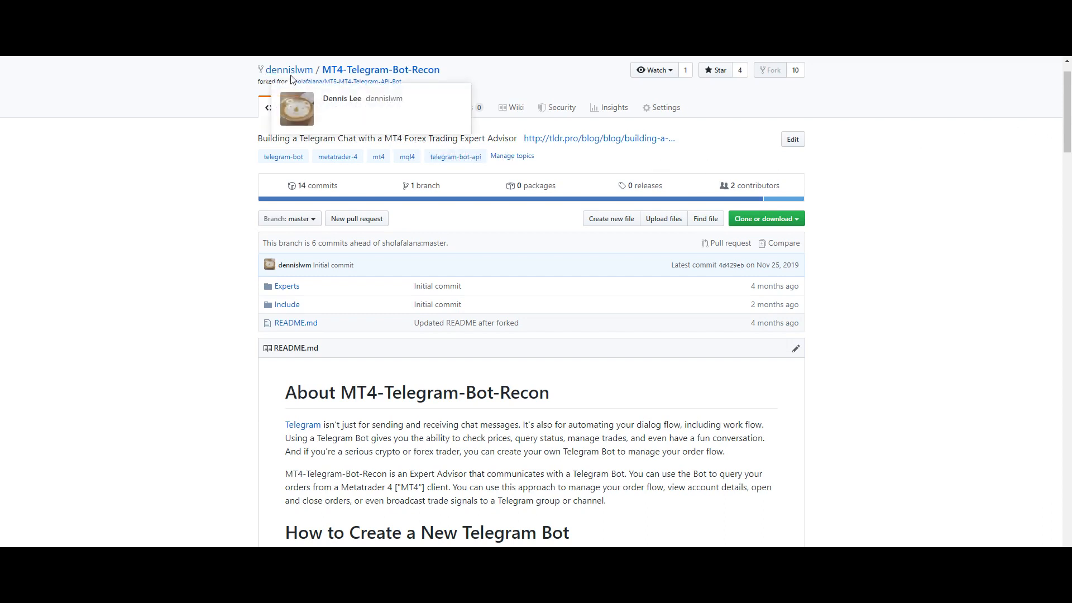
mouse_move(371, 73)
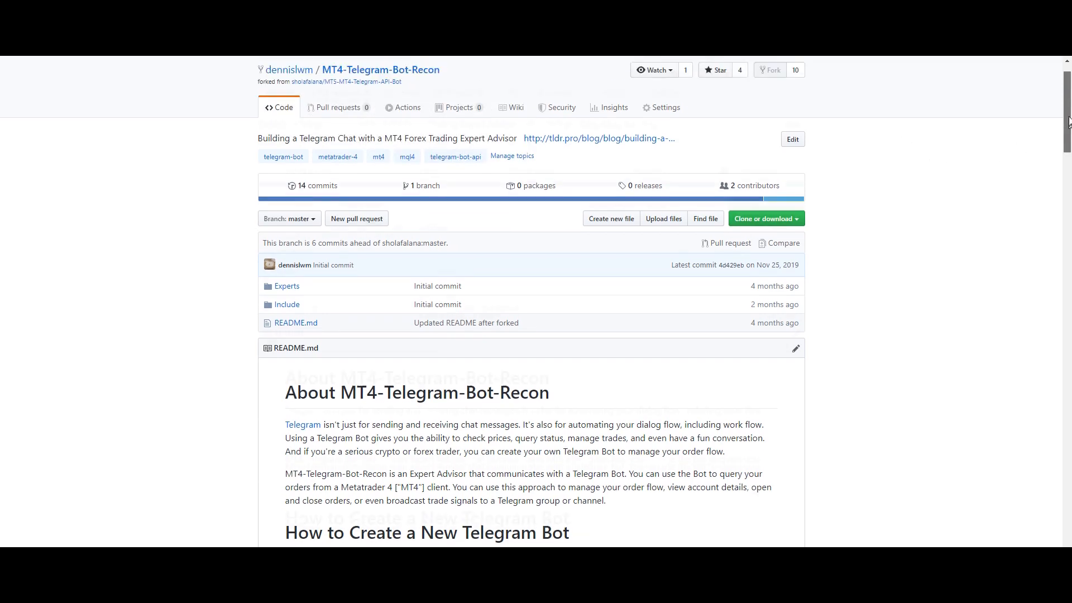
Browse the MT4-Telegram-Bot-Recon repository's Experts folder and return to its top level.
scroll(down, 3)
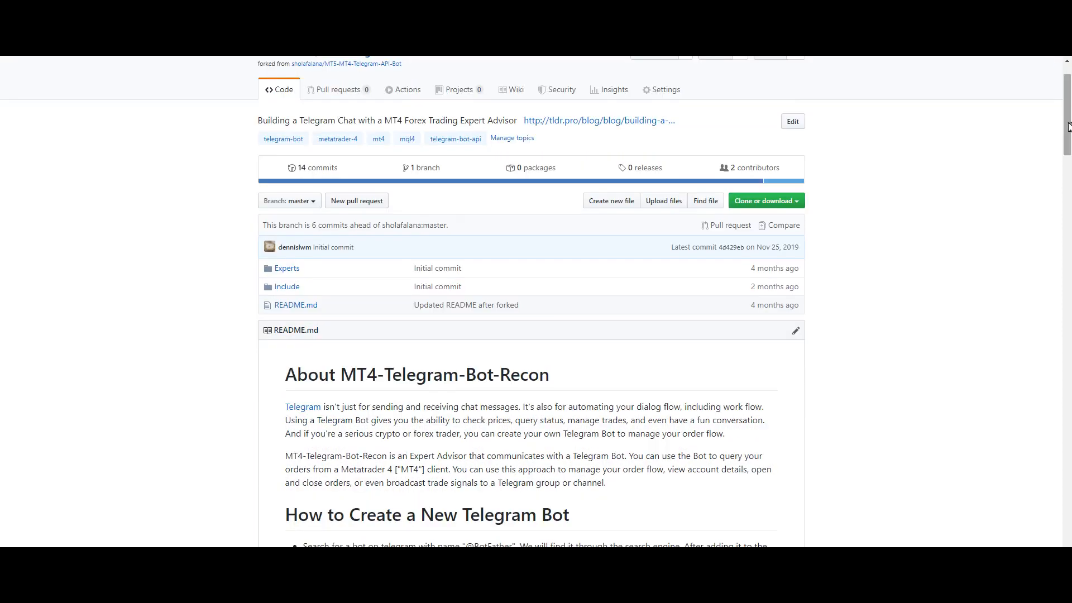
mouse_move(287, 268)
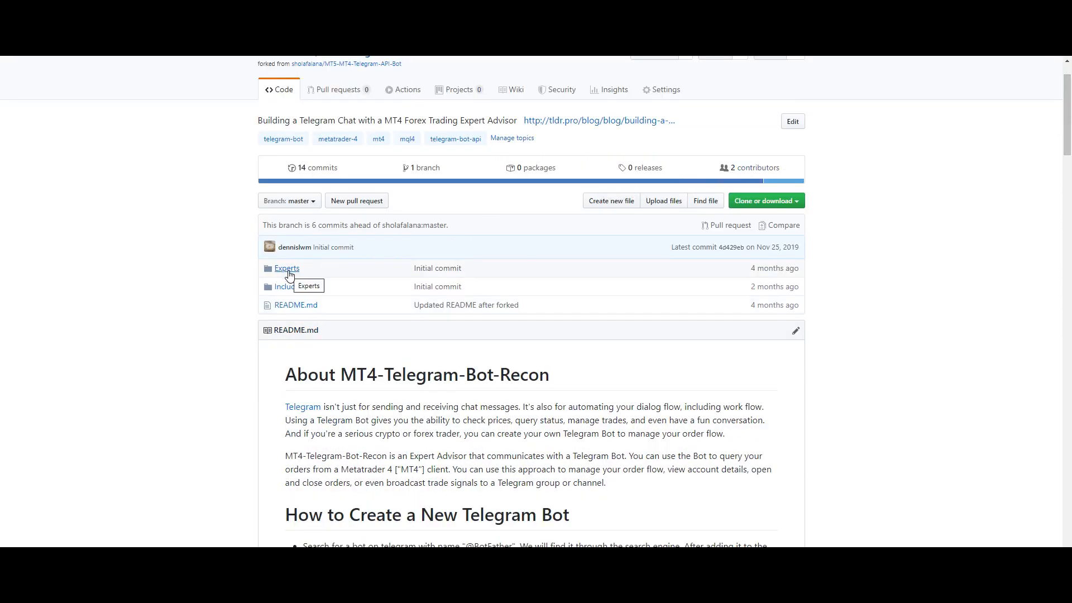
mouse_move(315, 275)
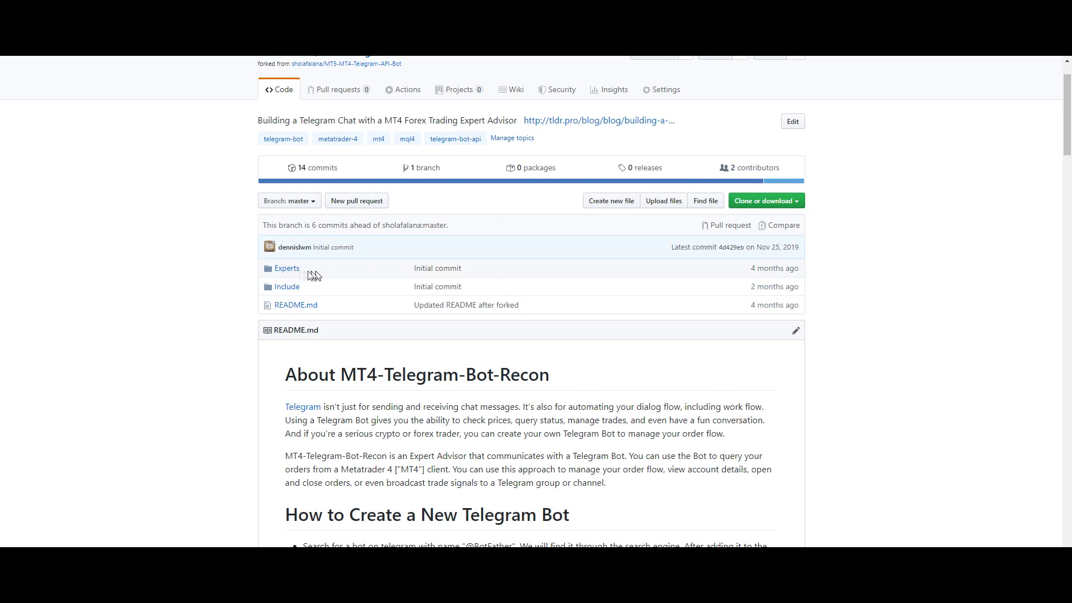
click(287, 268)
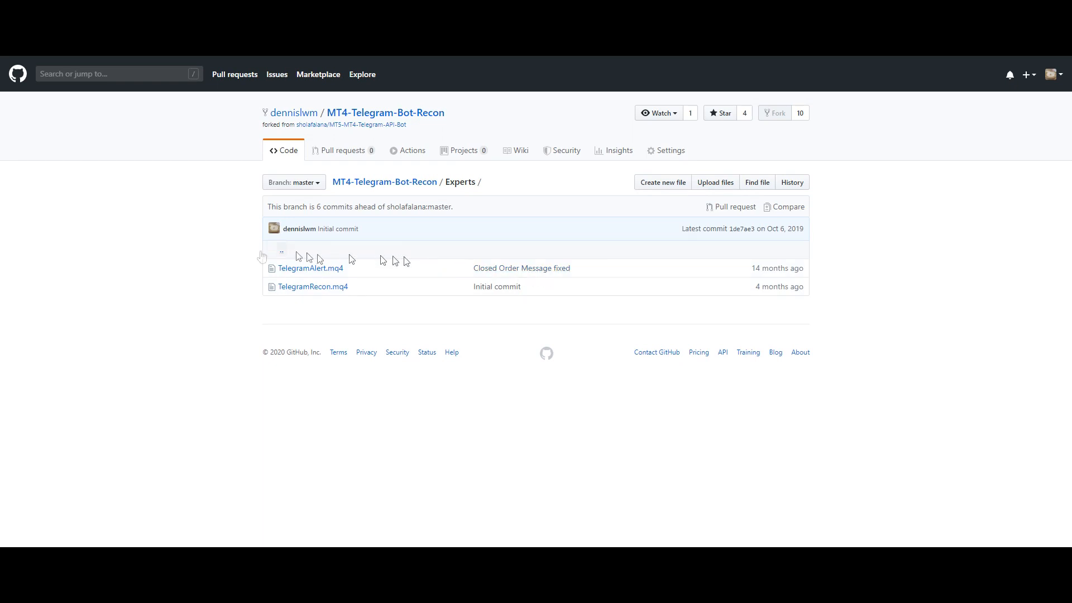
click(385, 111)
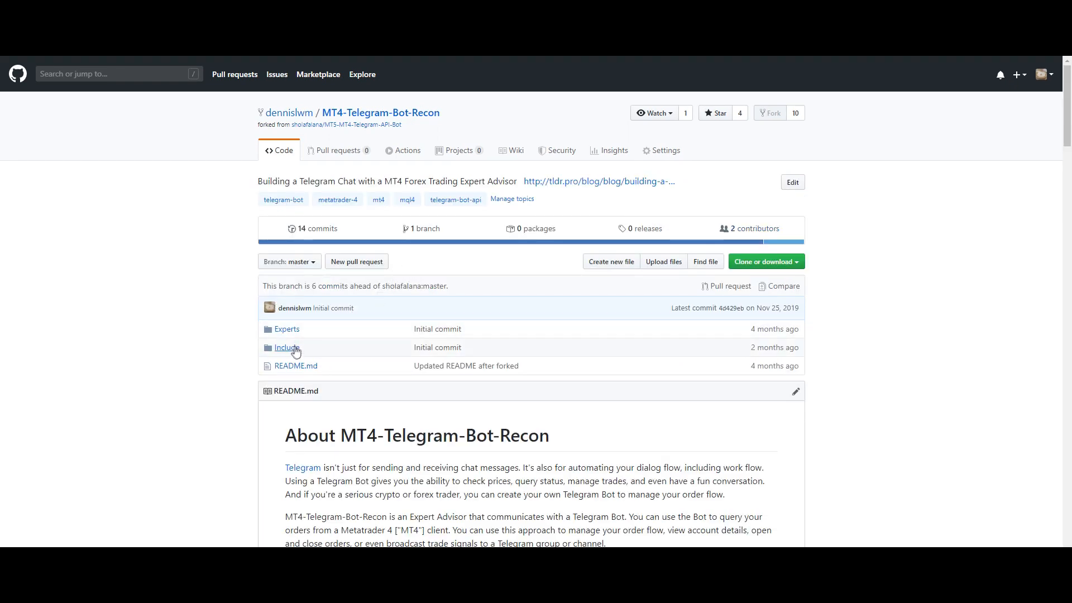
click(286, 348)
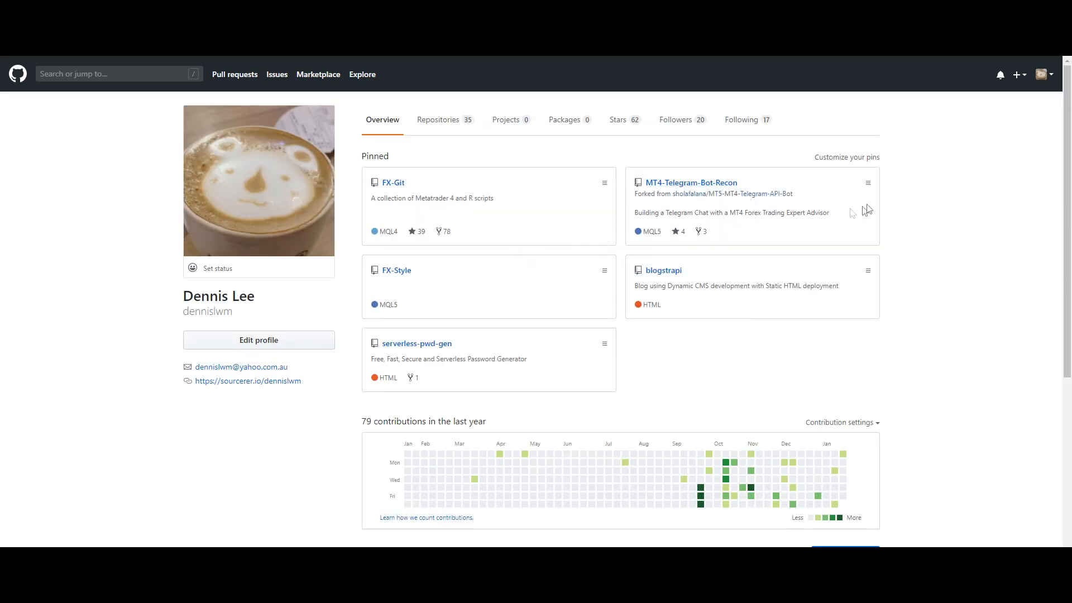
click(690, 183)
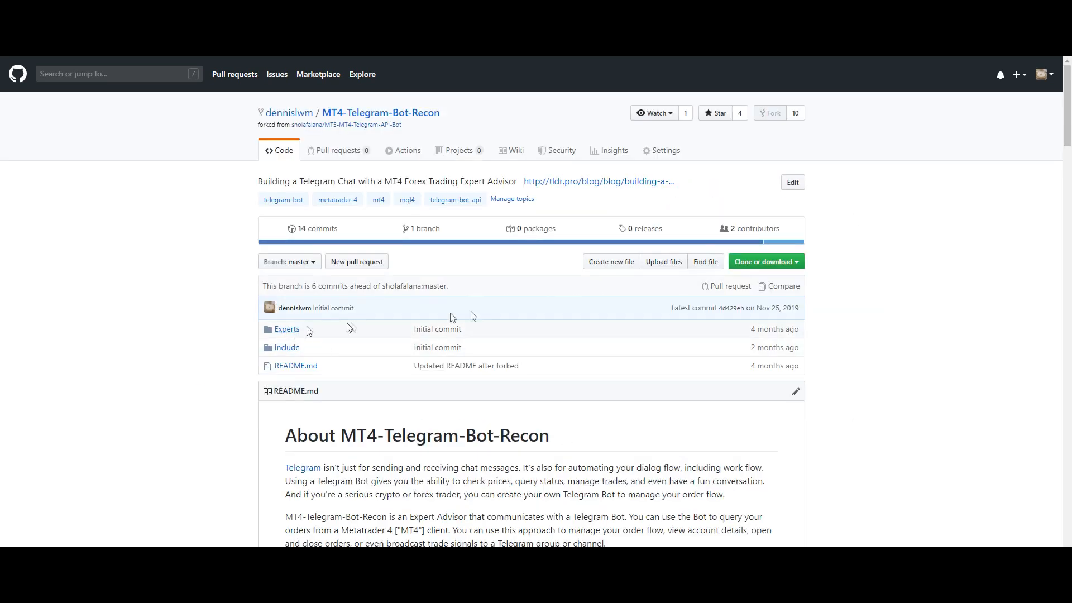
mouse_move(1067, 166)
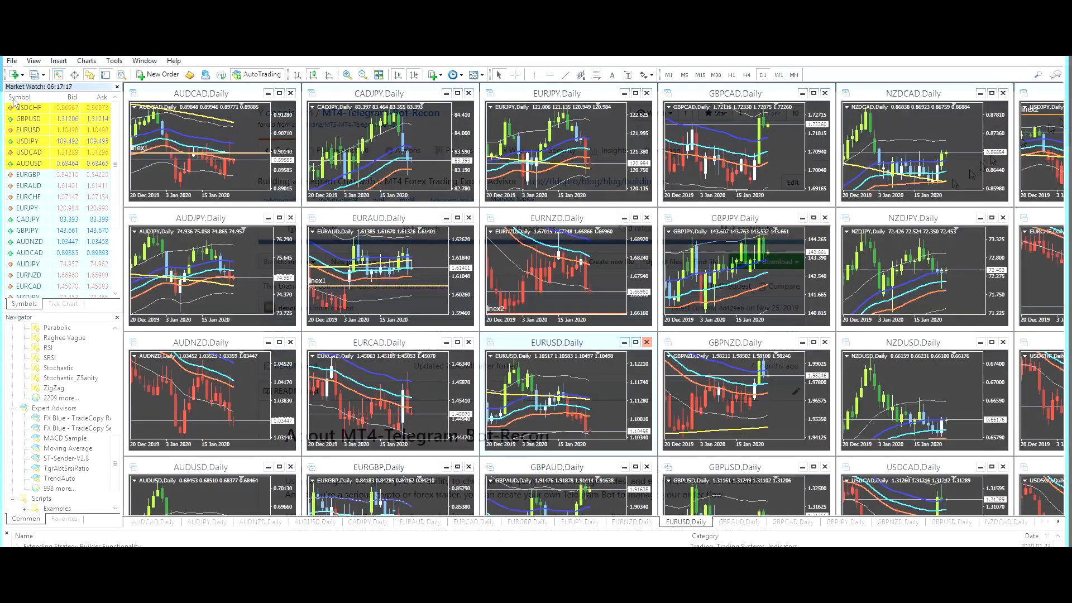
Open the terminal's data folder and go into MQL4, selecting its Experts folder.
click(10, 60)
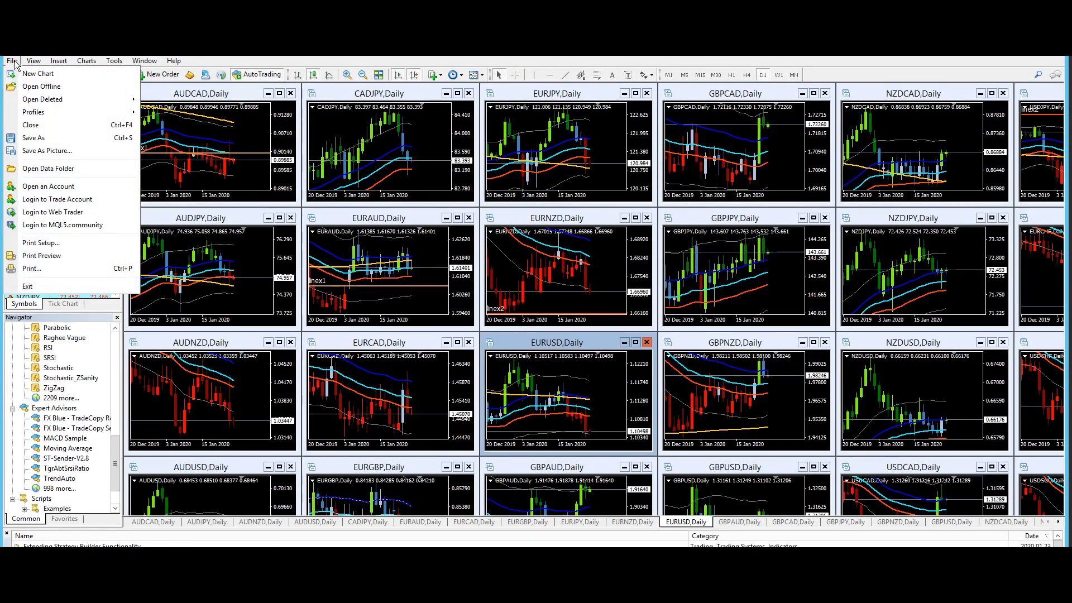
mouse_move(55, 176)
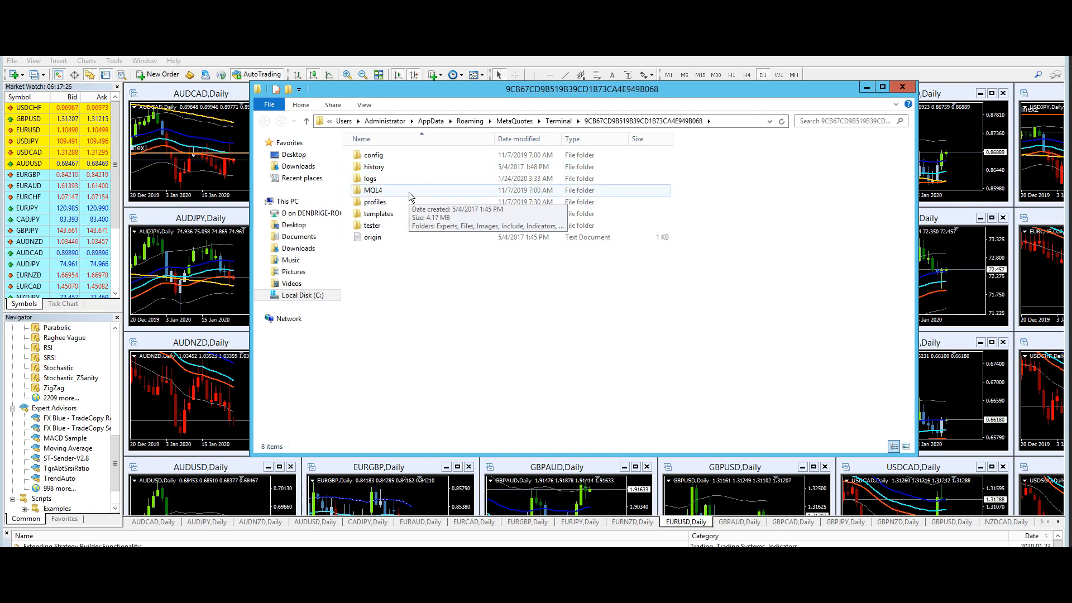
double_click(375, 190)
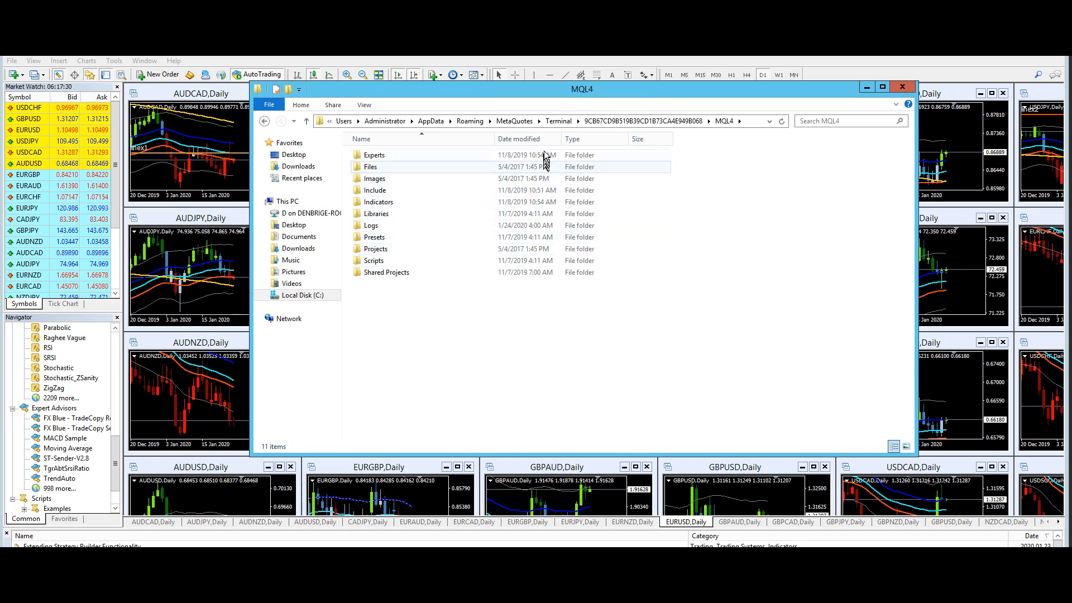
click(375, 154)
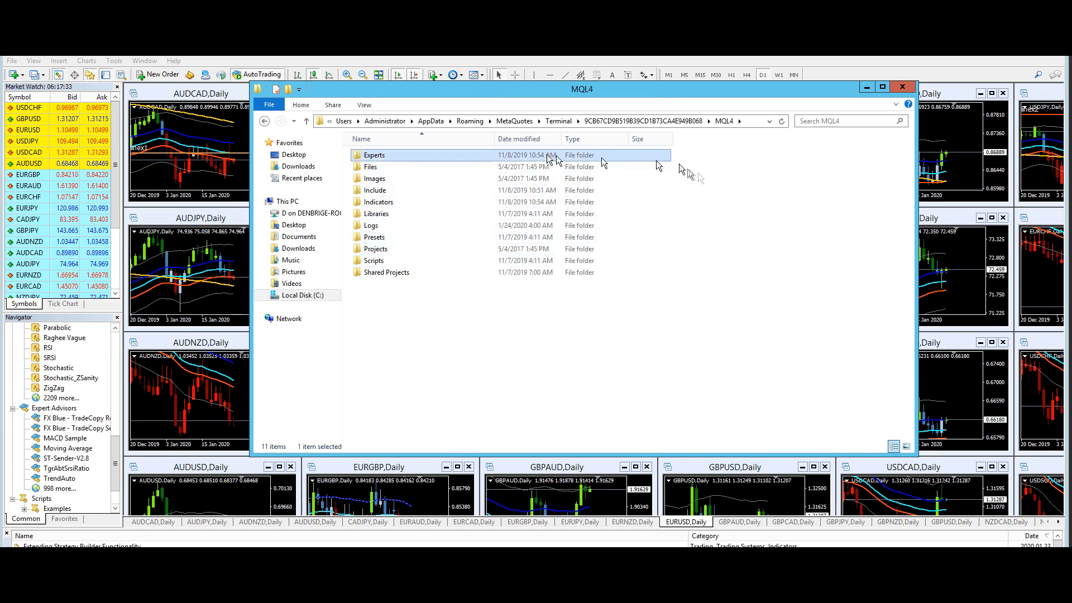
mouse_move(583, 199)
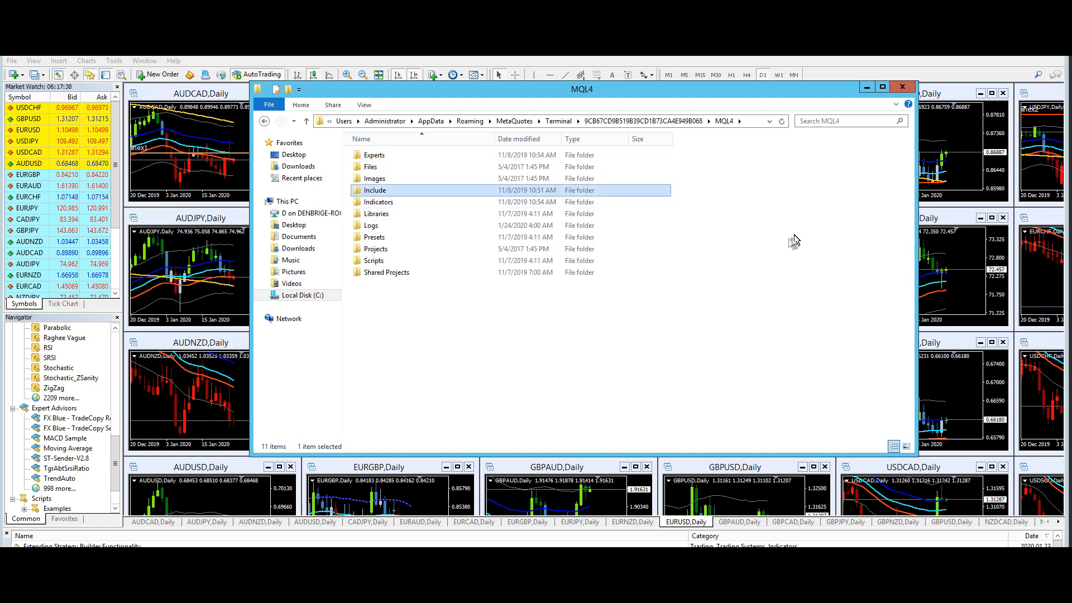
mouse_move(786, 239)
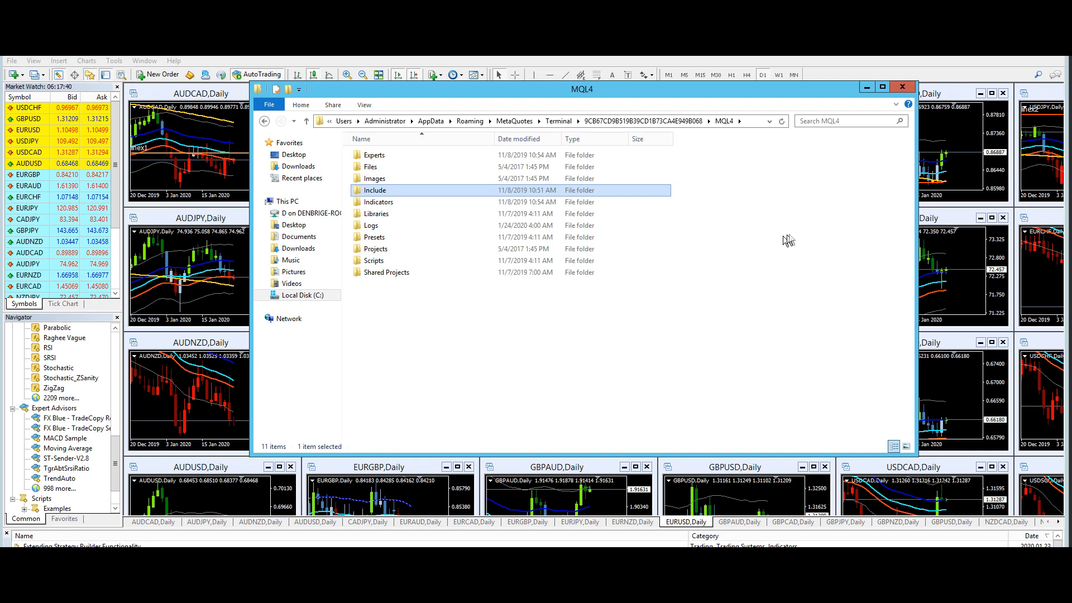
mouse_move(778, 230)
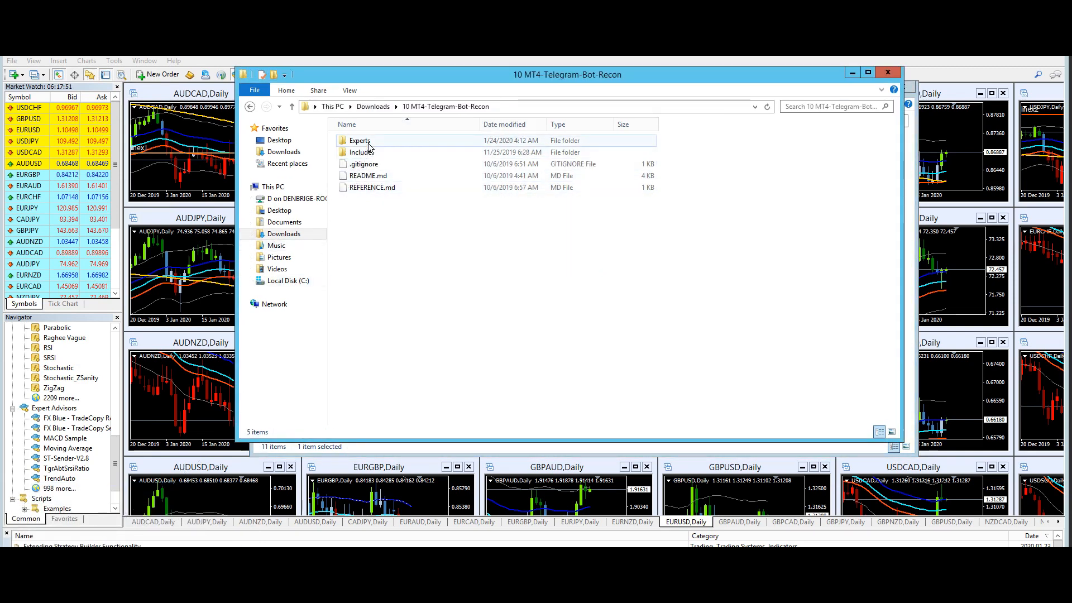
Open the downloaded Experts folder holding TelegramAlert and TelegramRecon.
double_click(355, 141)
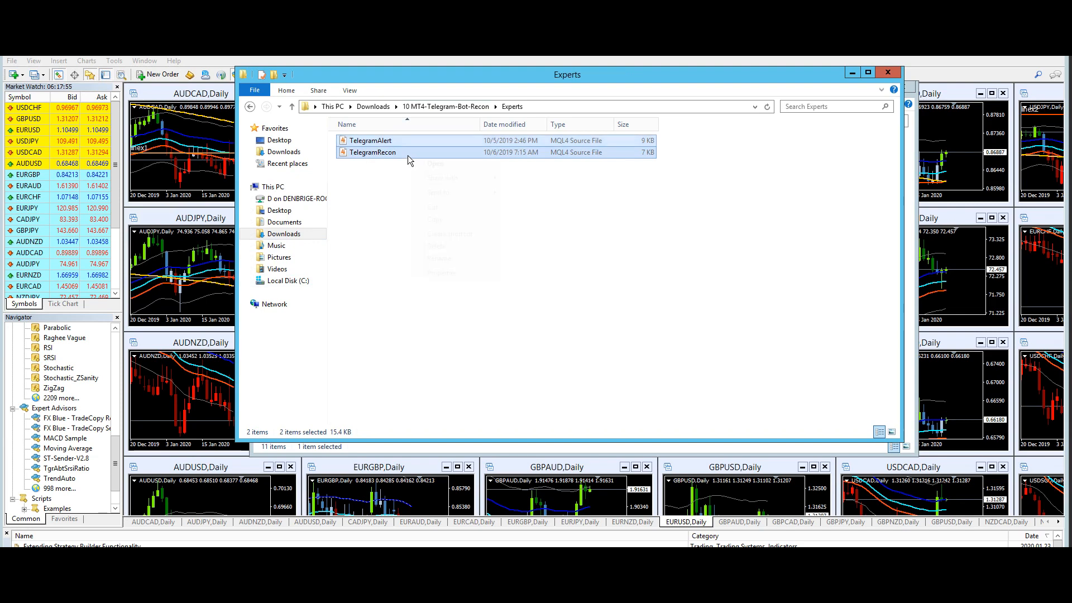
click(442, 220)
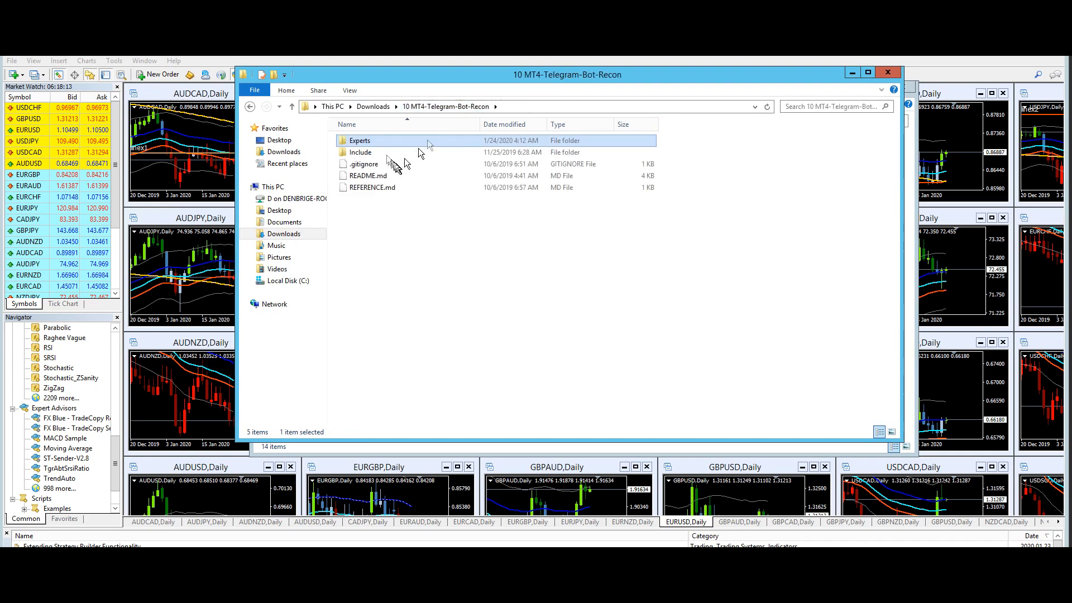
Copy the eight header files from the downloaded Include folder.
double_click(360, 151)
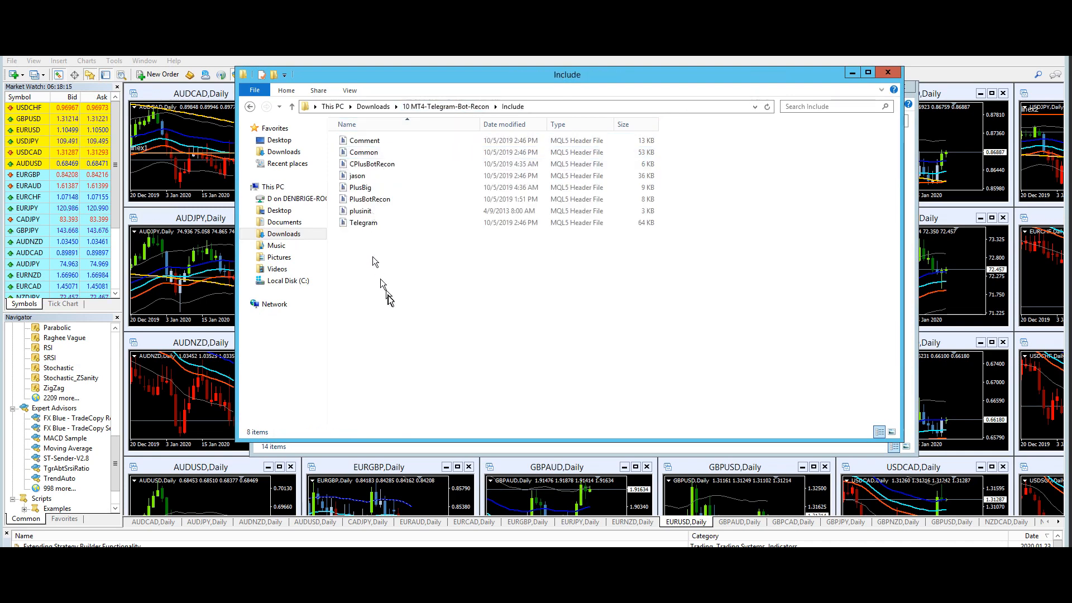
right_click(362, 166)
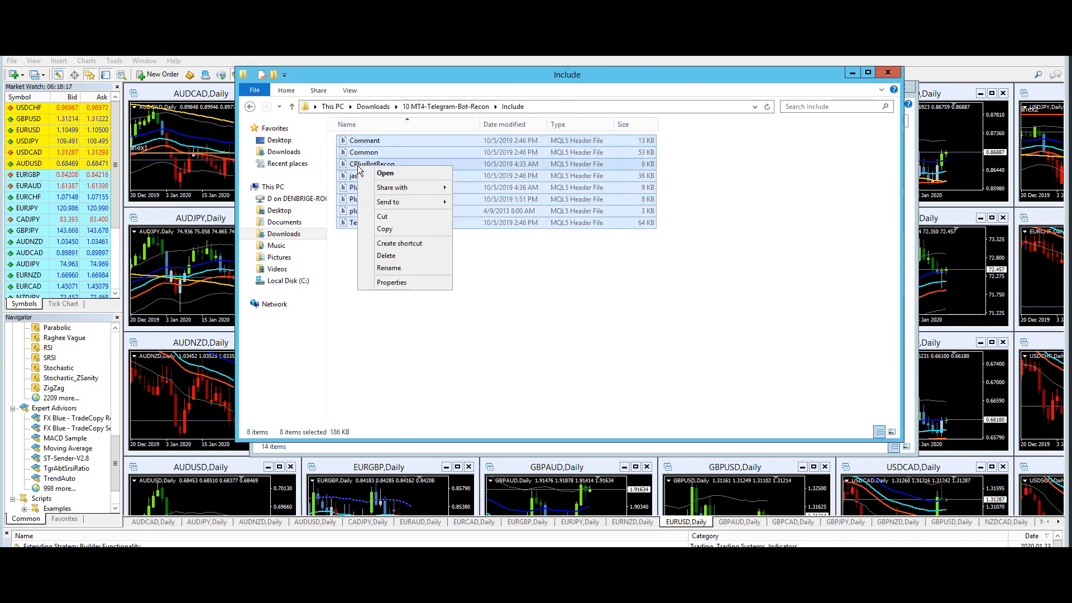
click(379, 333)
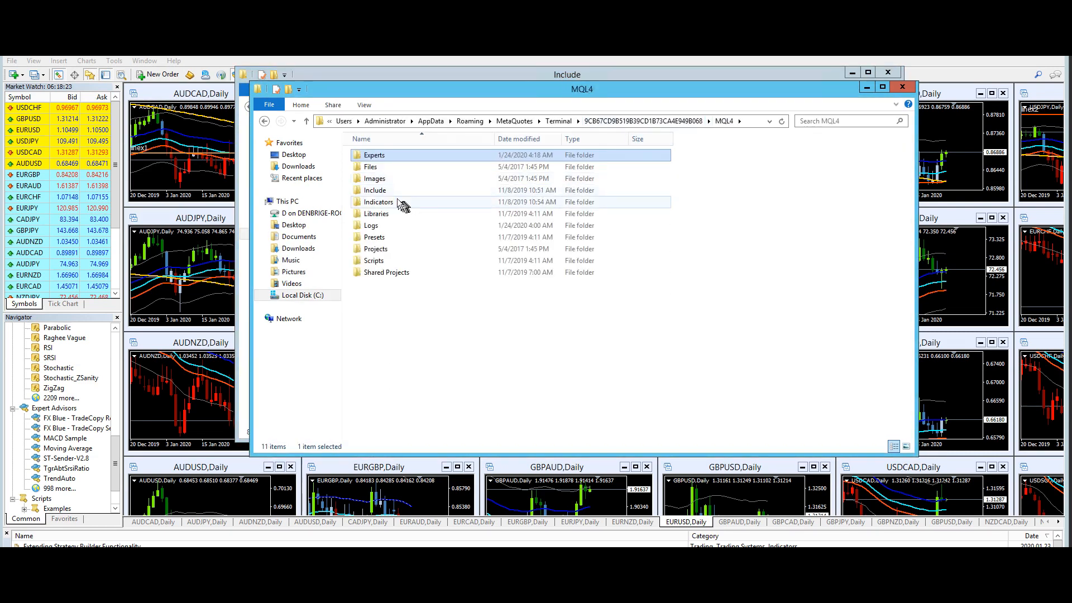
Paste them into the terminal's MQL4 Include folder, replacing the same-named files.
double_click(376, 190)
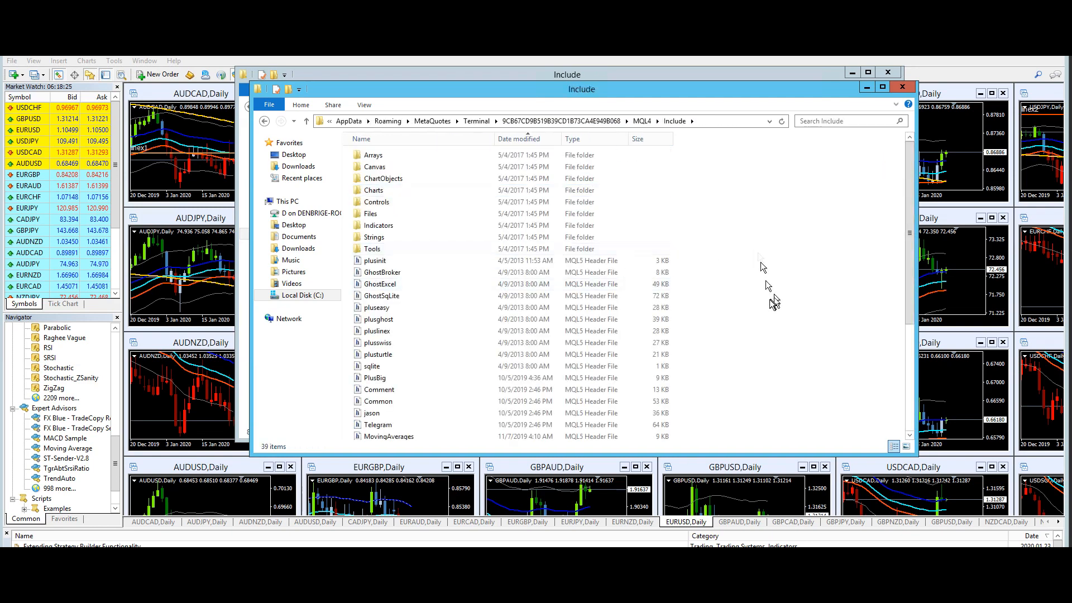
right_click(769, 297)
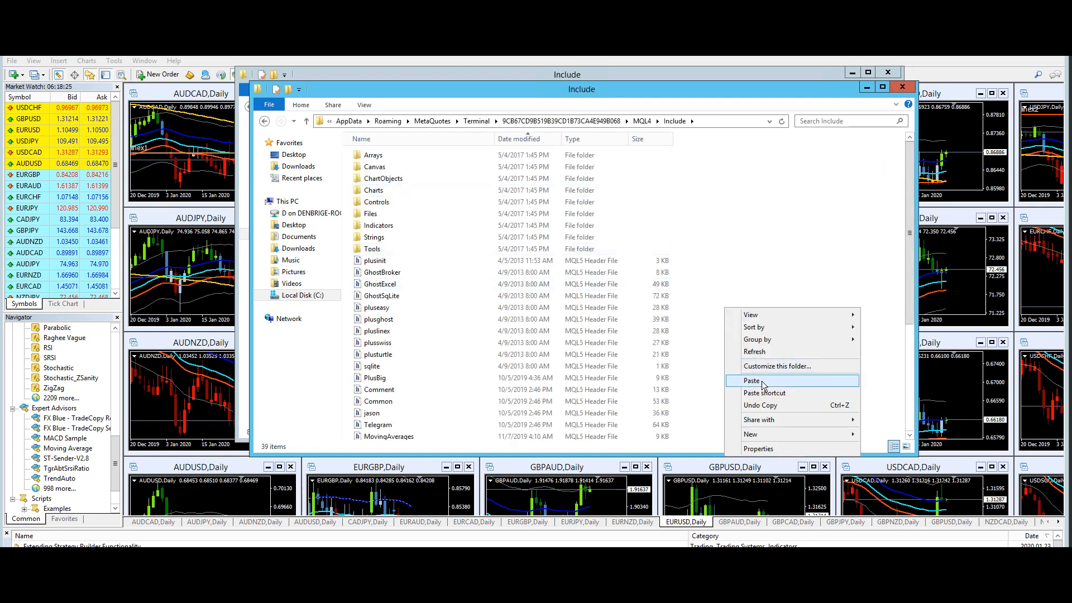
click(751, 380)
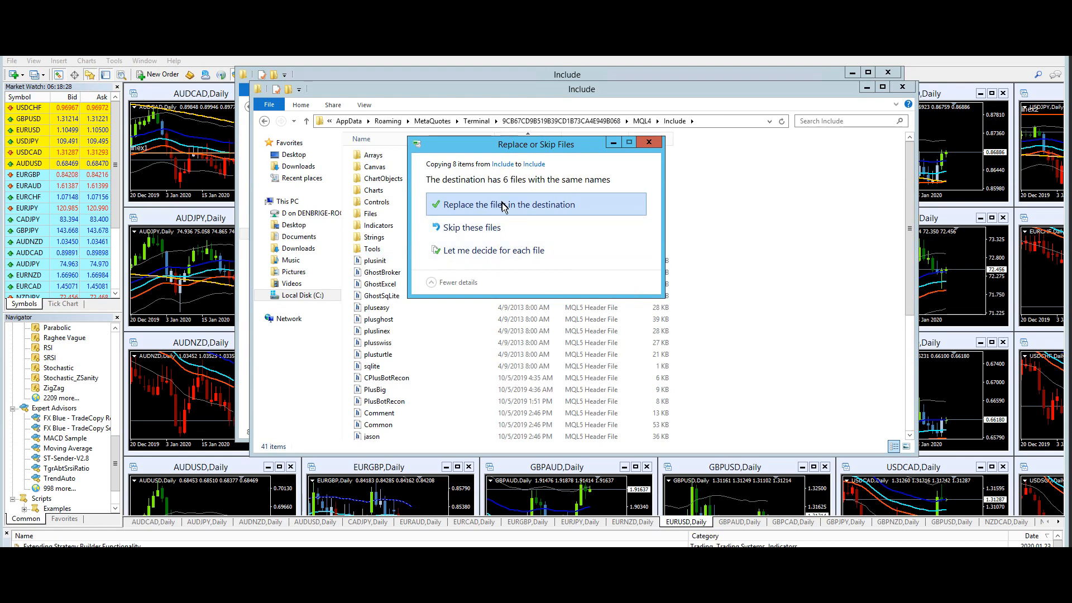
click(504, 205)
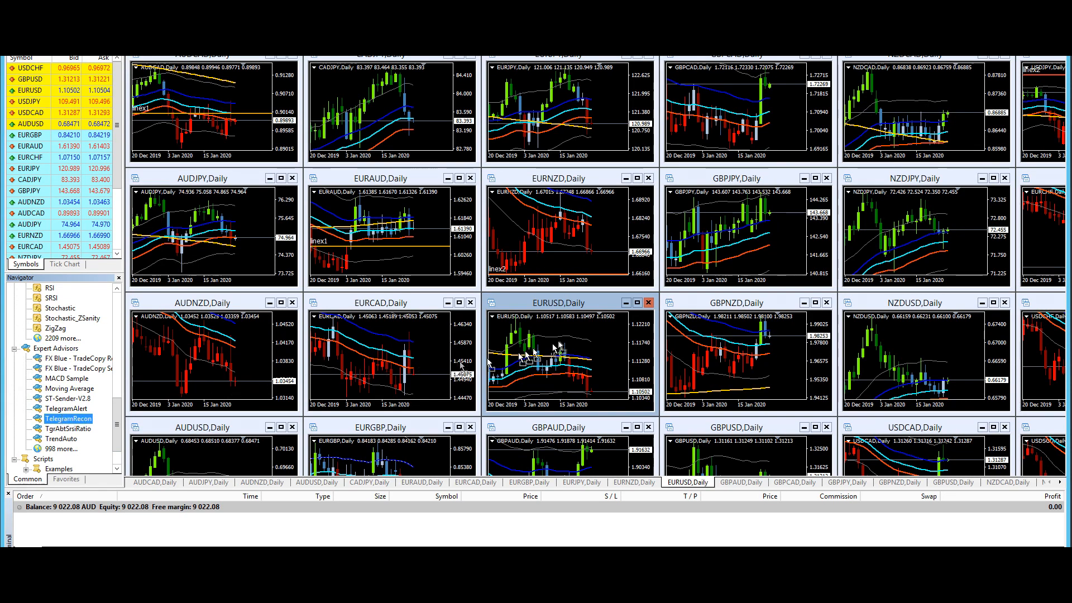
Attach TelegramRecon to the chart and view its Inputs, dismissing the preset loader.
double_click(69, 417)
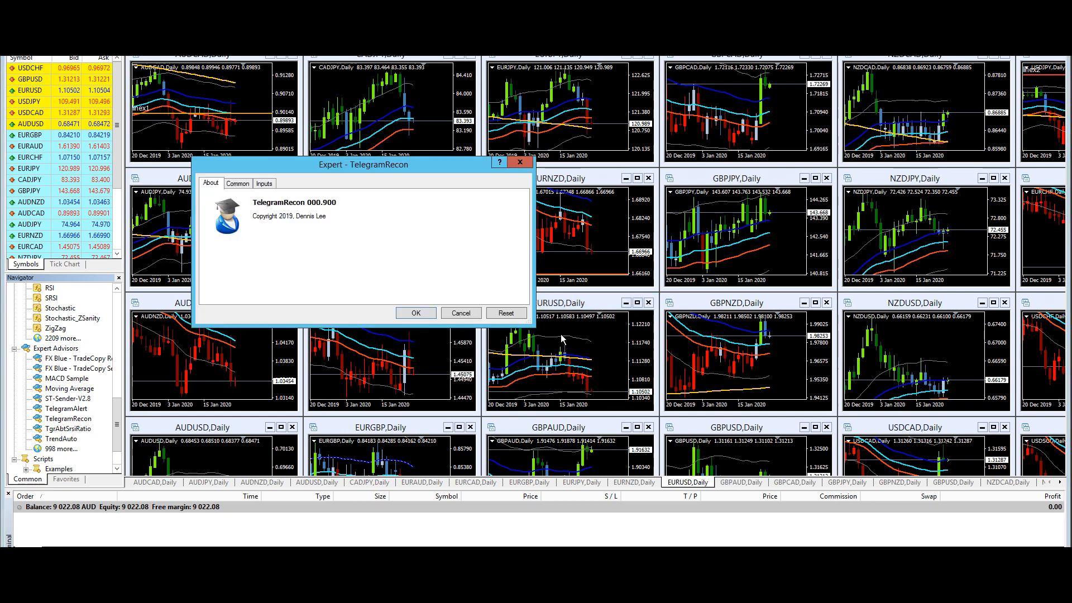
click(265, 183)
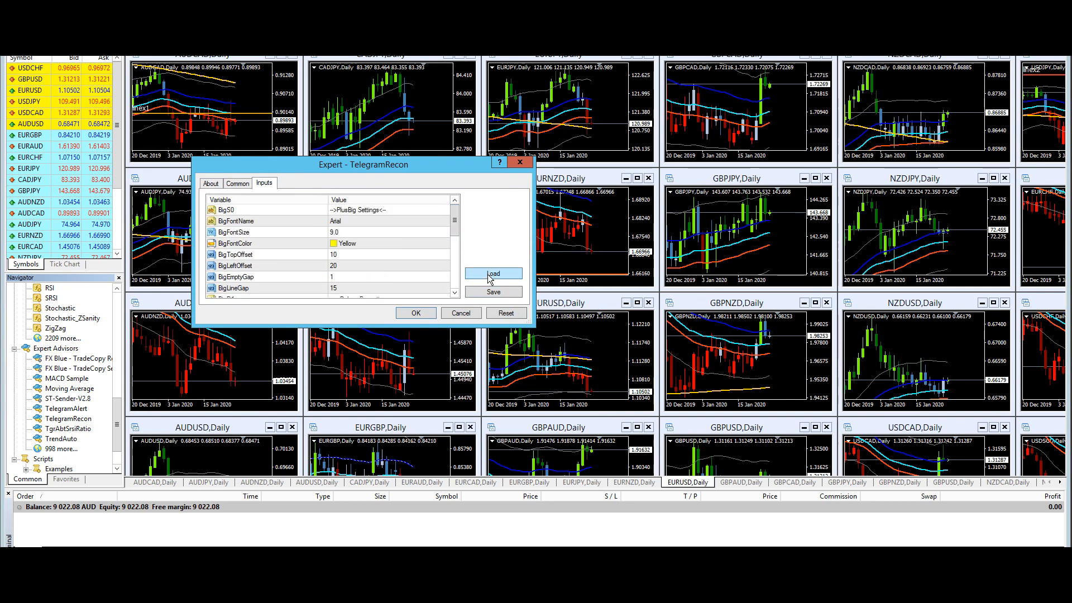
click(493, 274)
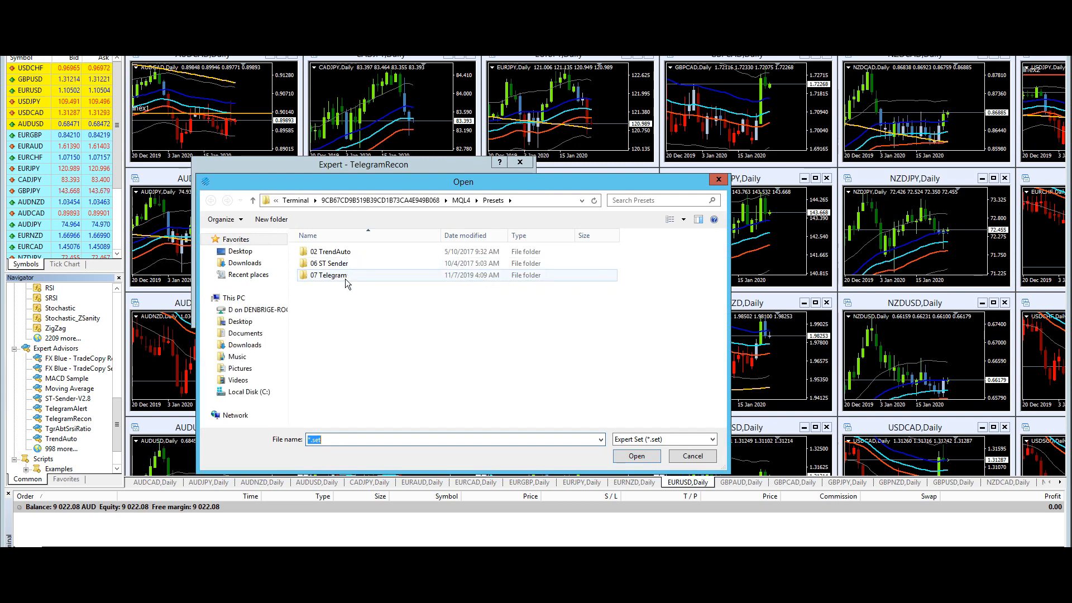
click(692, 455)
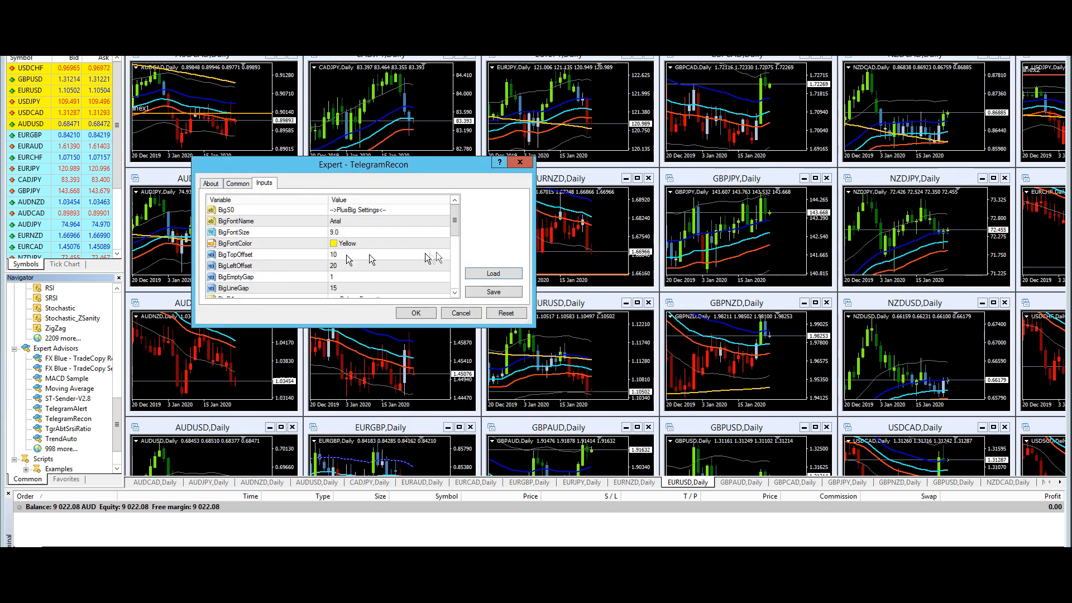
Review the inputs down to the TgrToken Telegram API token entry and confirm.
scroll(down, 3)
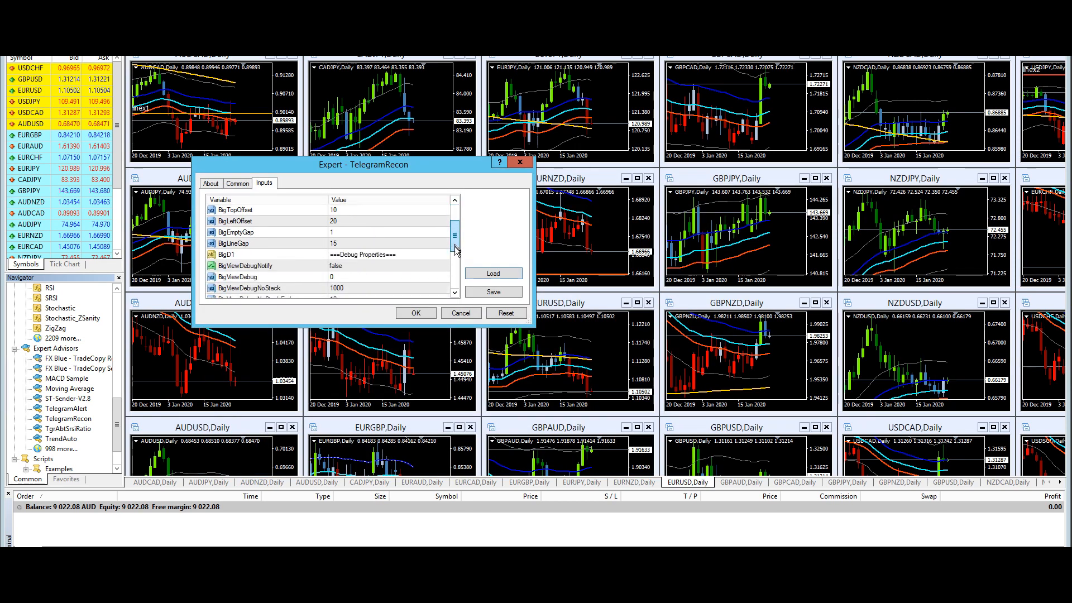
scroll(down, 3)
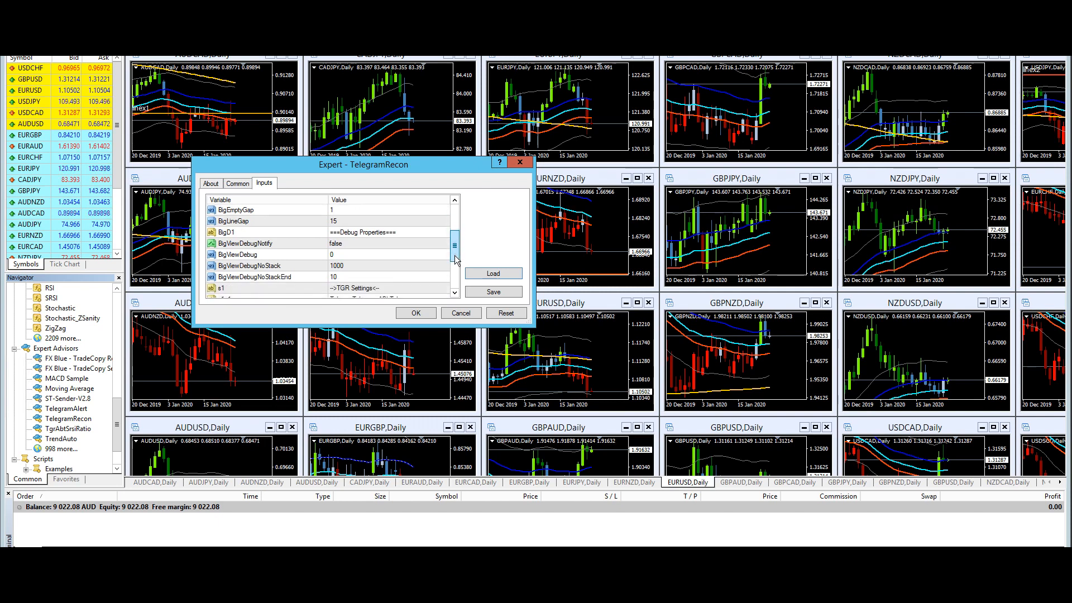
scroll(down, 3)
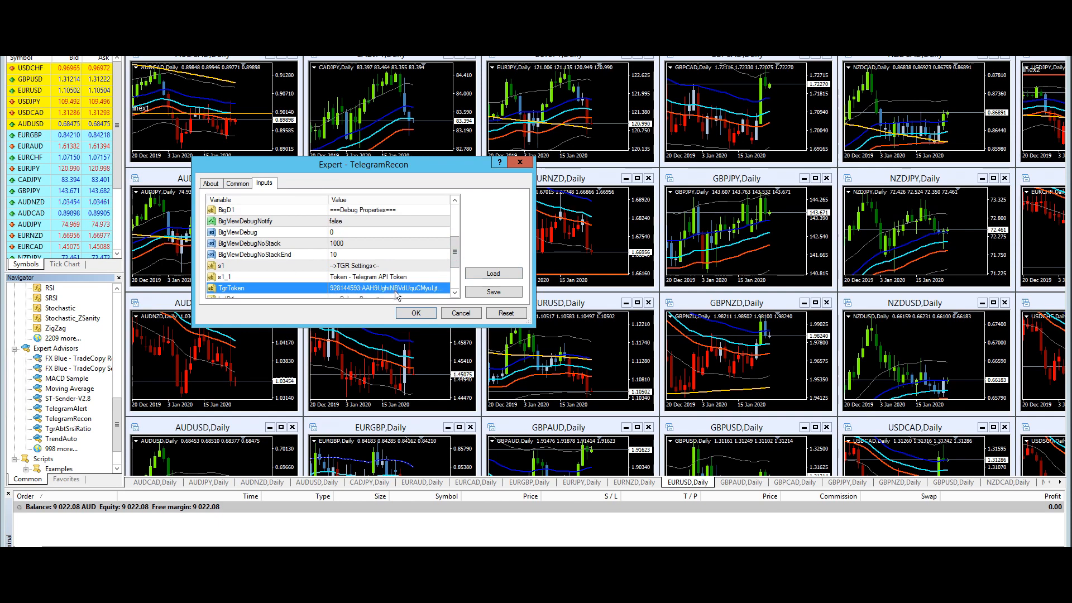
click(415, 313)
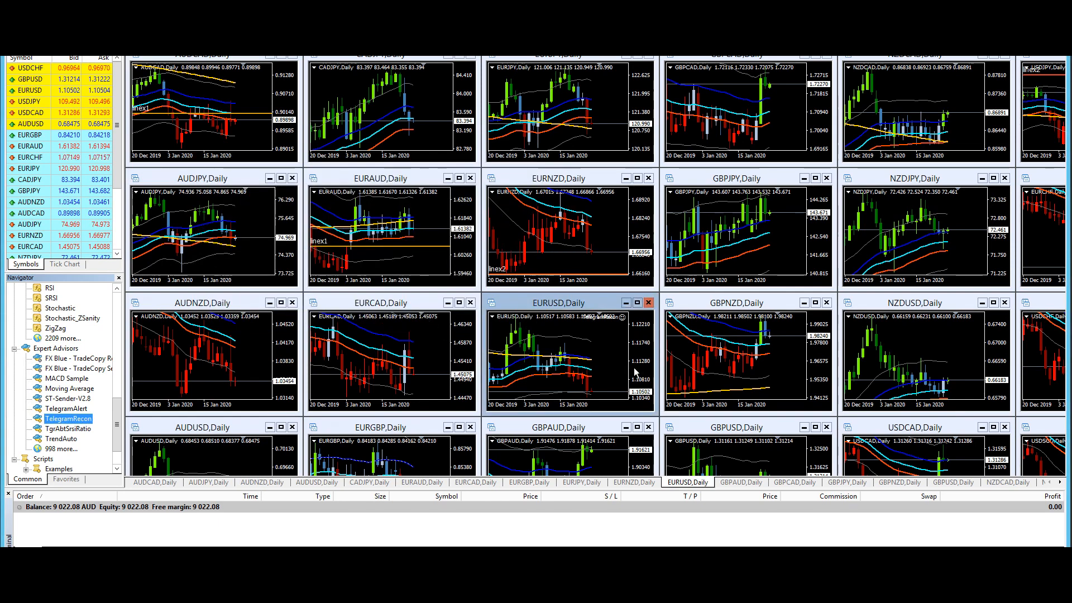
mouse_move(637, 360)
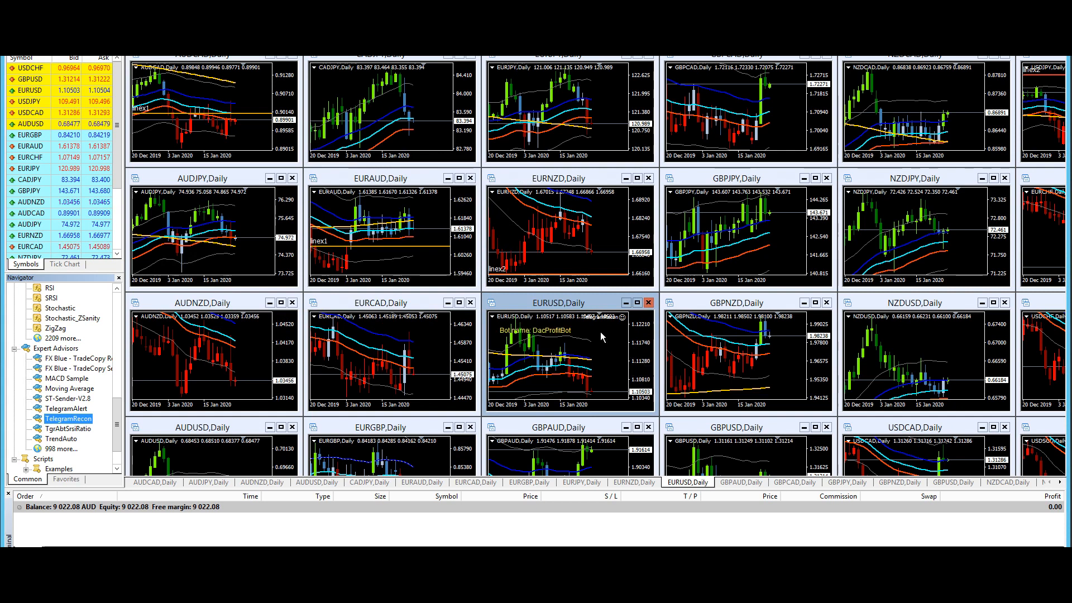
mouse_move(616, 364)
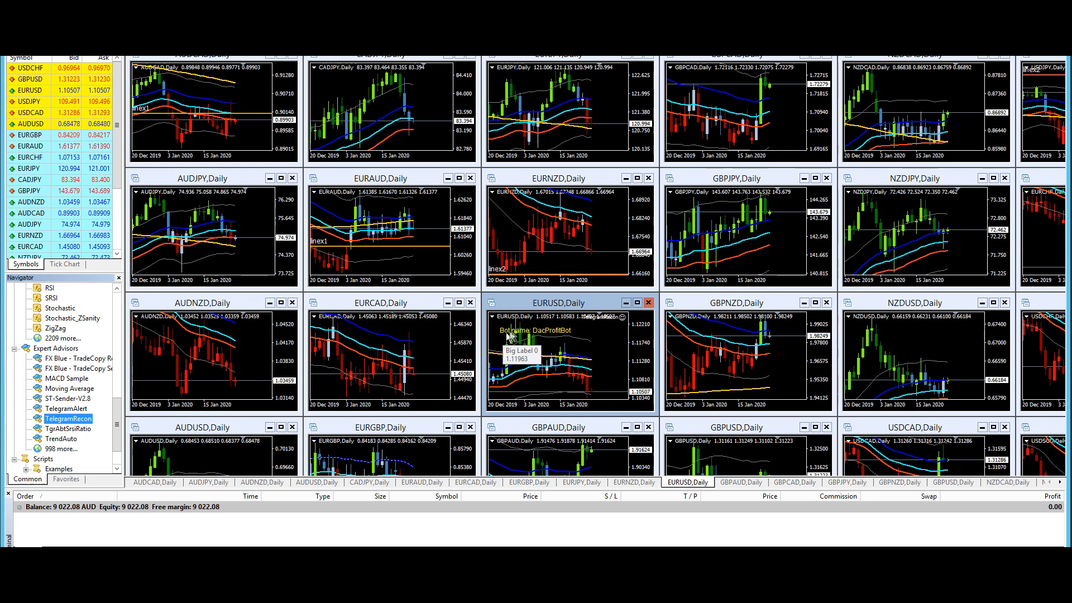
mouse_move(548, 337)
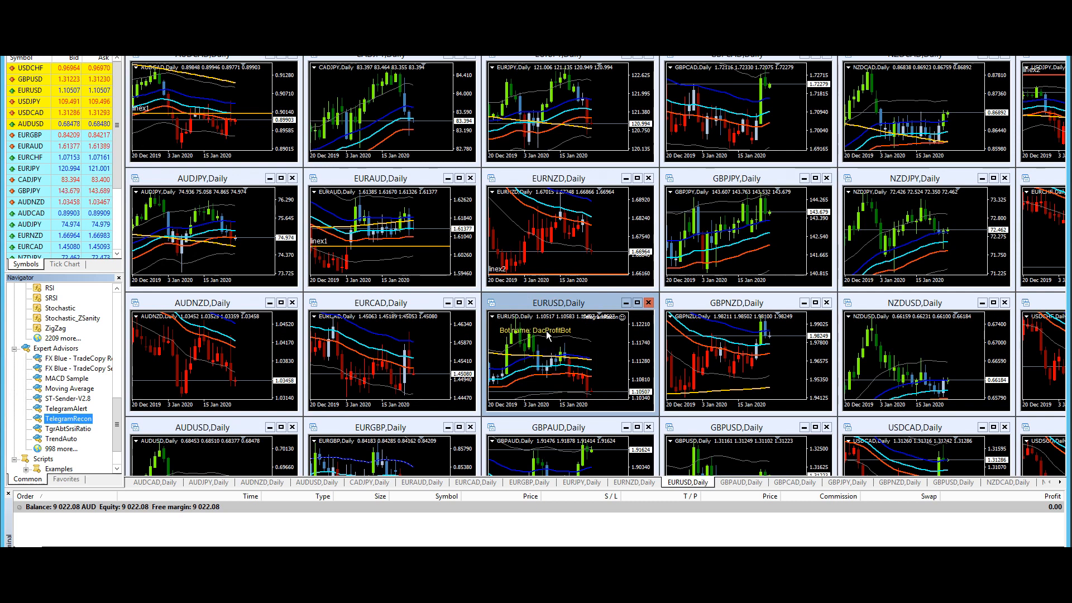
mouse_move(594, 336)
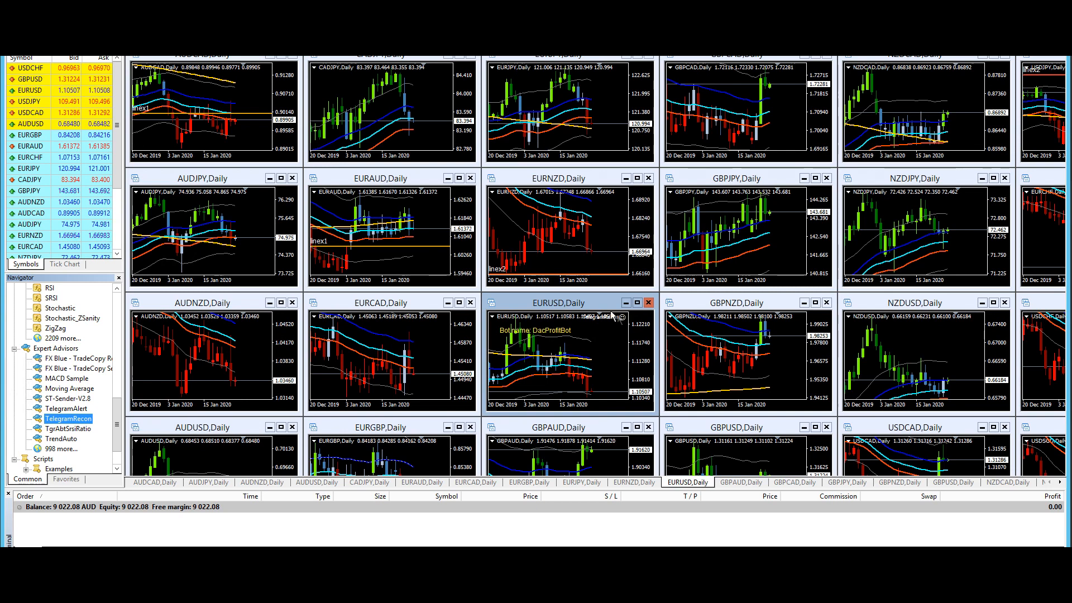
mouse_move(564, 345)
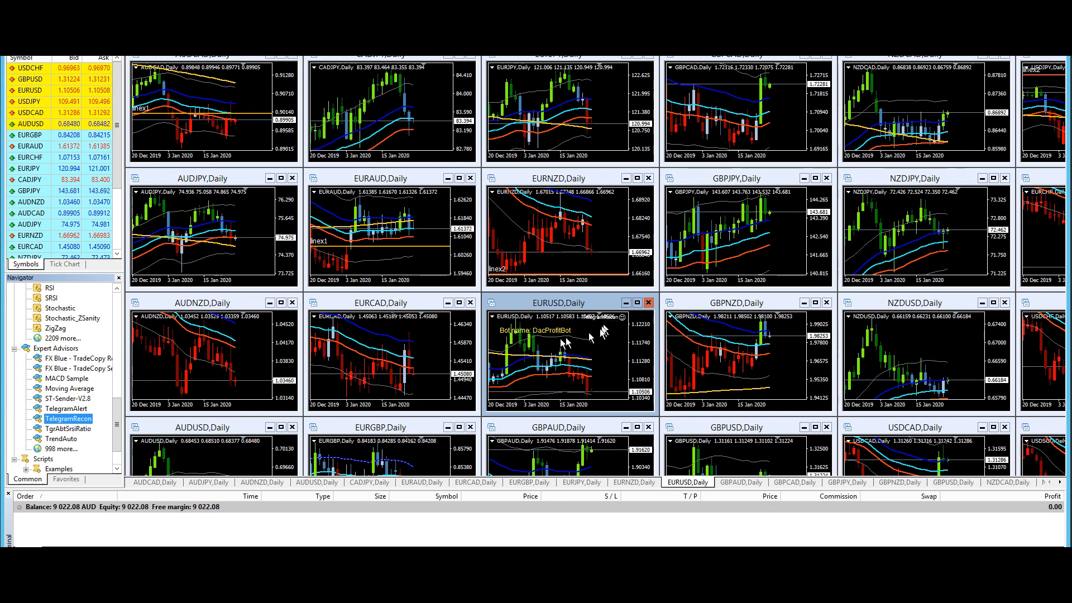
mouse_move(612, 333)
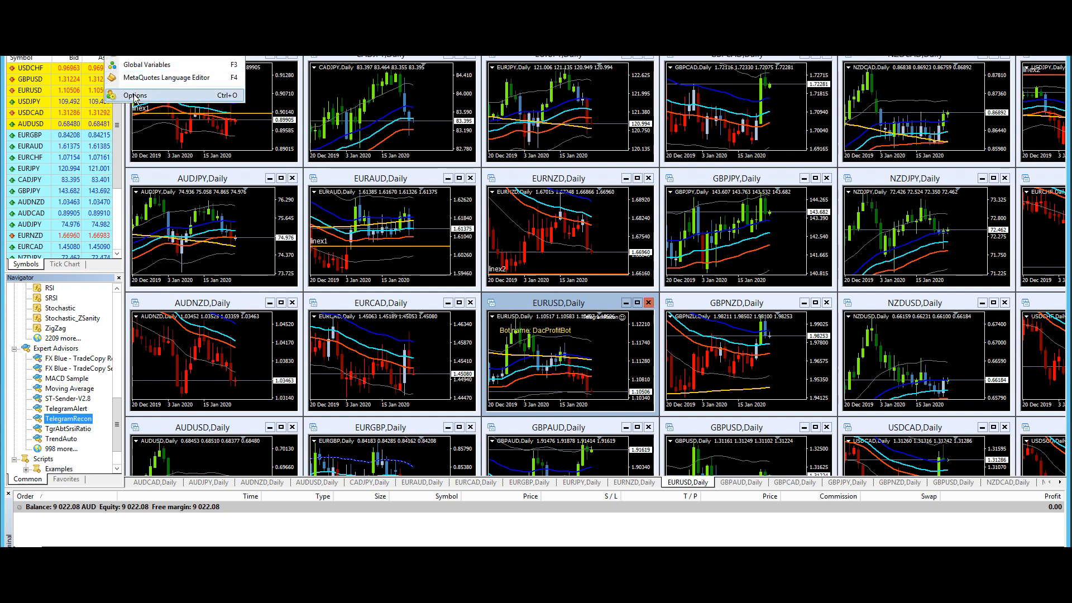
click(137, 95)
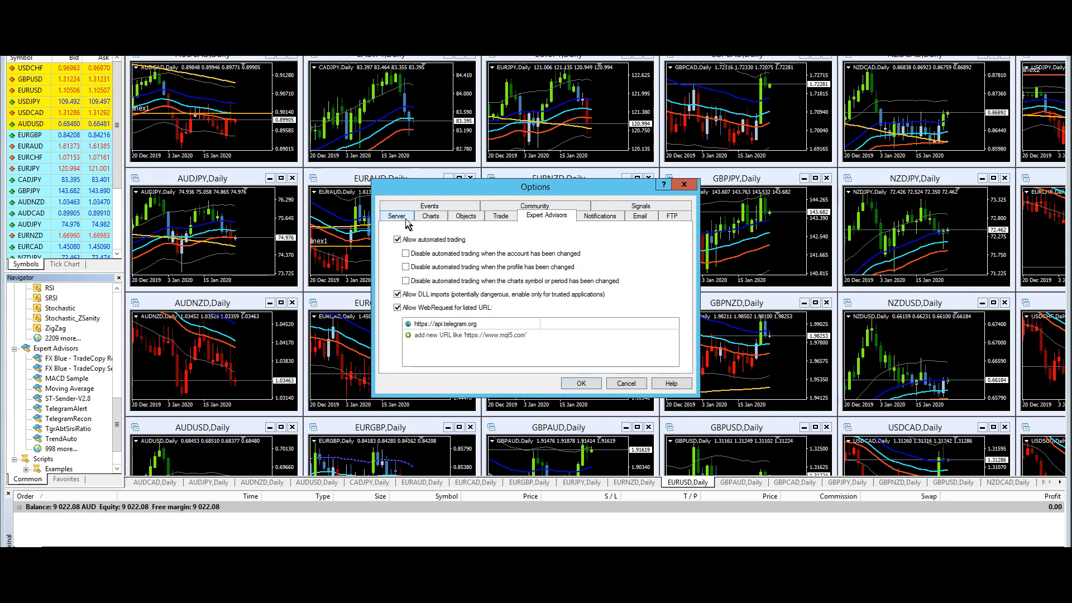
mouse_move(534, 225)
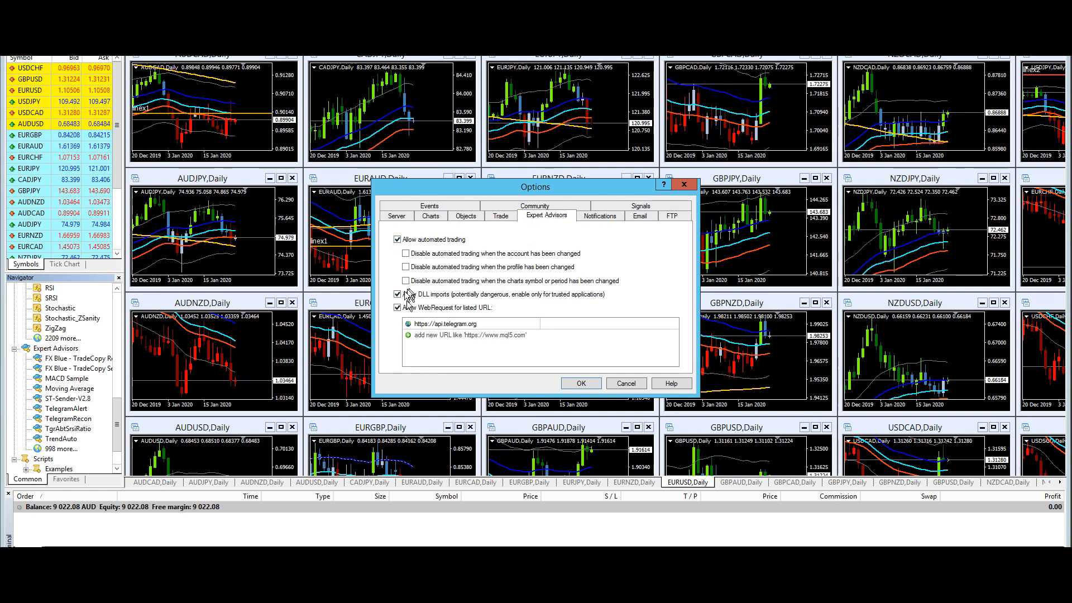
click(397, 295)
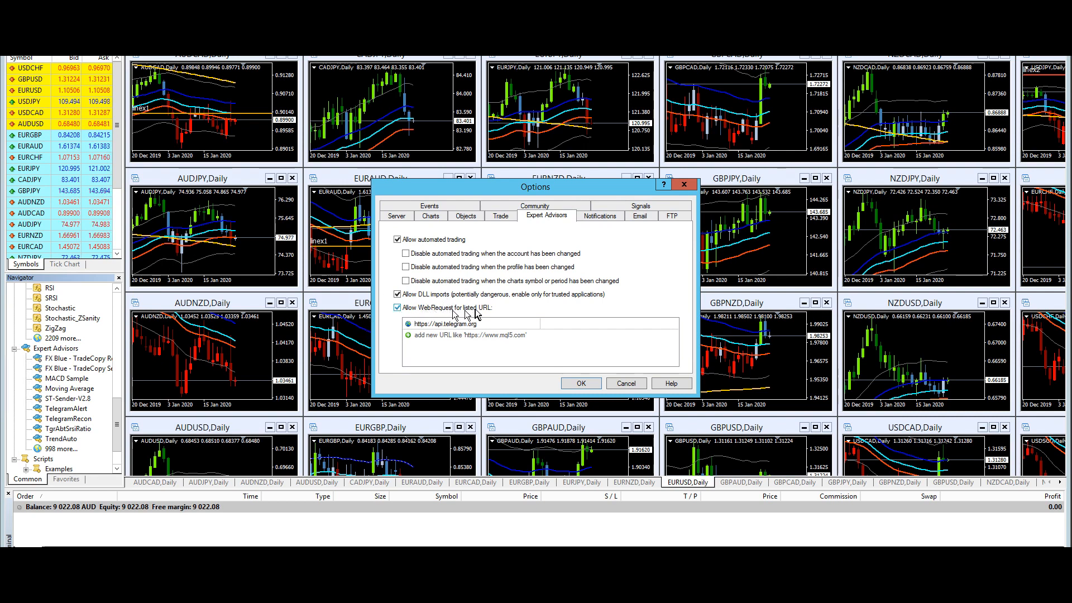
mouse_move(498, 317)
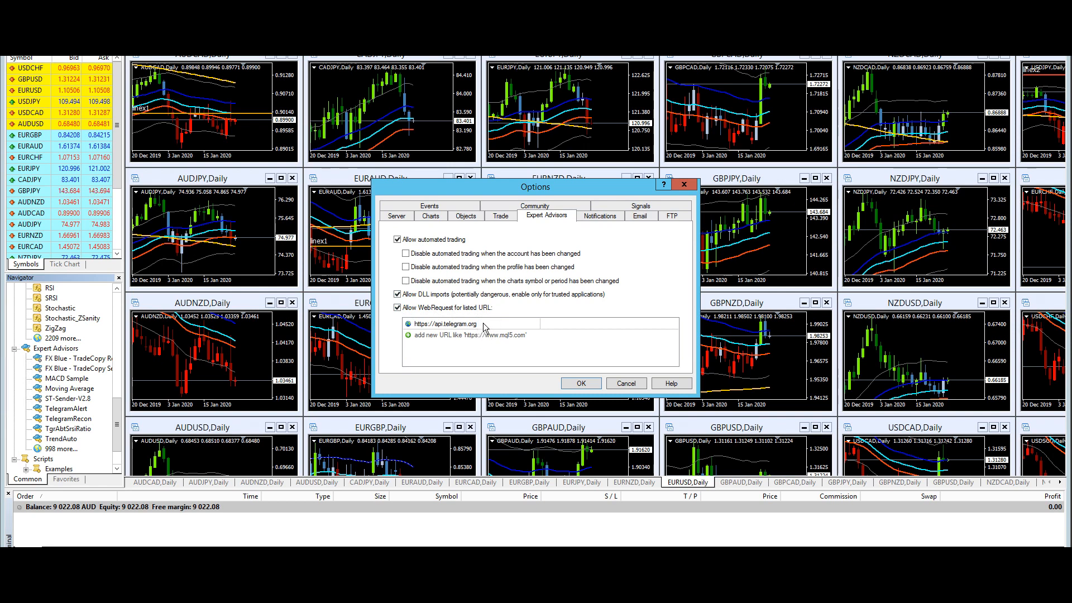
mouse_move(473, 328)
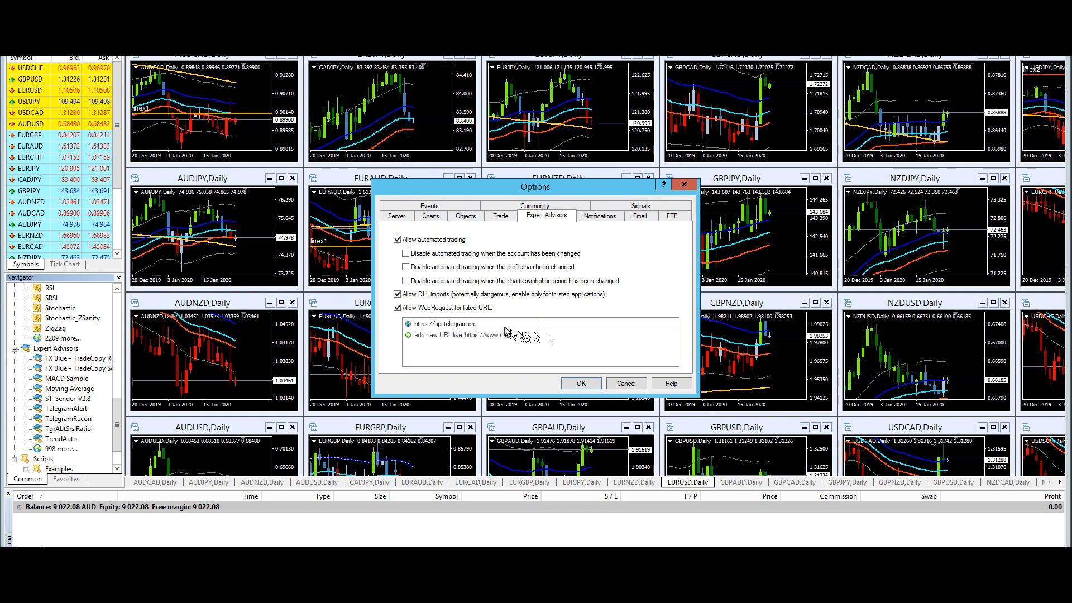
click(581, 383)
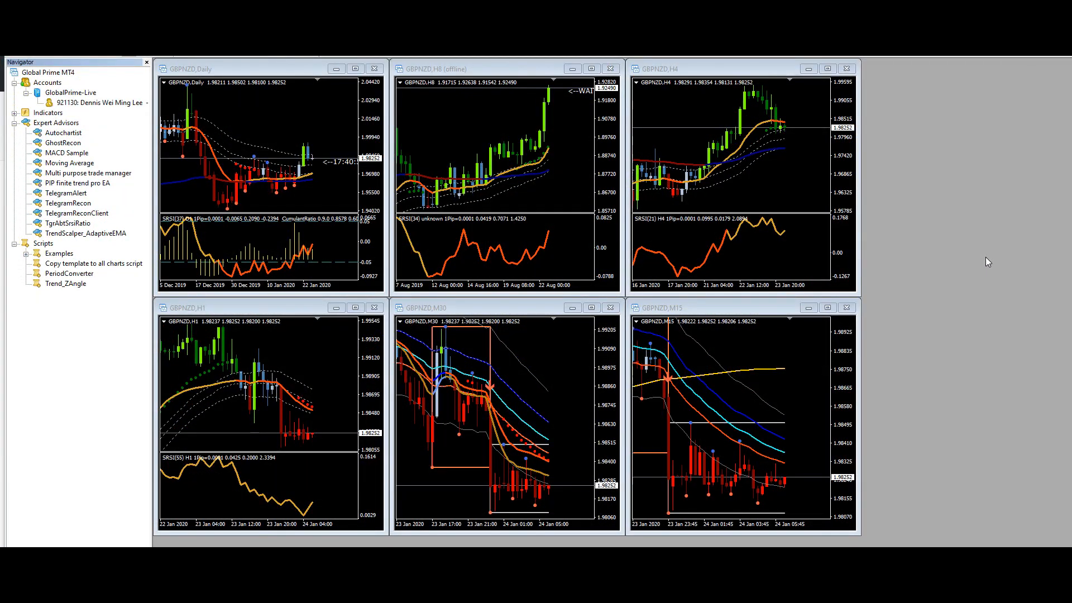
mouse_move(1005, 252)
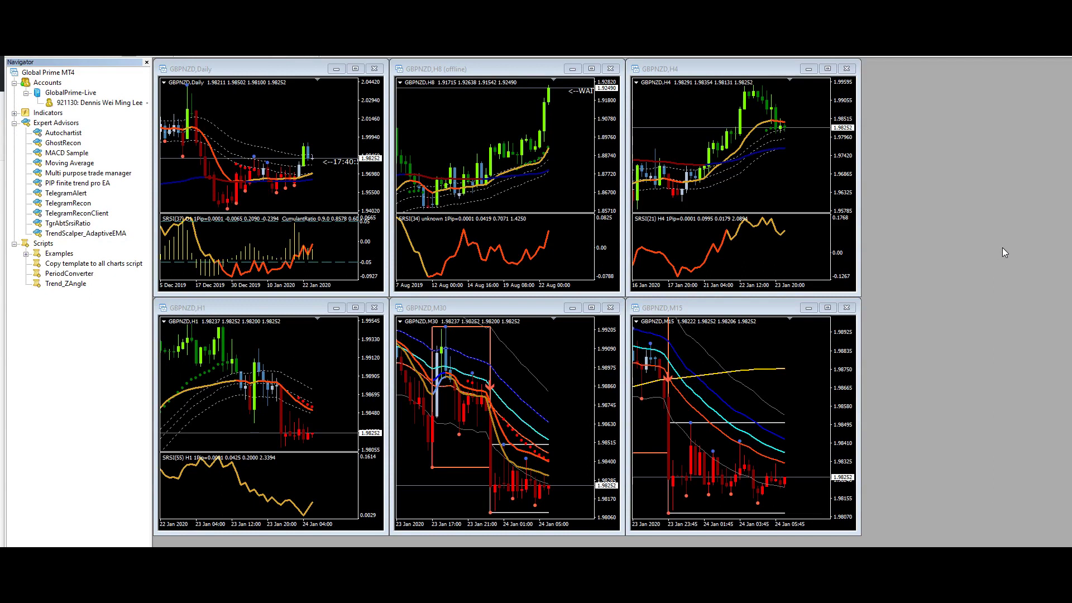
mouse_move(866, 208)
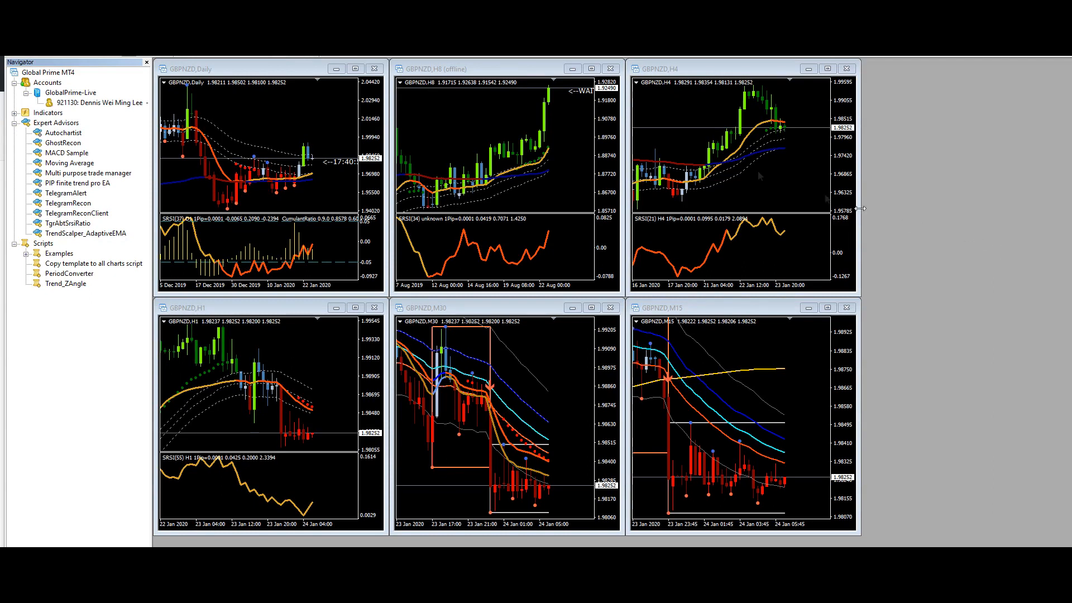
mouse_move(50, 192)
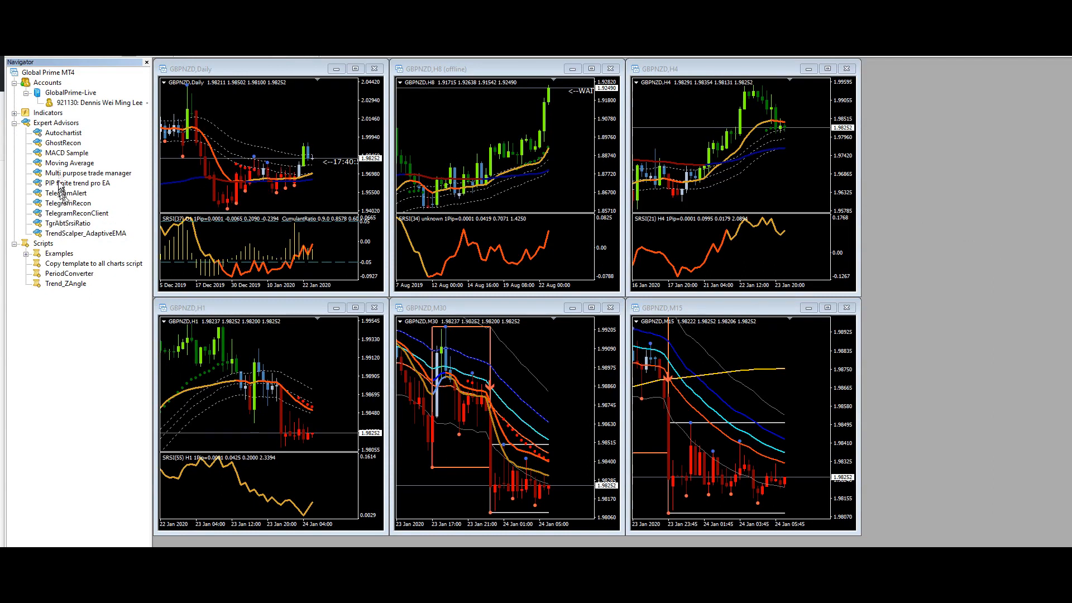
click(68, 203)
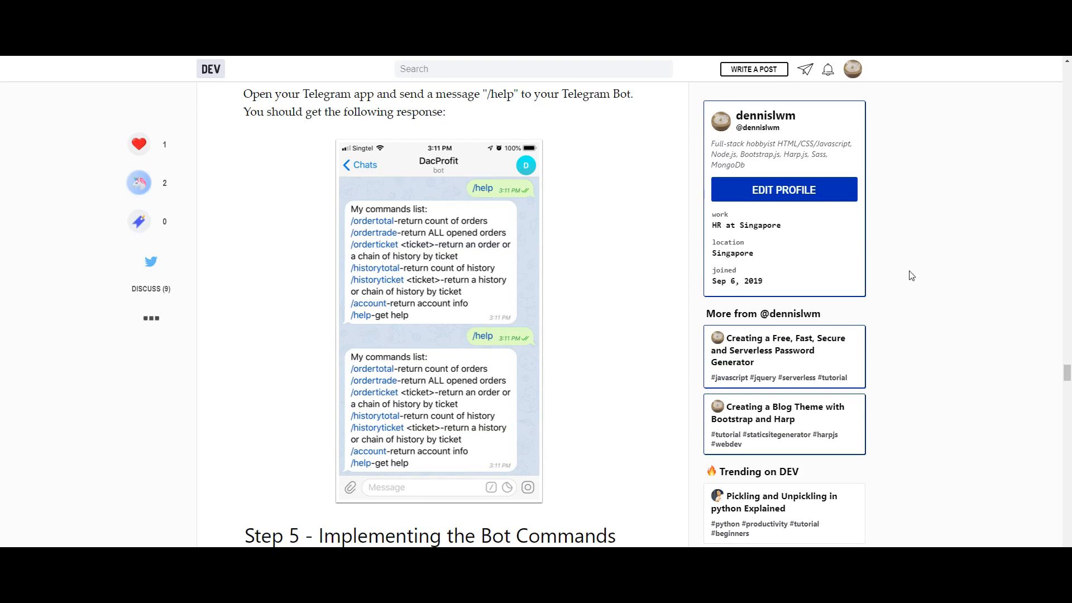
mouse_move(909, 259)
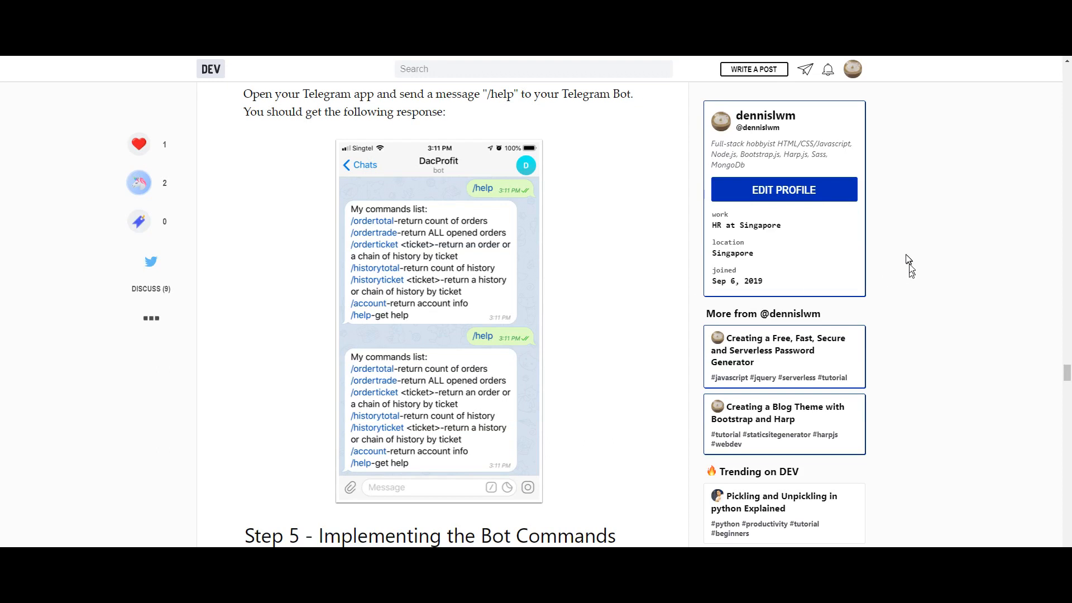
mouse_move(916, 257)
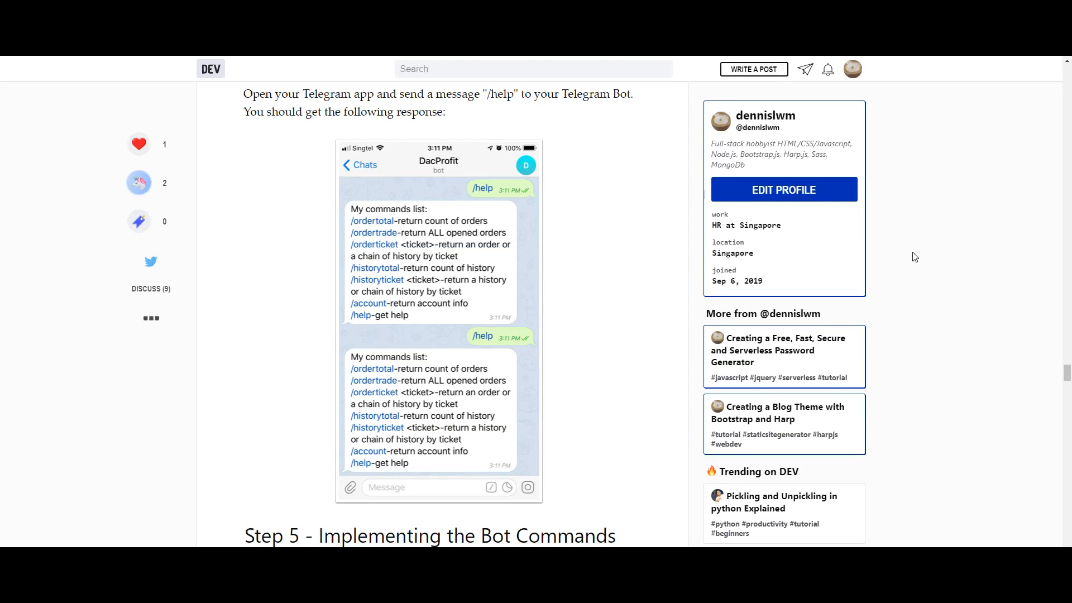
mouse_move(910, 259)
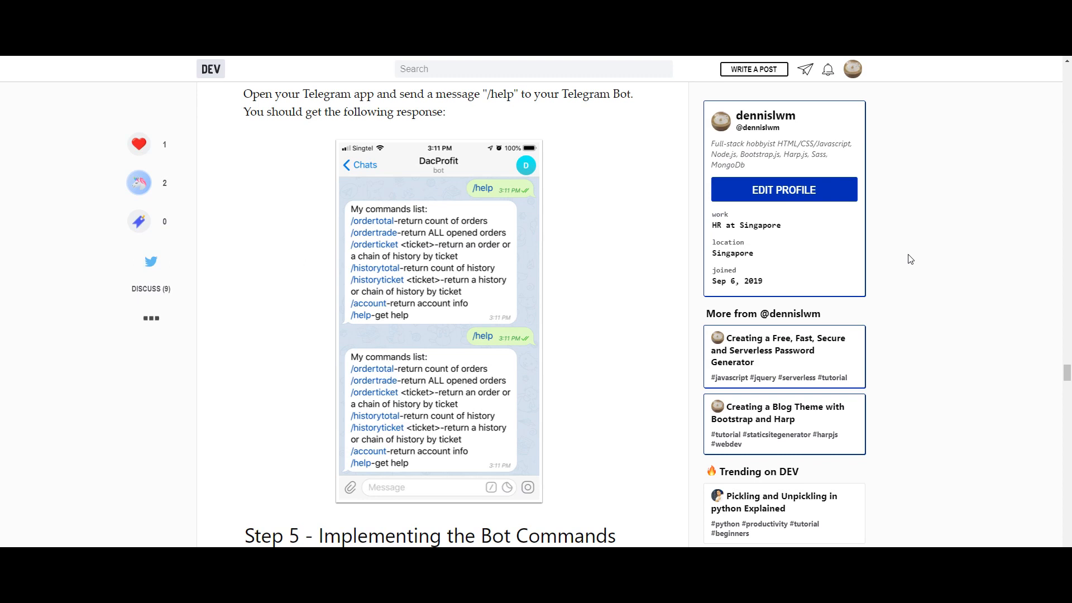
mouse_move(913, 257)
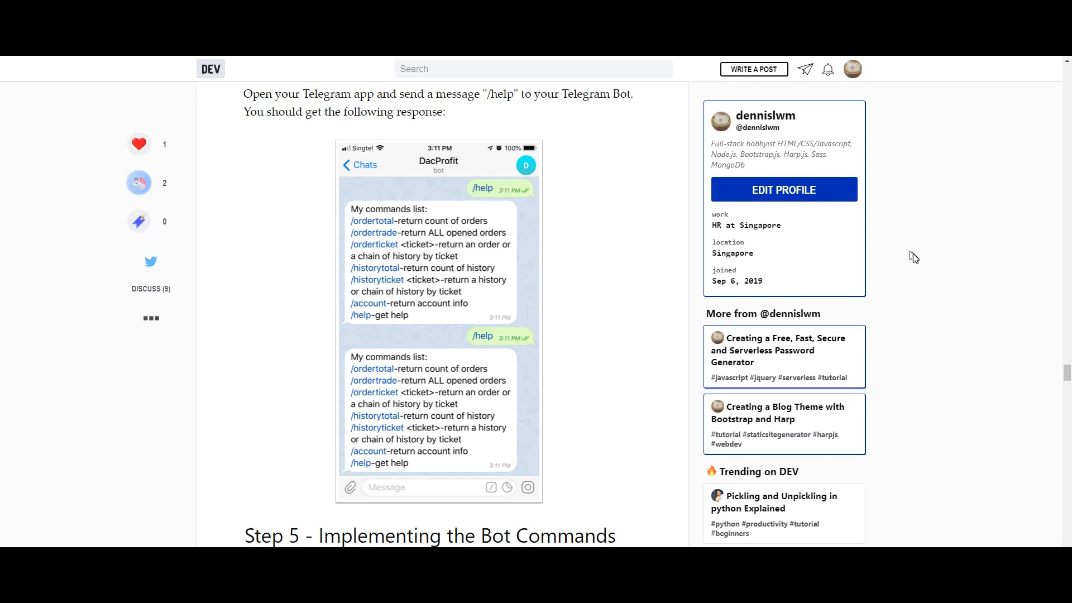
mouse_move(623, 232)
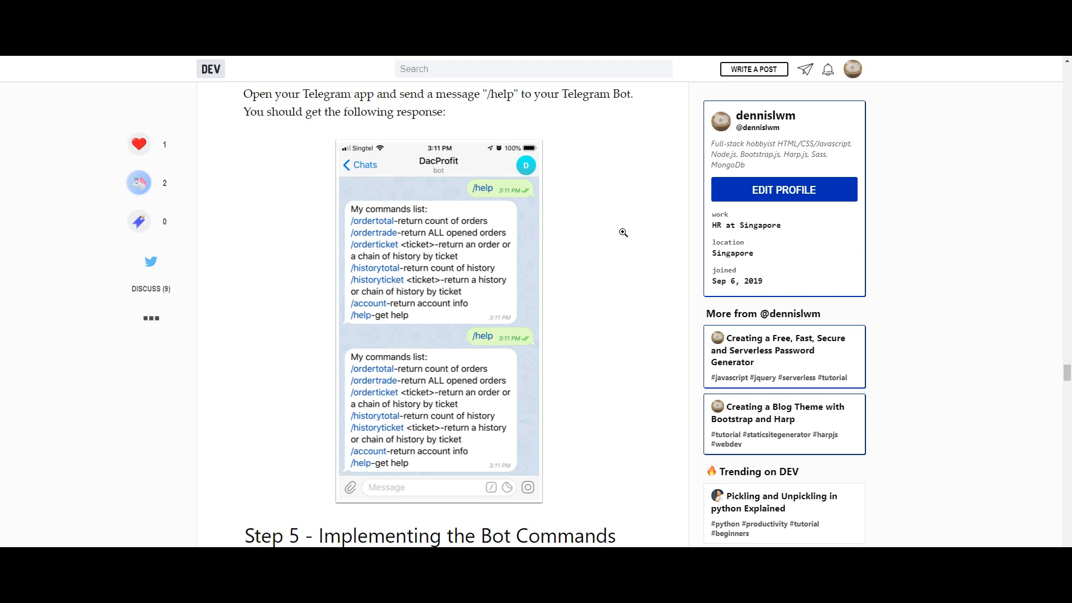
mouse_move(617, 225)
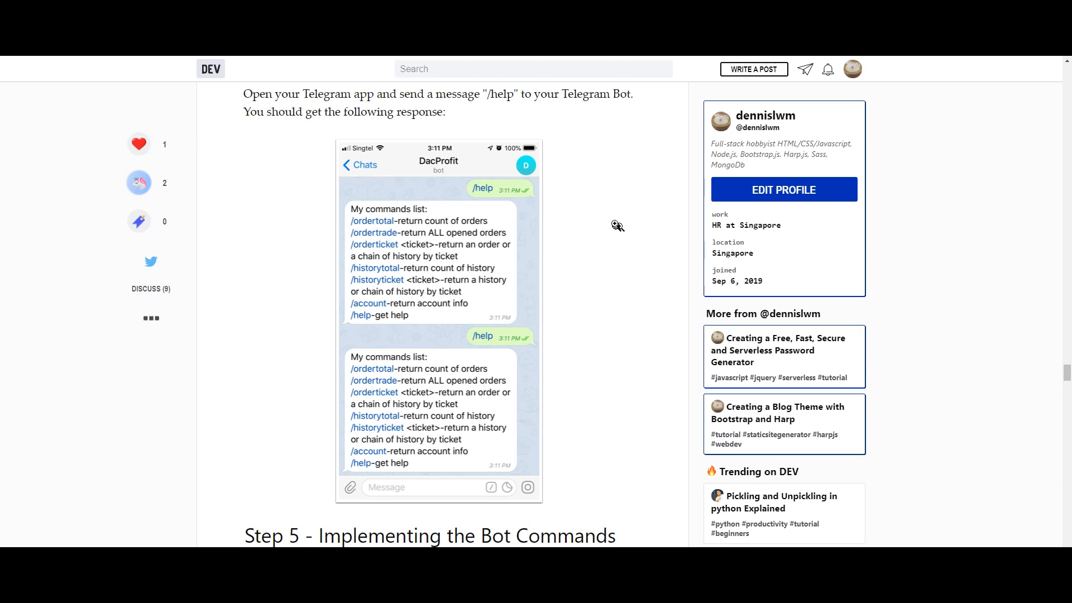
mouse_move(405, 221)
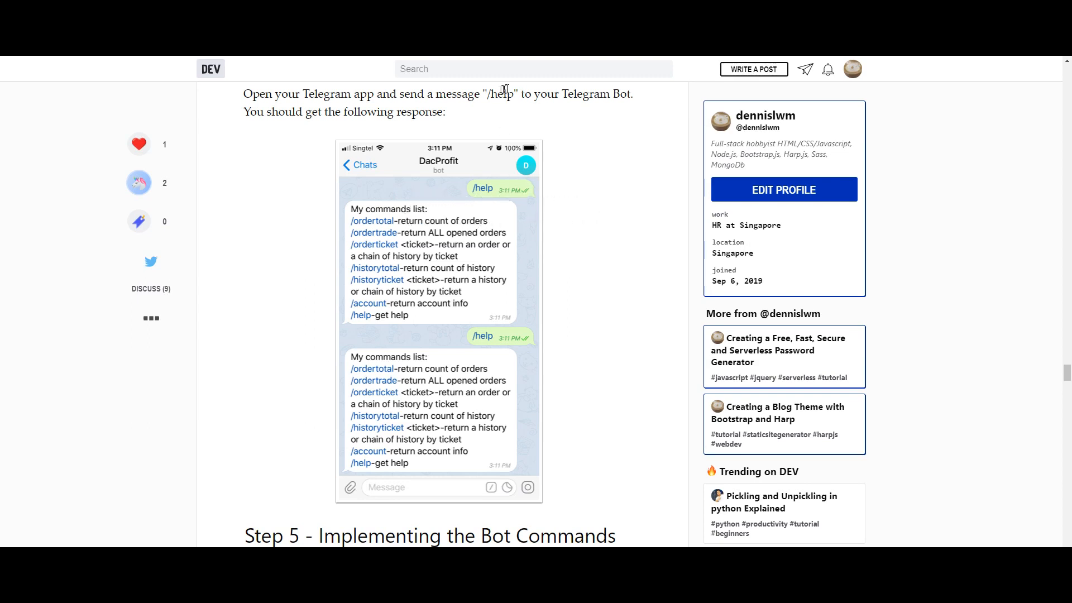
Select the /help command in the DEV article's step on messaging the Telegram bot.
double_click(500, 94)
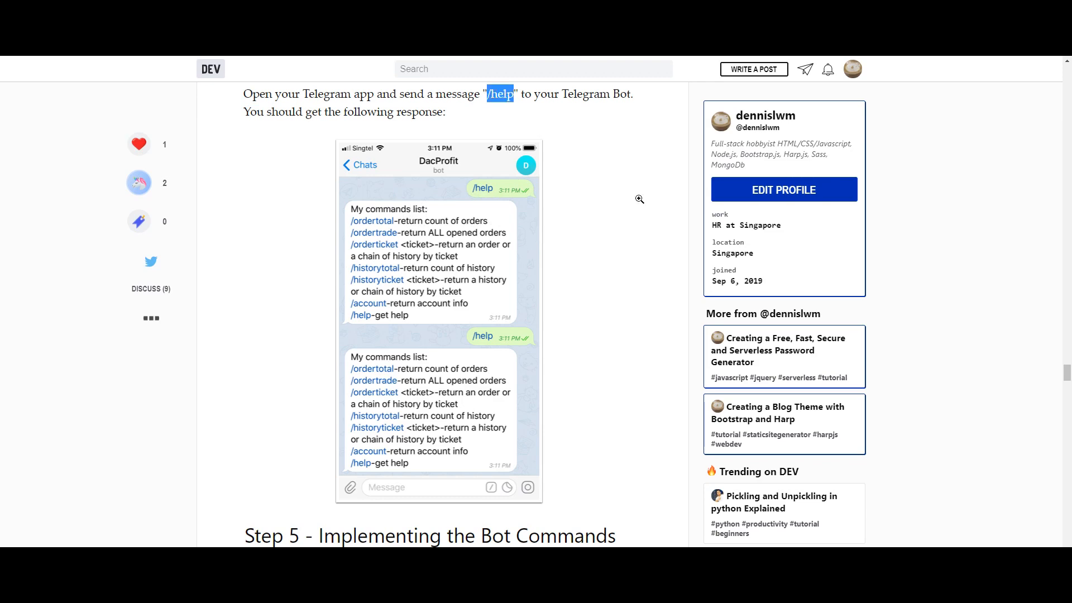
click(638, 199)
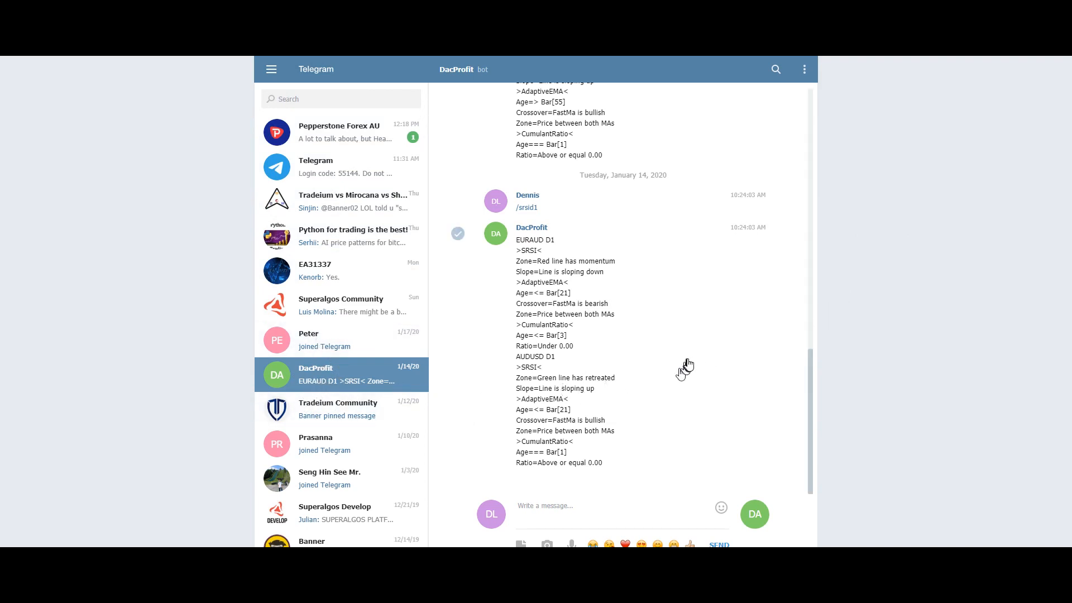
Send /help to the DacProfit bot and receive its list of commands.
click(609, 506)
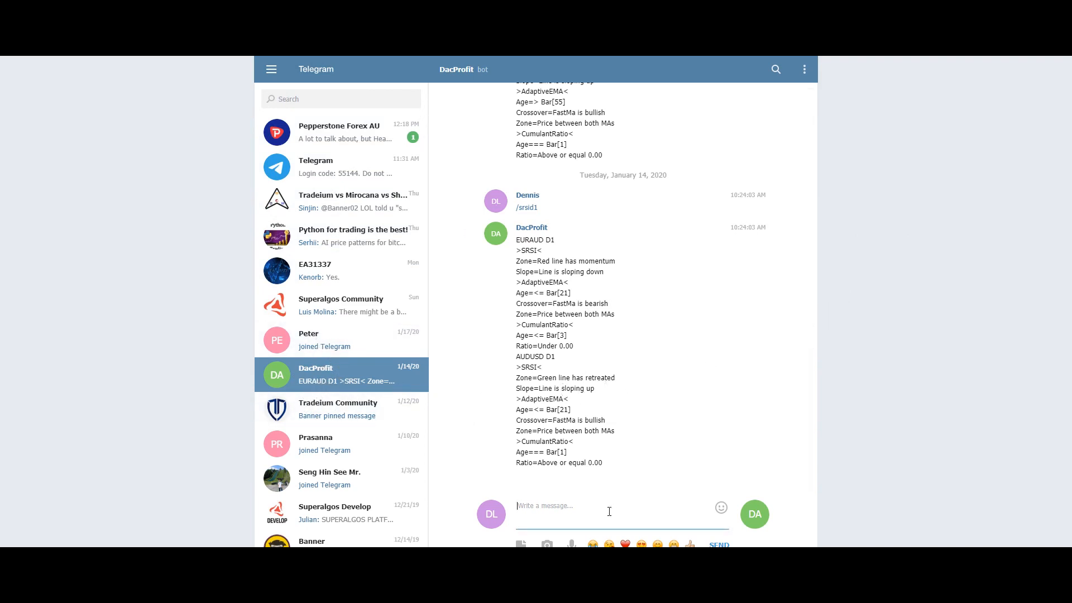
text(/help)
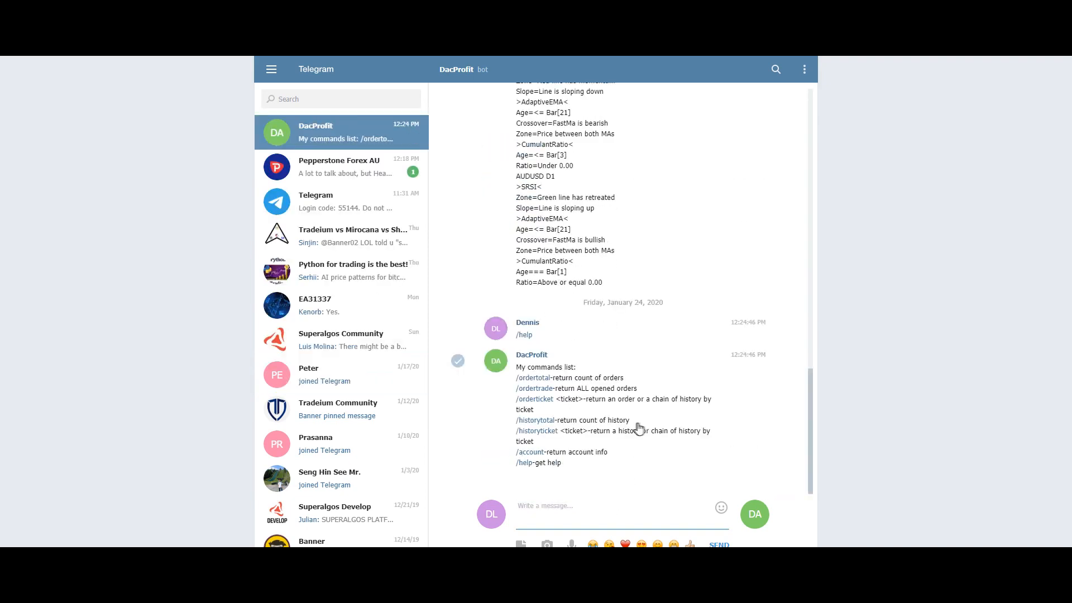
mouse_move(547, 377)
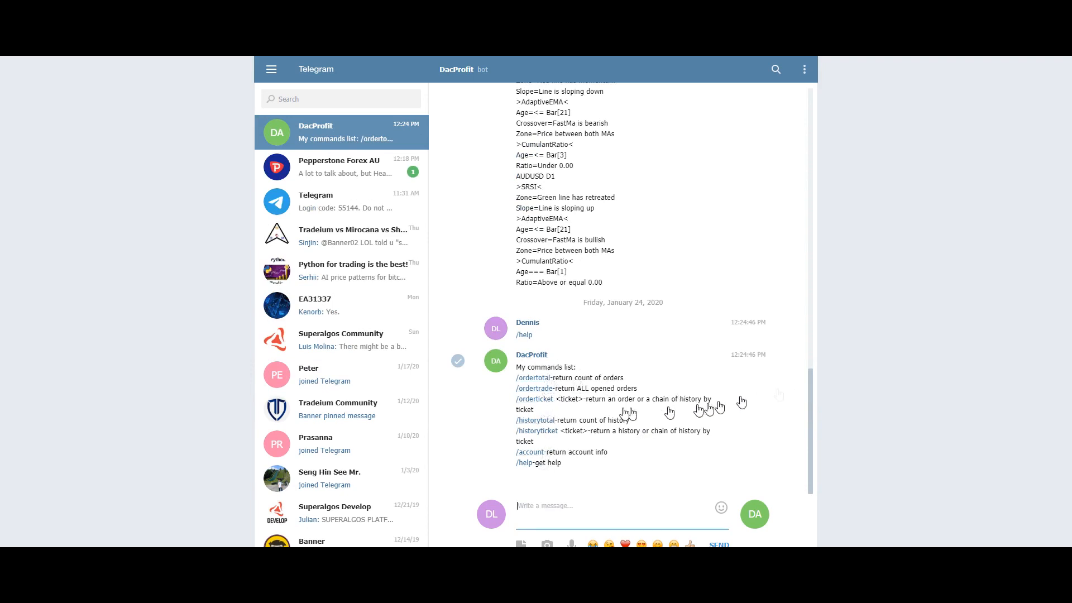
mouse_move(590, 424)
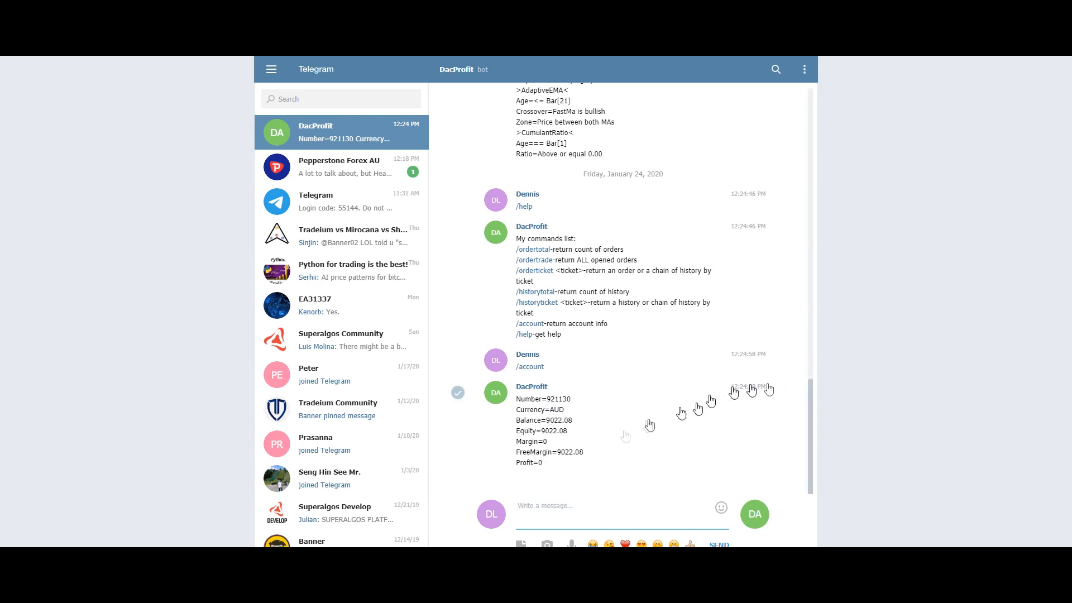
mouse_move(943, 412)
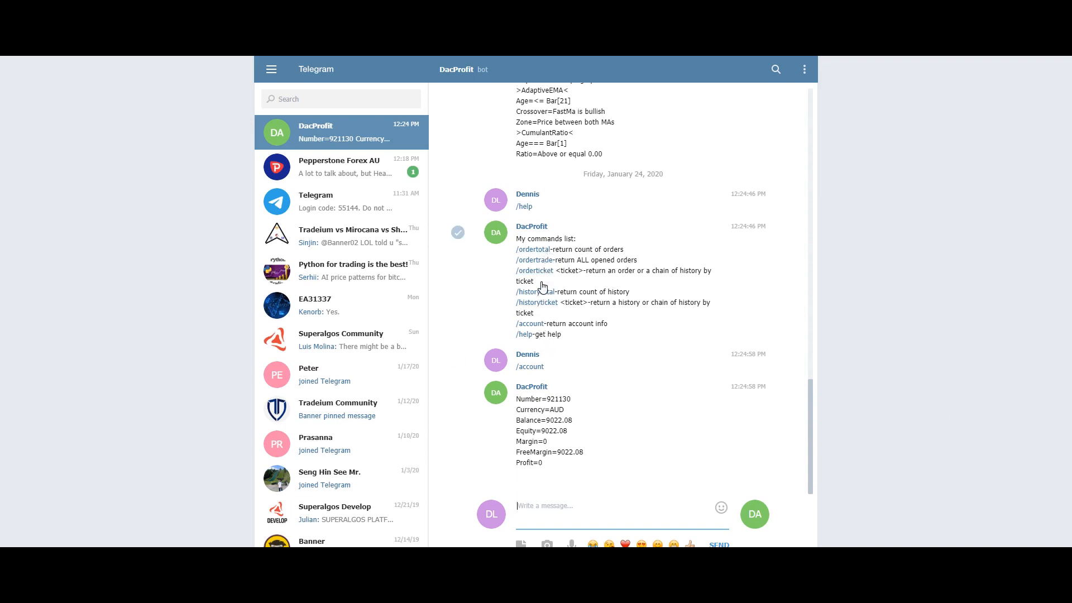
mouse_move(547, 270)
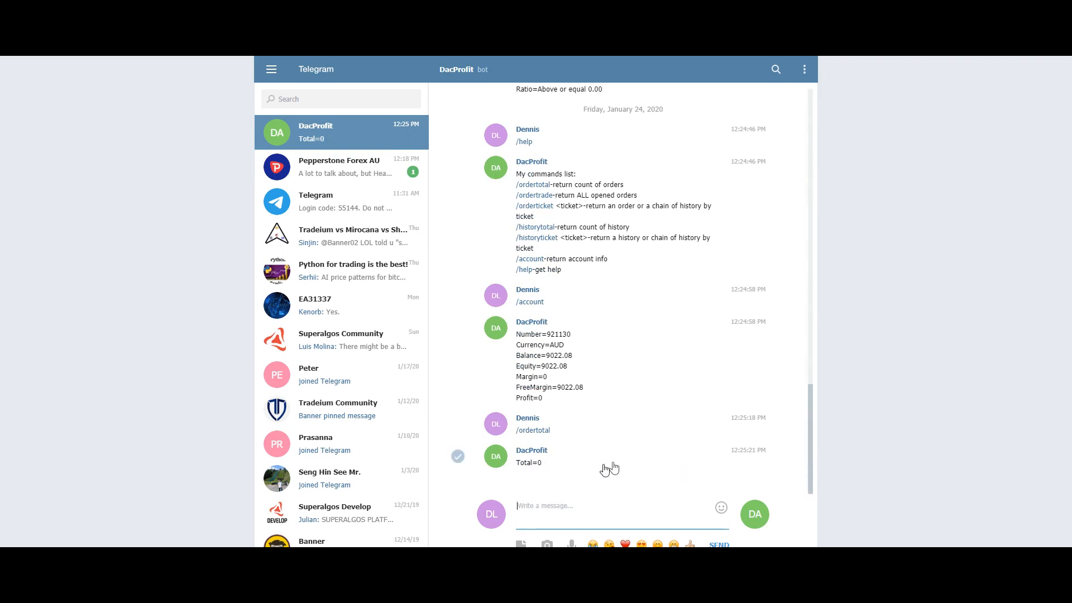
mouse_move(927, 382)
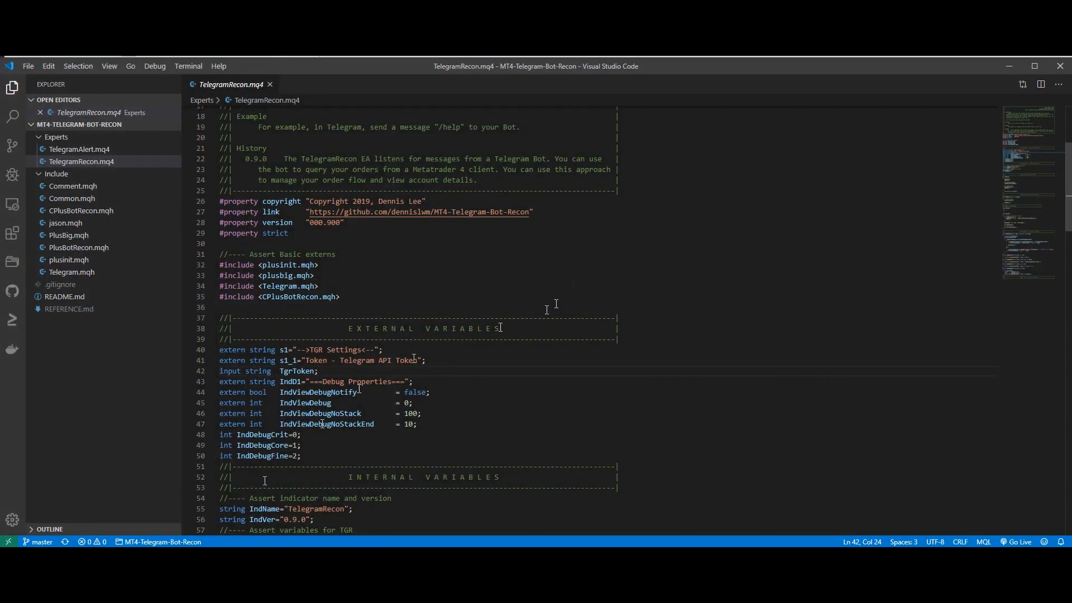
mouse_move(601, 295)
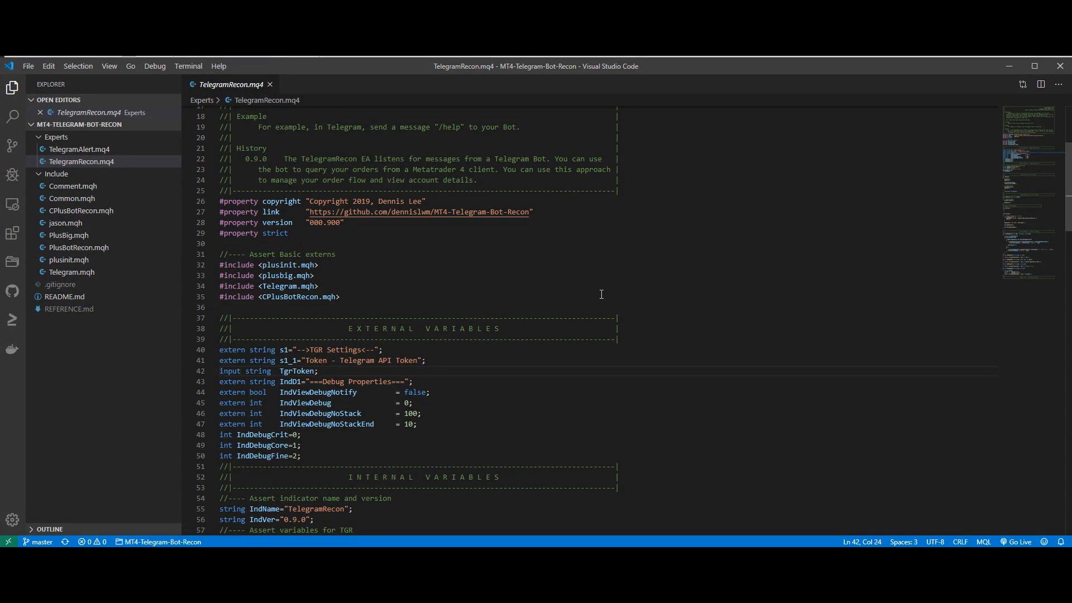
mouse_move(612, 282)
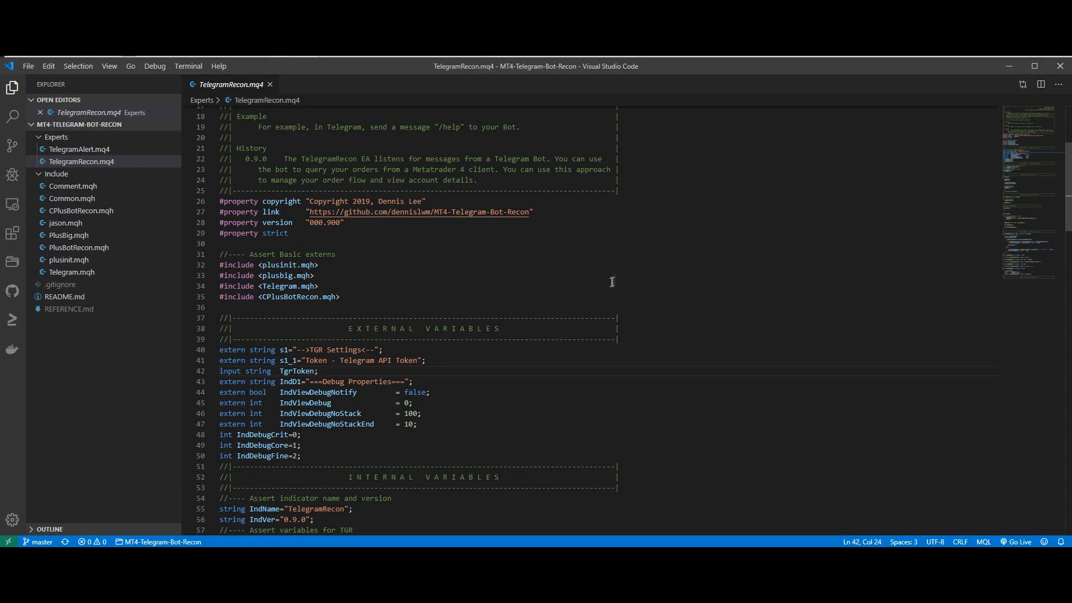
mouse_move(651, 240)
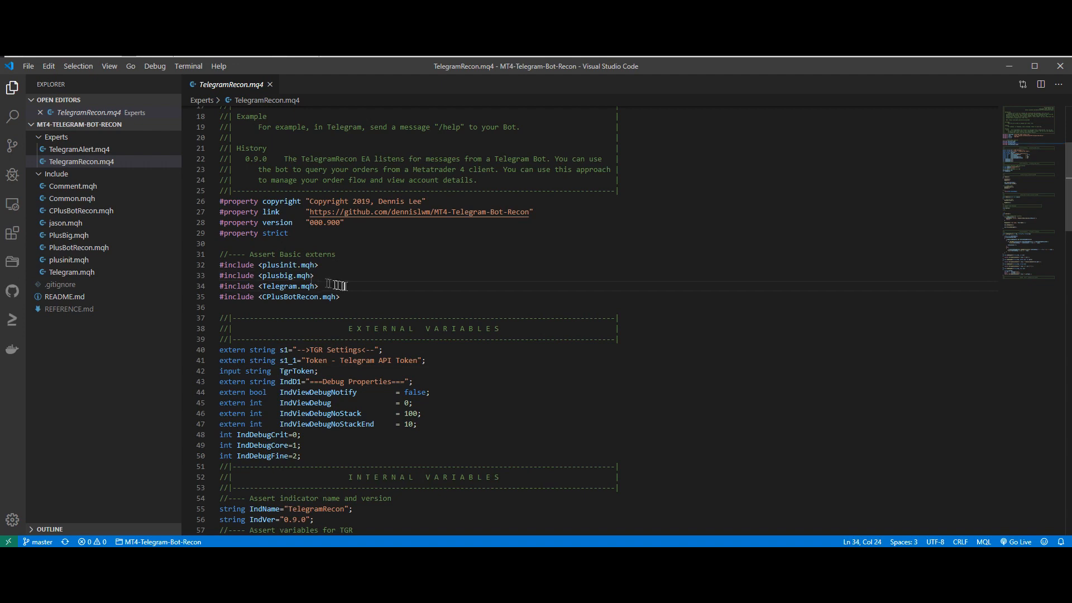
Highlight the plusinit, Telegram and CPlusBotRecon includes in TelegramRecon.mq4, then move to its inputs.
double_click(278, 264)
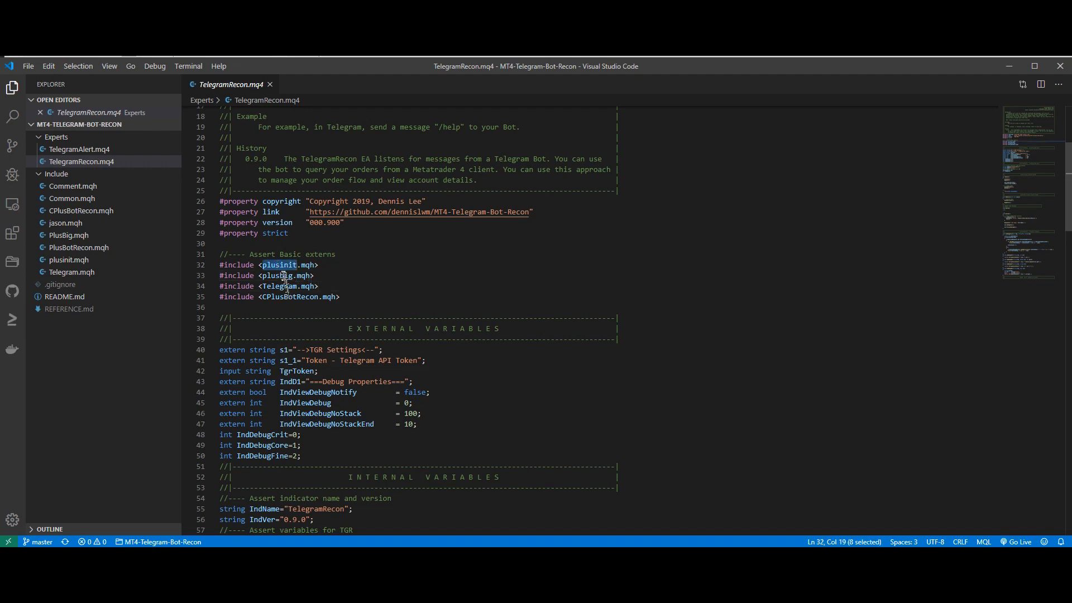
double_click(280, 286)
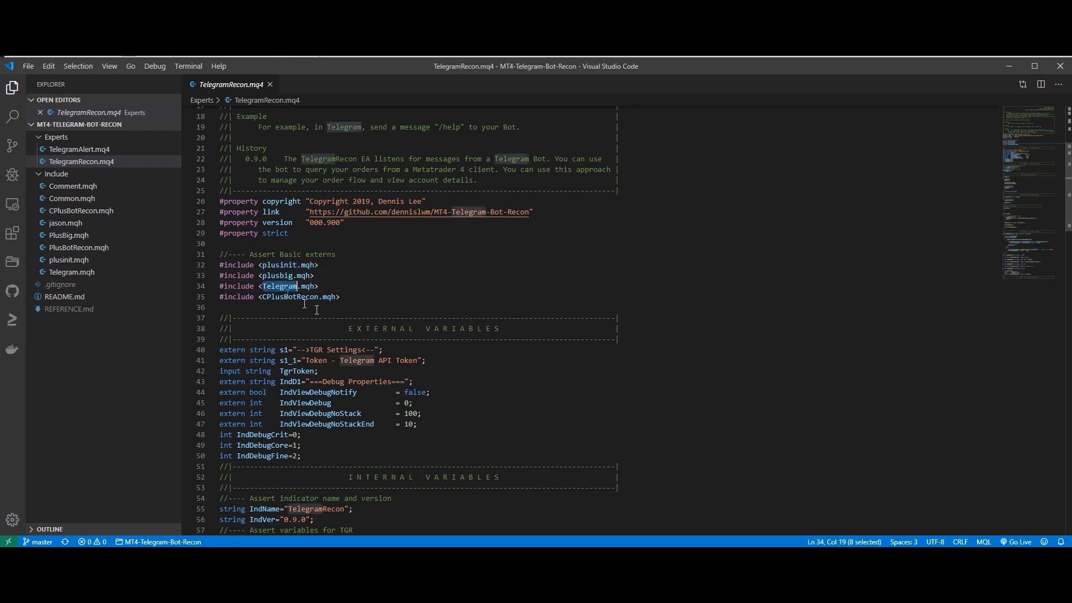
double_click(296, 297)
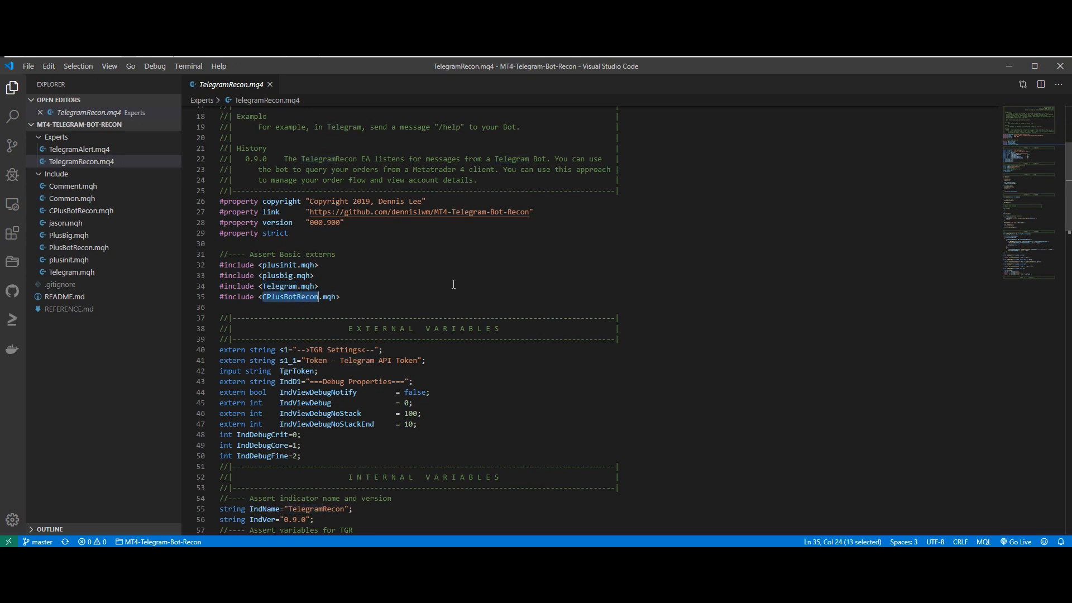
click(345, 297)
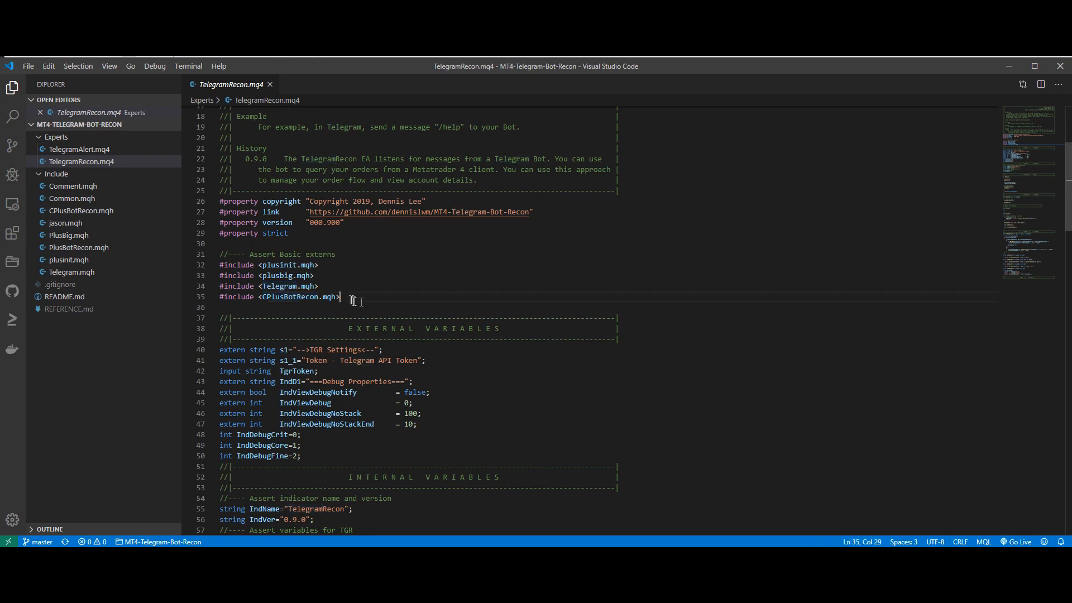
scroll(down, 3)
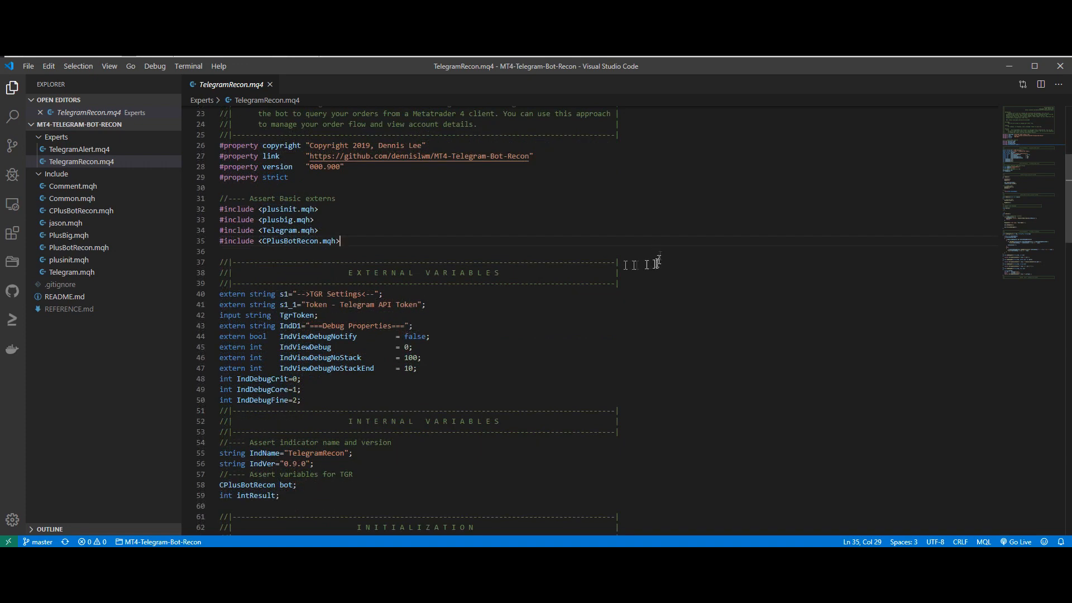
click(317, 315)
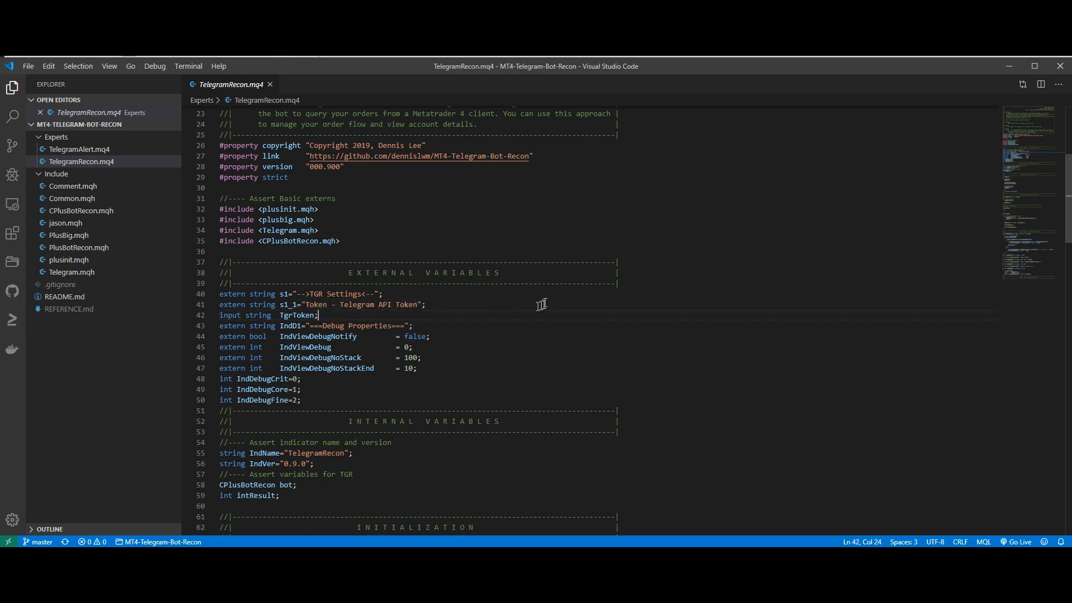
double_click(295, 315)
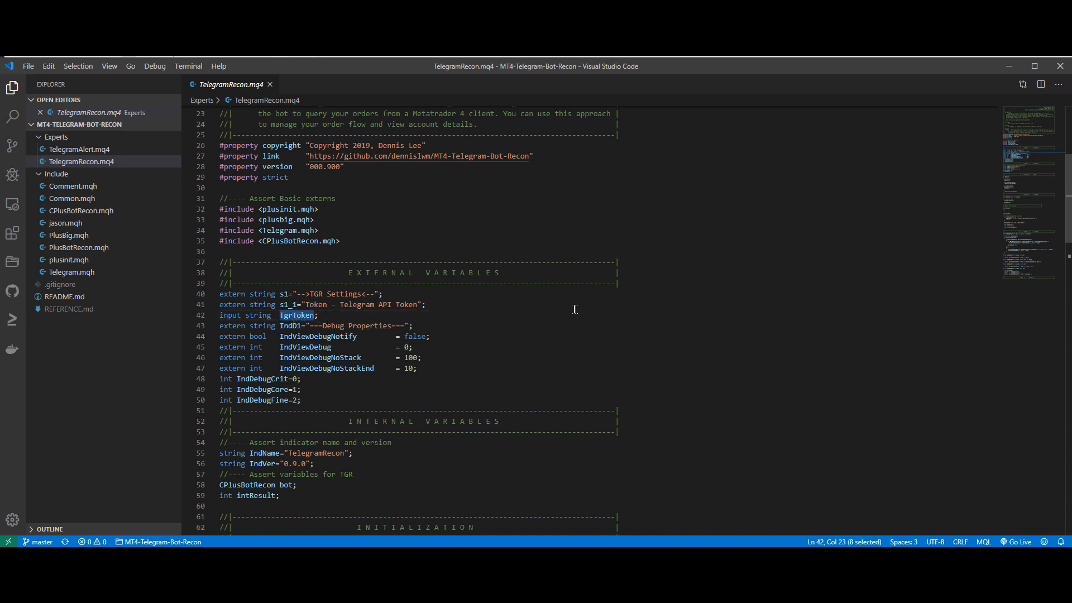
mouse_move(362, 308)
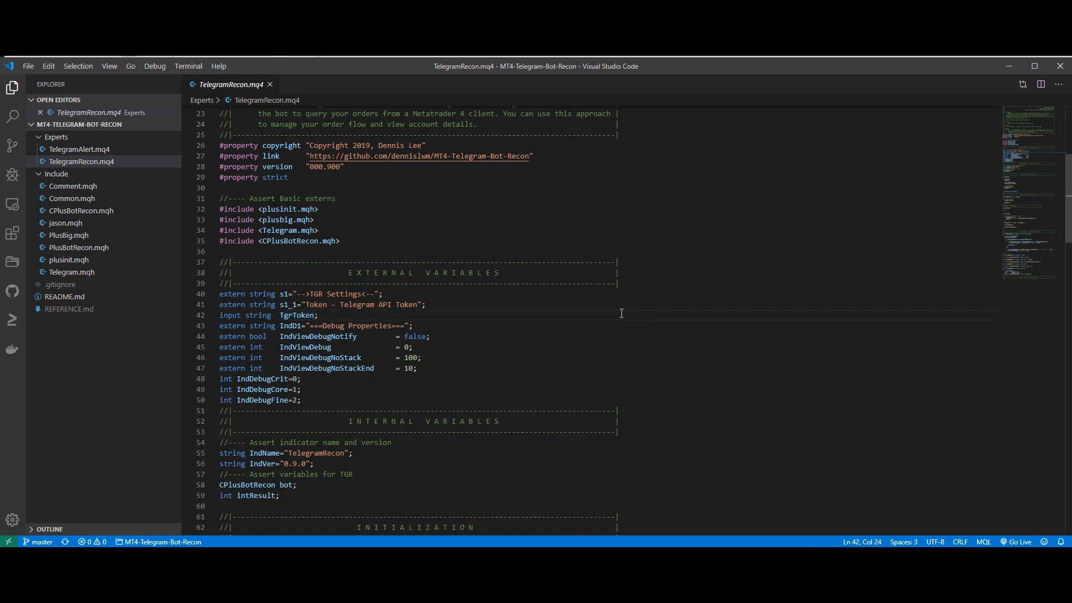
click(295, 315)
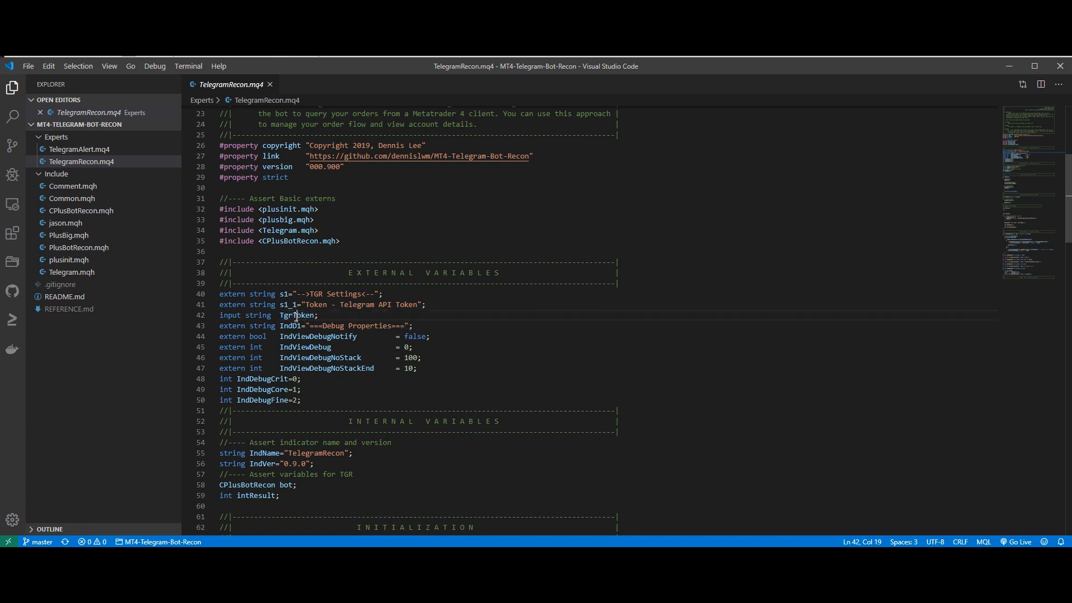
double_click(295, 315)
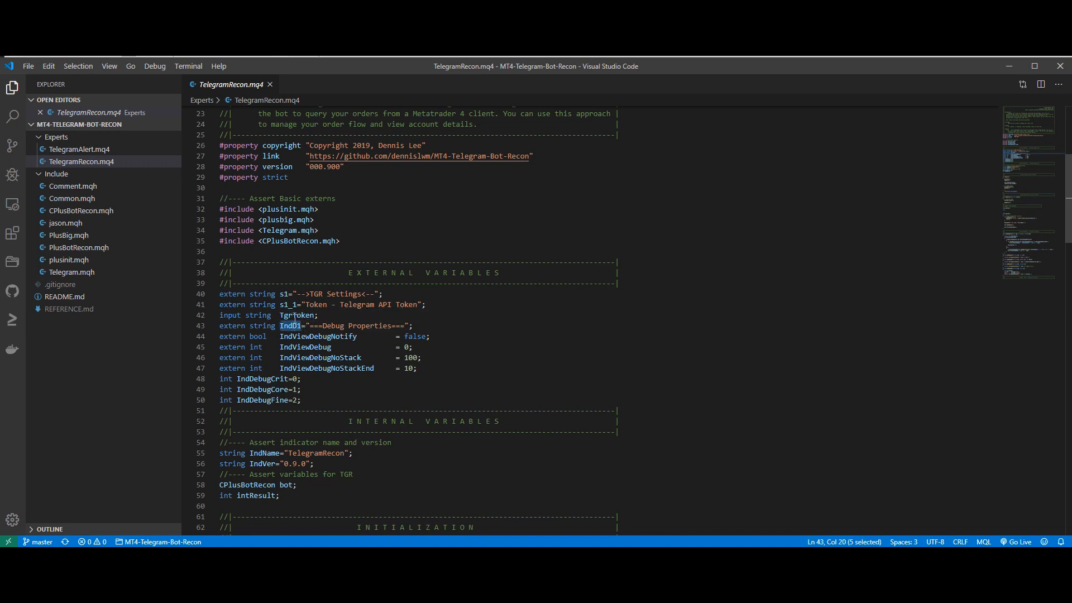
double_click(296, 315)
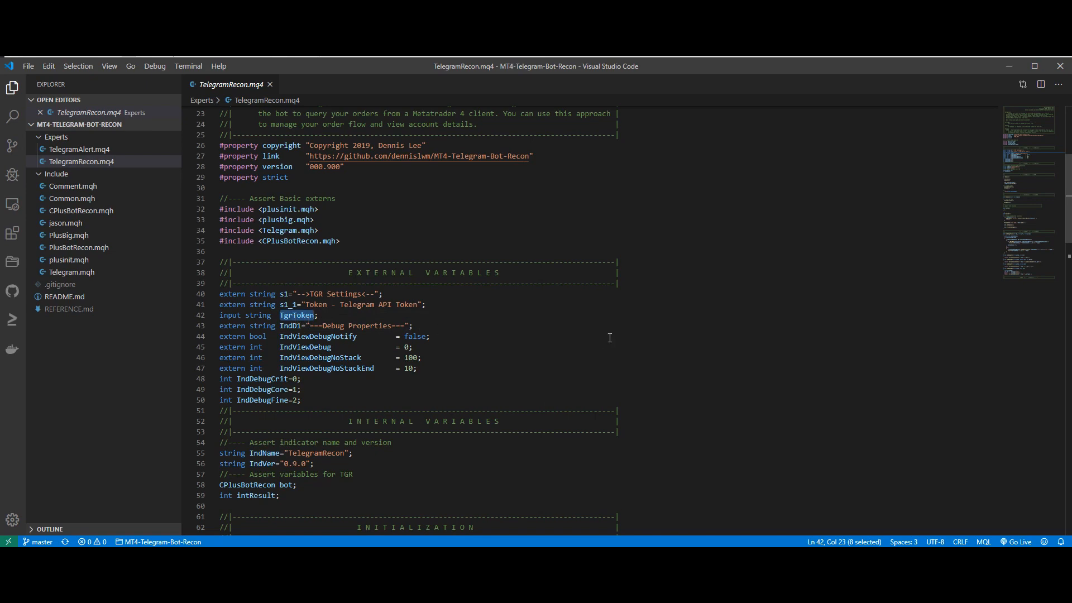
mouse_move(622, 317)
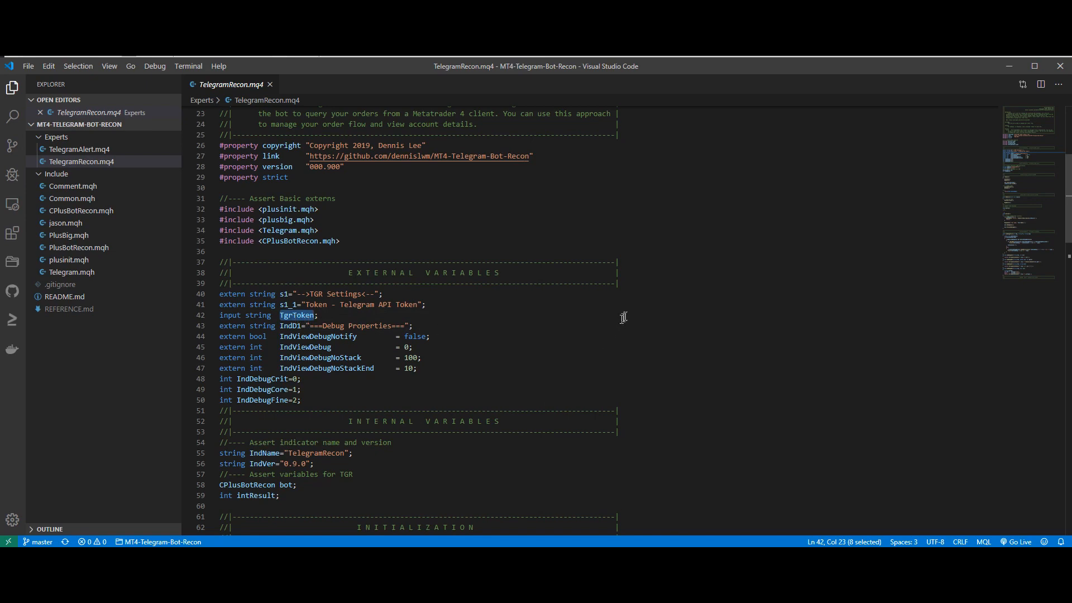
click(82, 209)
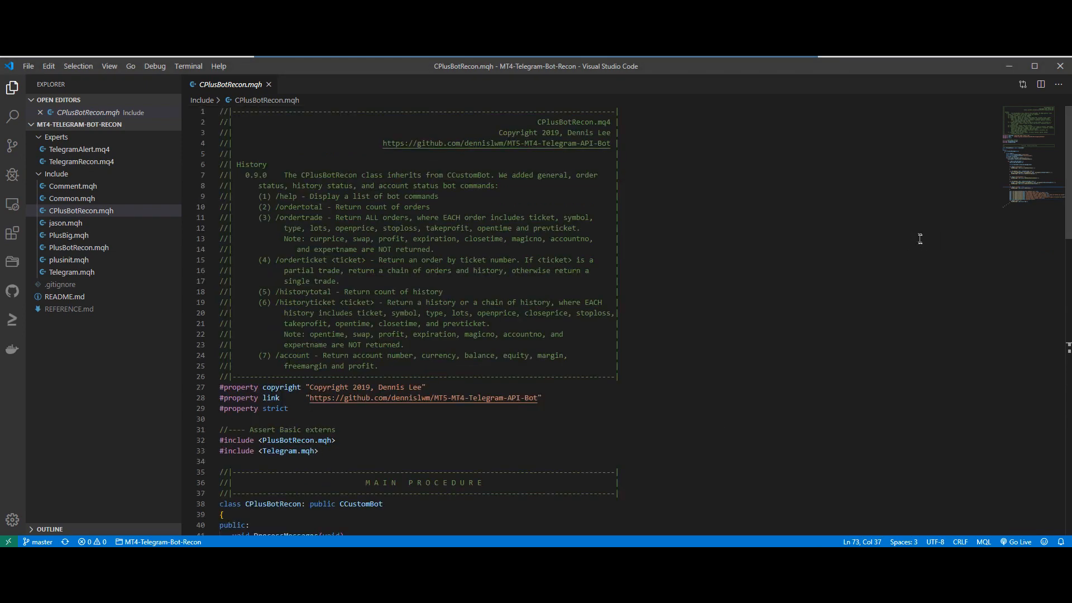
mouse_move(900, 219)
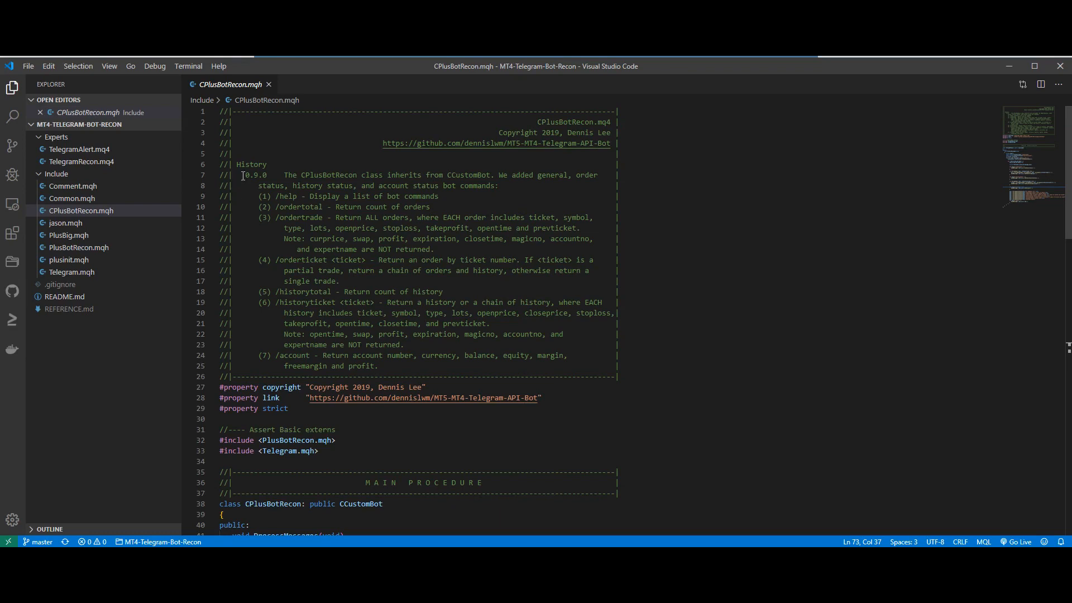
mouse_move(710, 179)
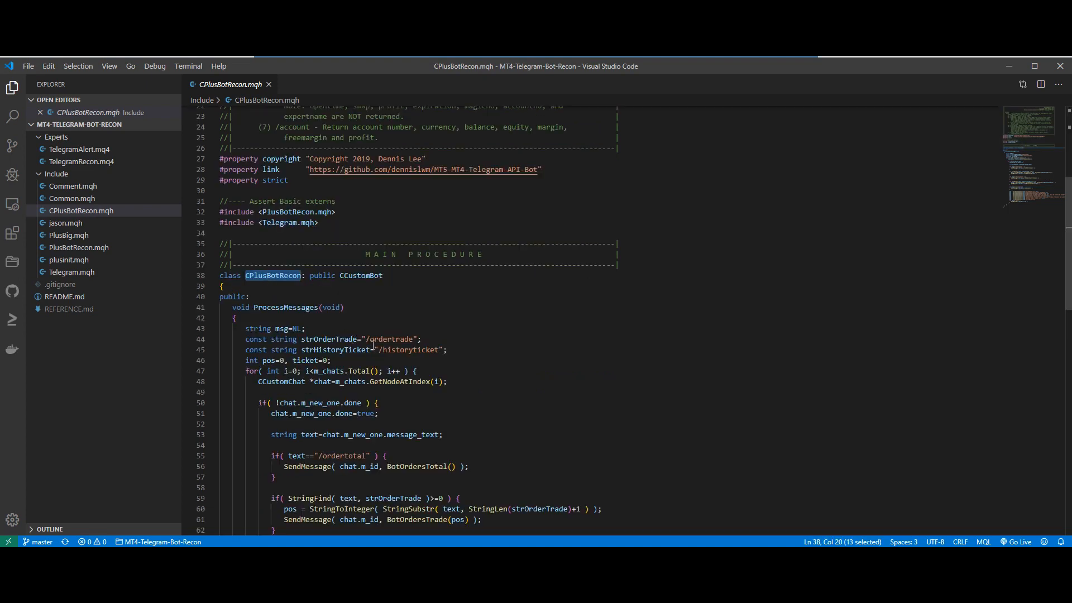
Open CPlusBotRecon.mqh and highlight the public CCustomBot base class on the class declaration.
click(222, 285)
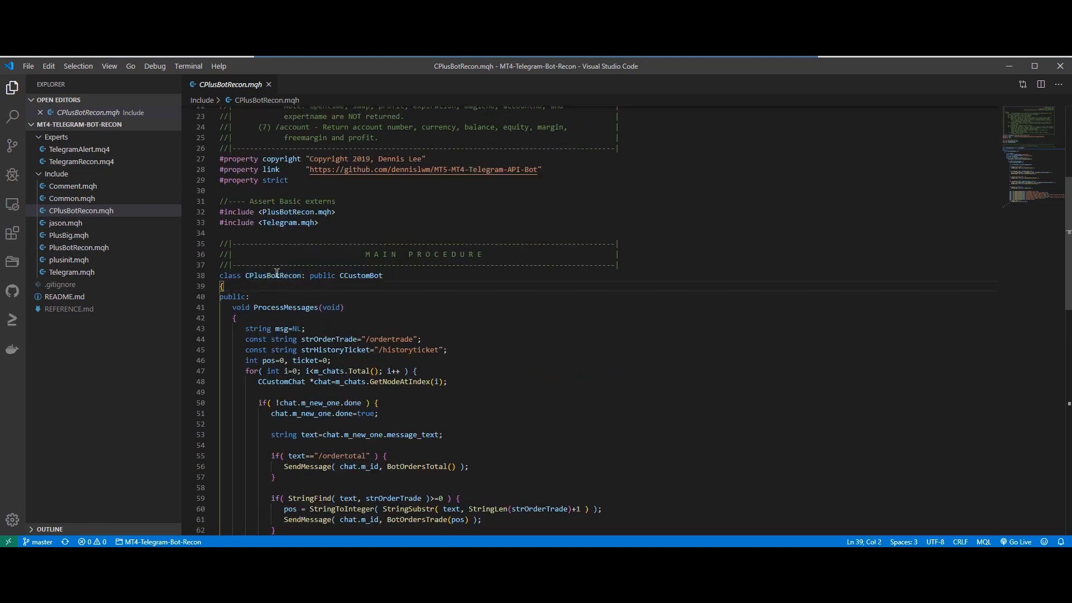
double_click(275, 274)
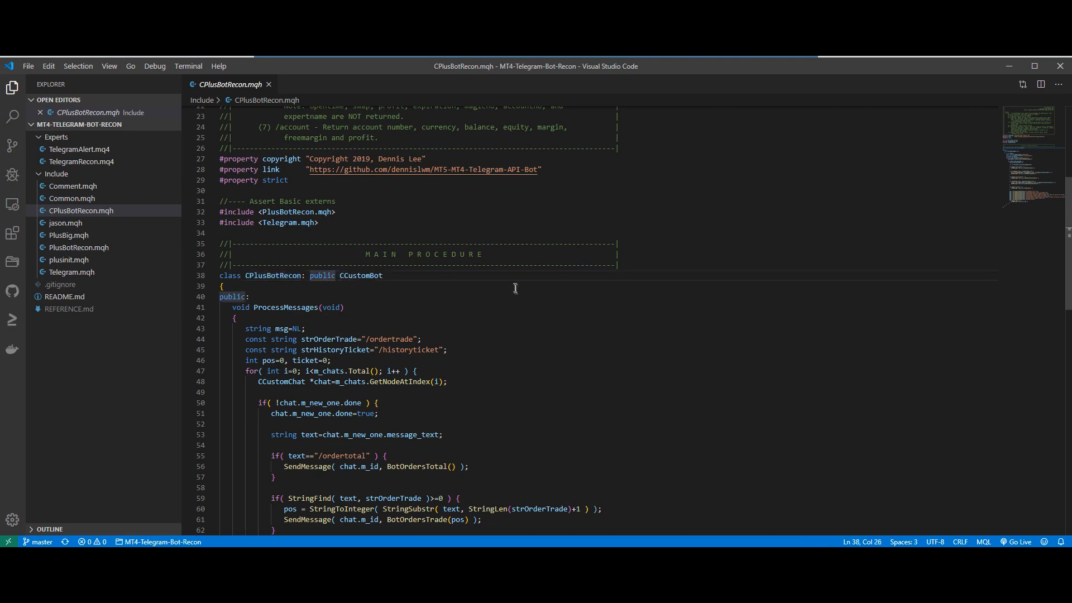
double_click(360, 275)
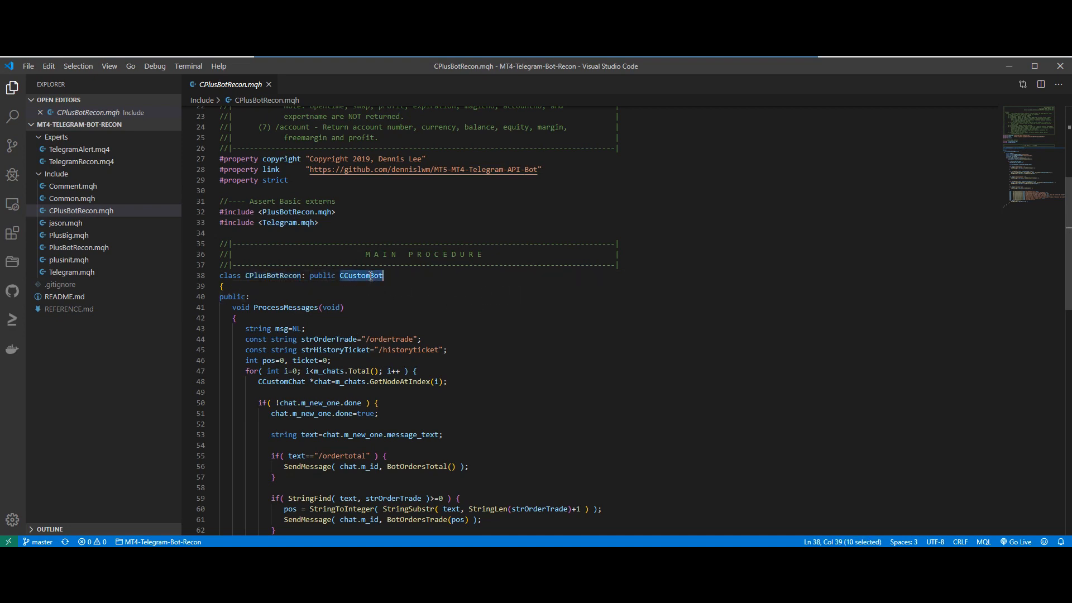
mouse_move(516, 301)
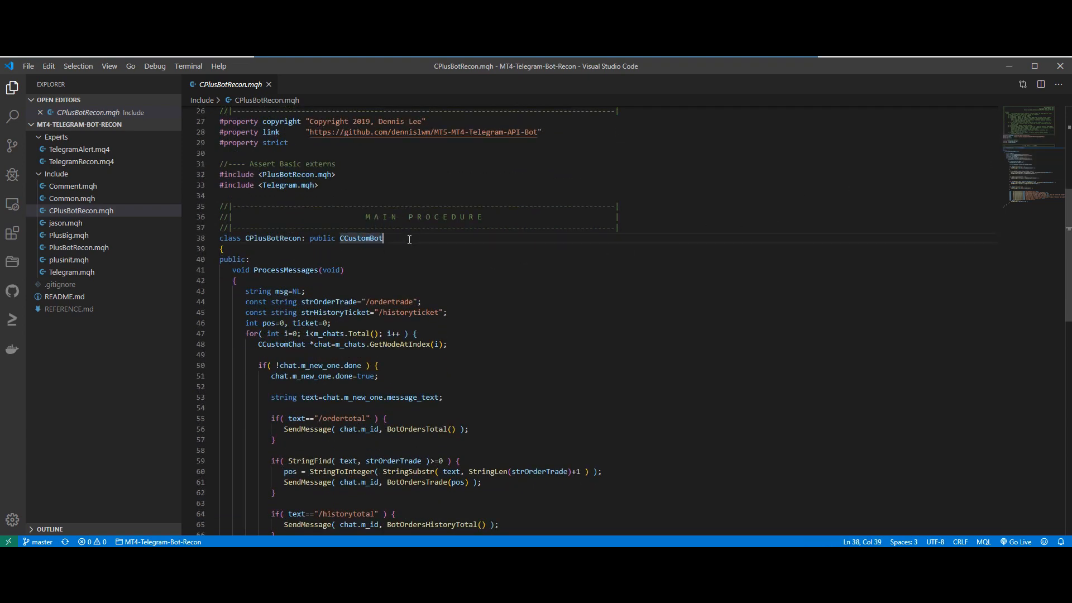
double_click(360, 237)
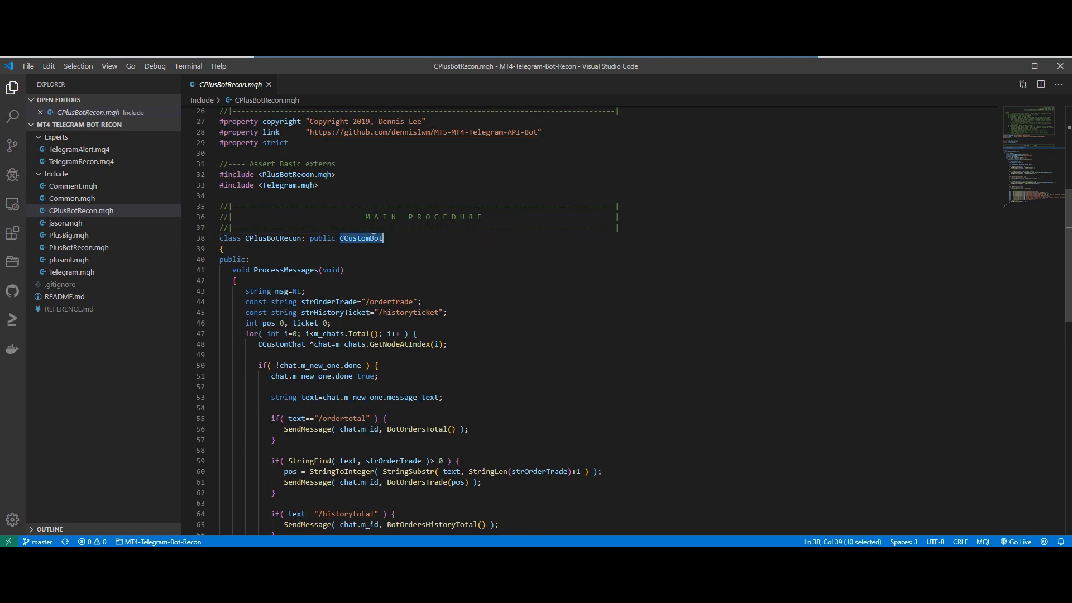
mouse_move(532, 283)
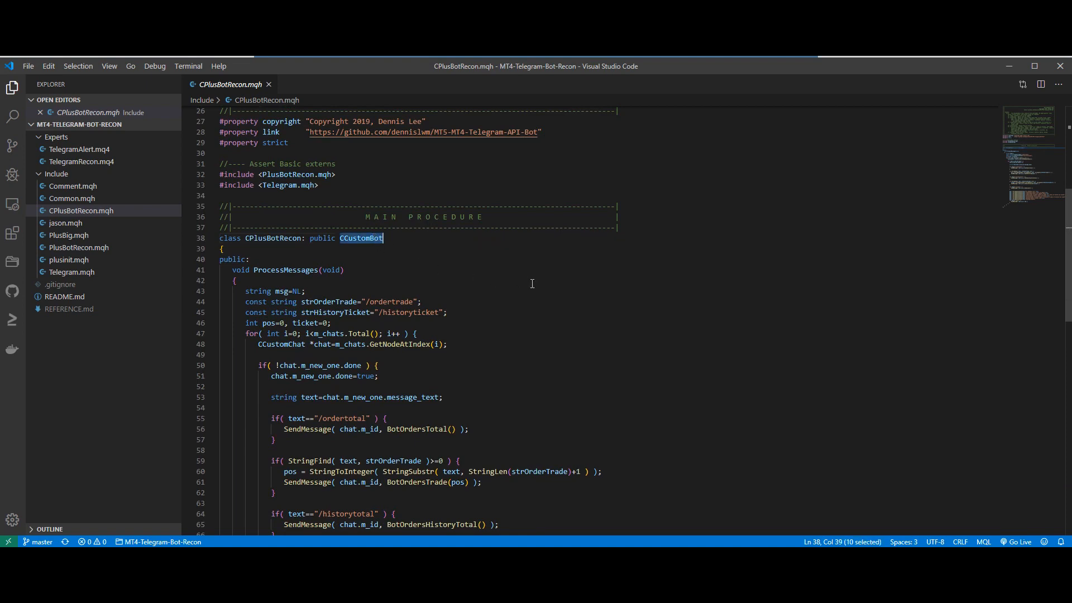
mouse_move(1007, 156)
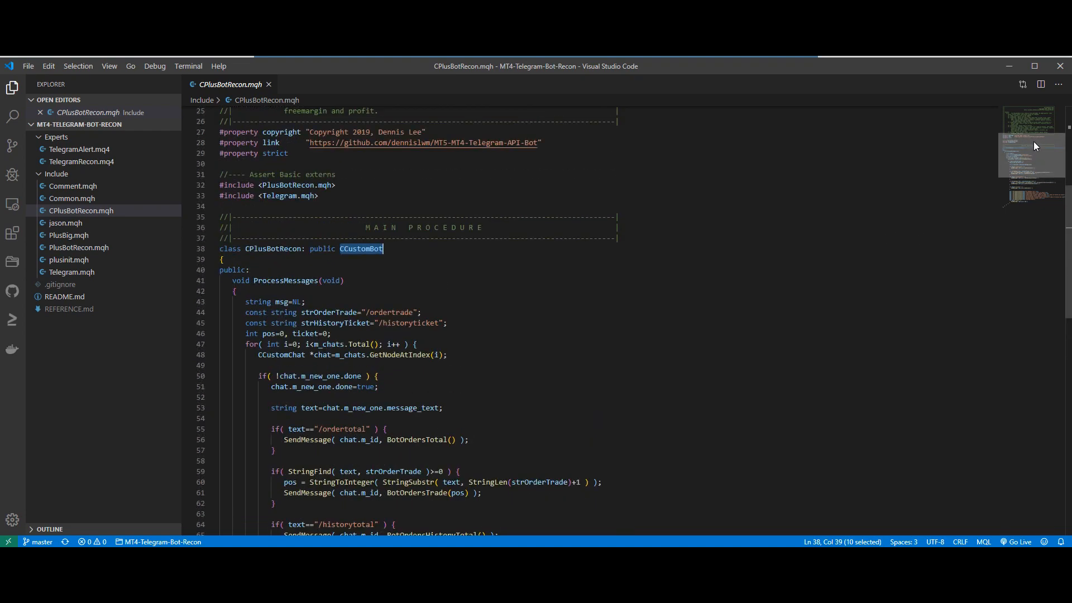
mouse_move(999, 156)
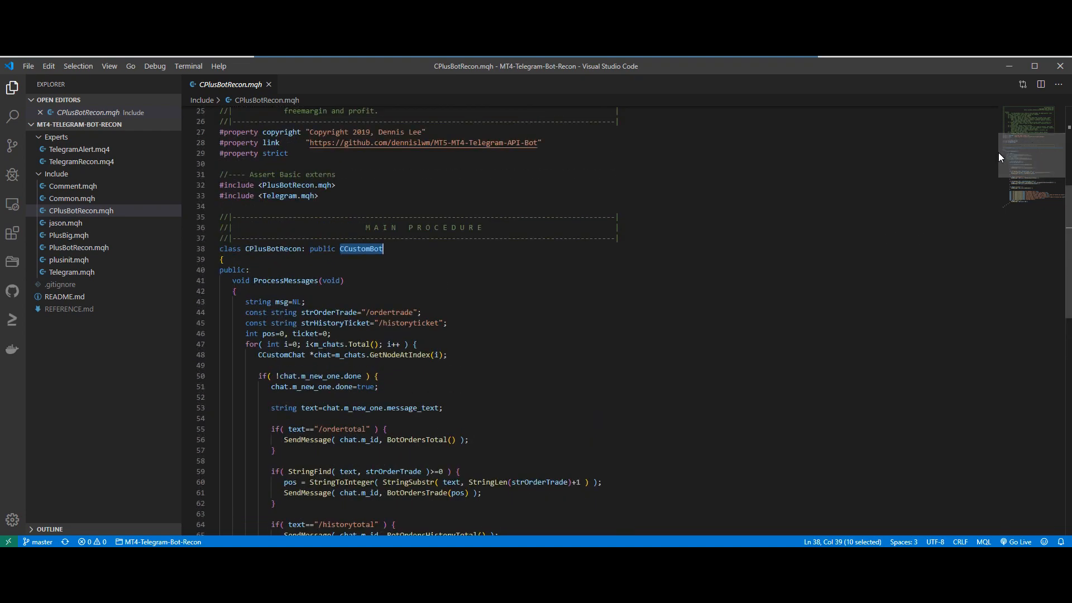
mouse_move(997, 160)
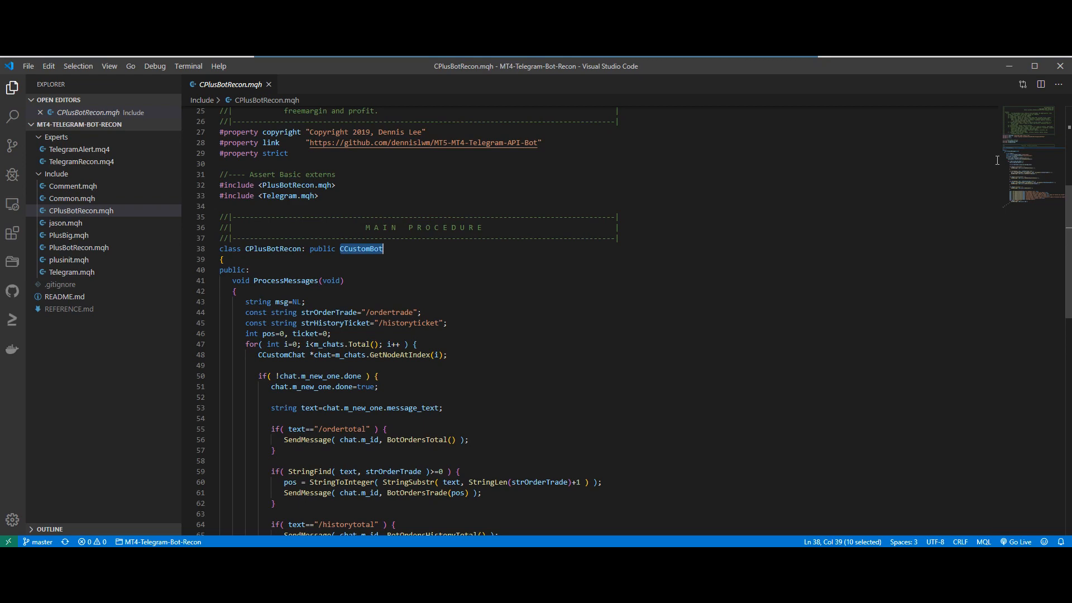
scroll(down, 3)
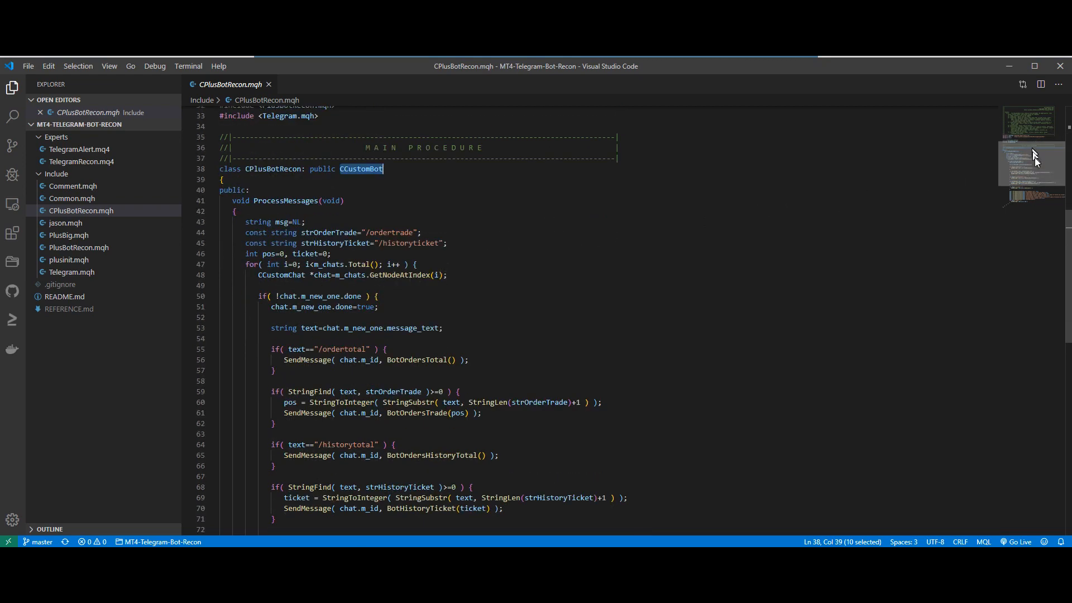
scroll(down, 3)
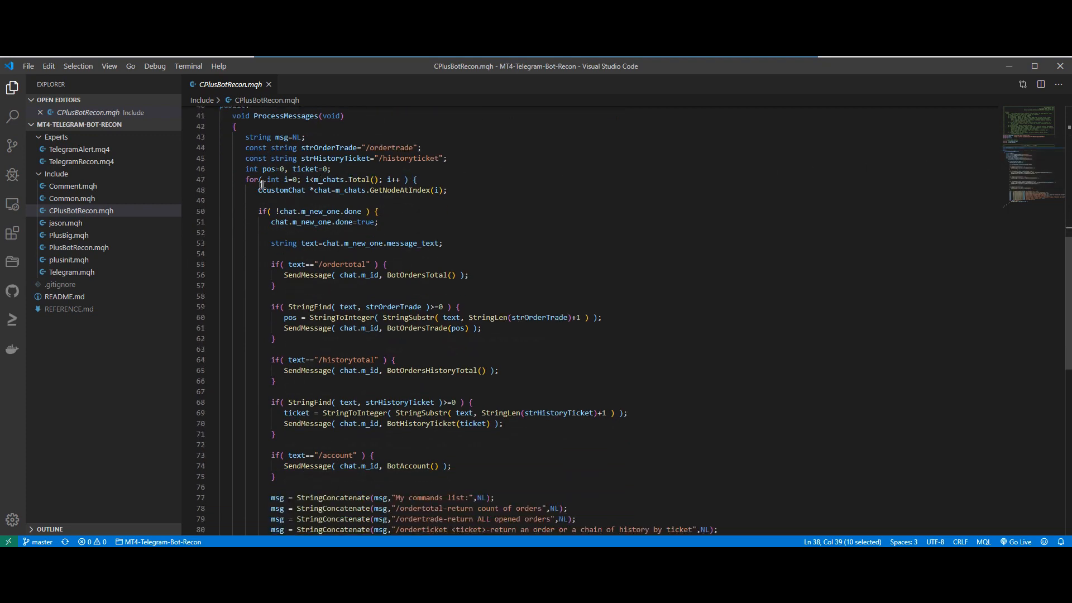
double_click(251, 178)
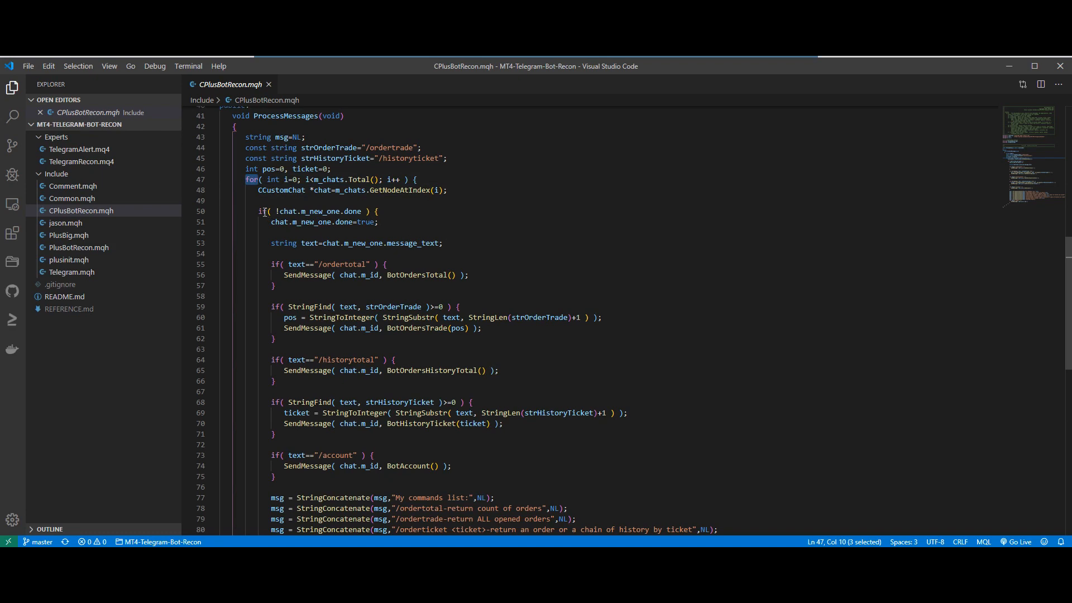
double_click(353, 211)
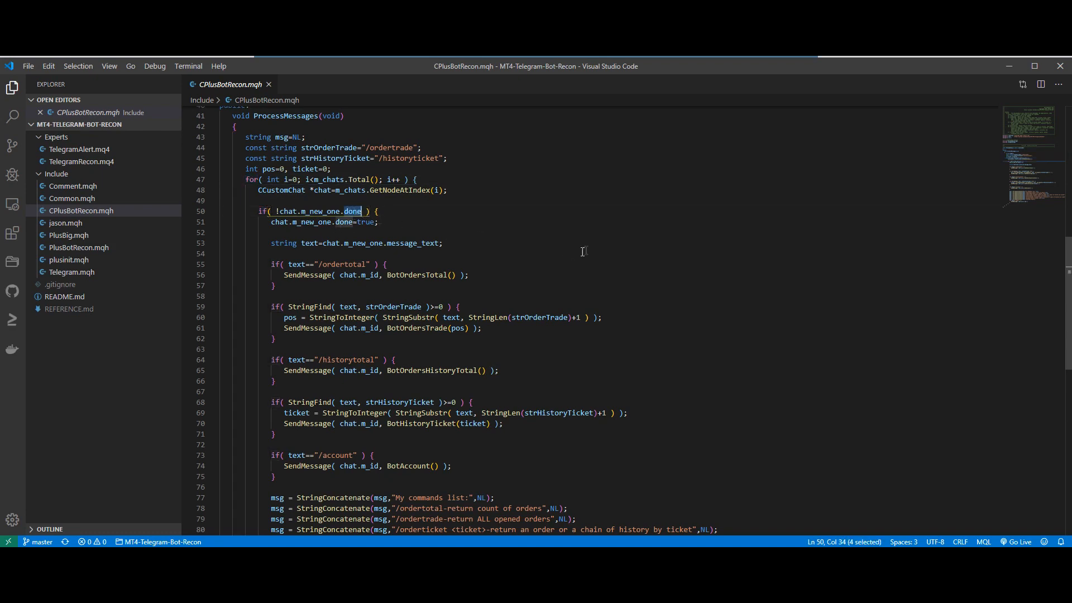
click(309, 243)
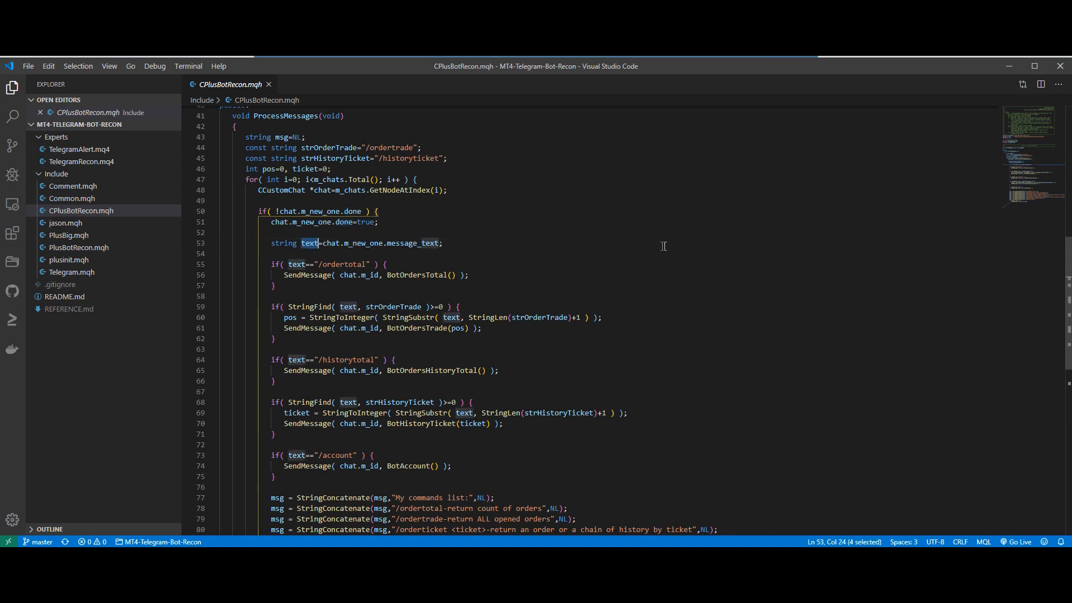
mouse_move(405, 249)
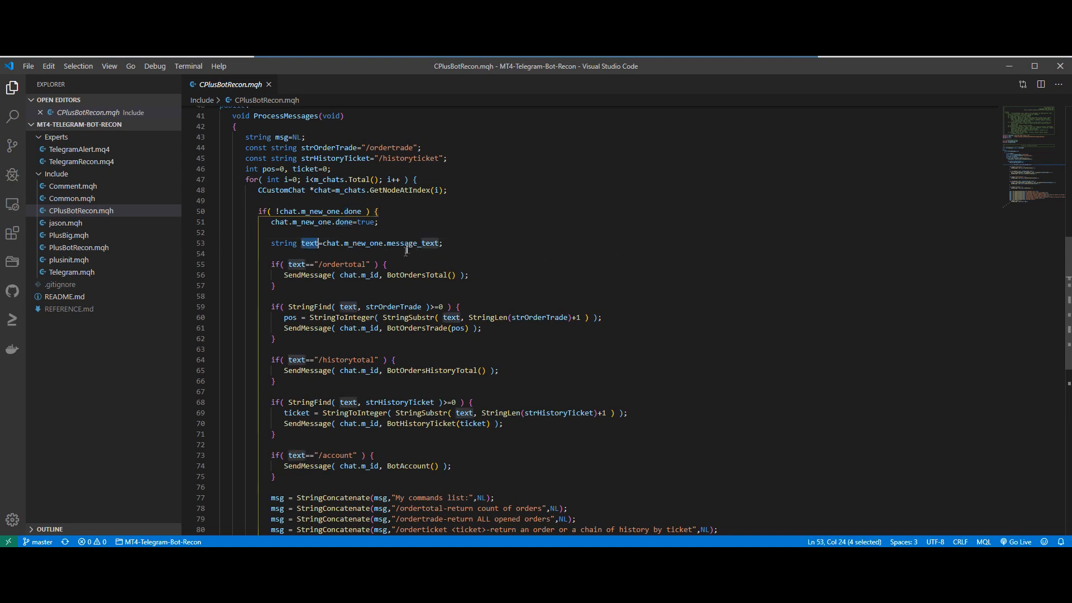
mouse_move(648, 238)
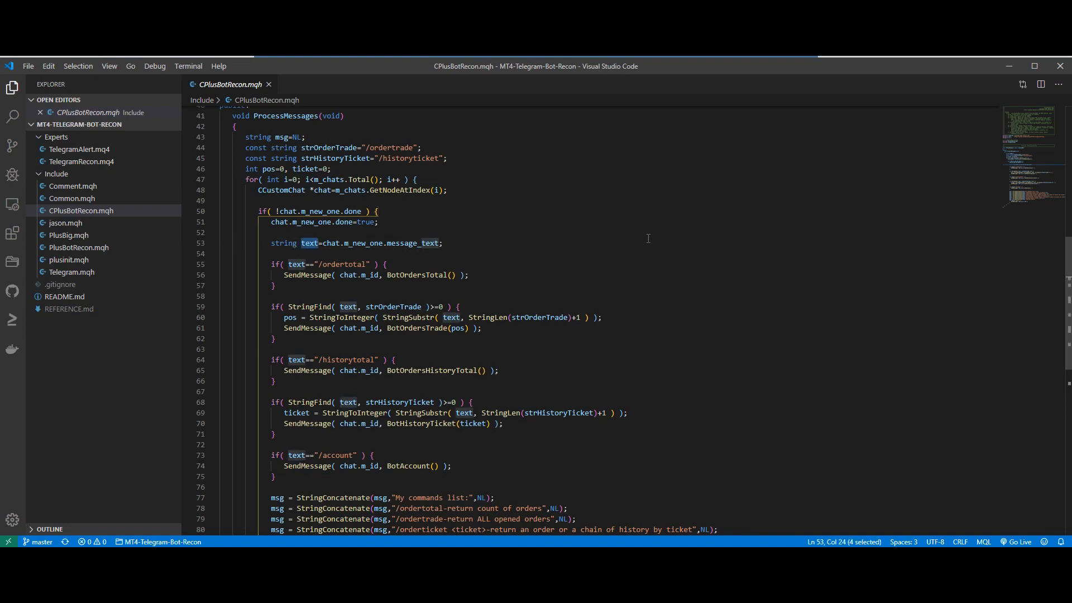
click(297, 264)
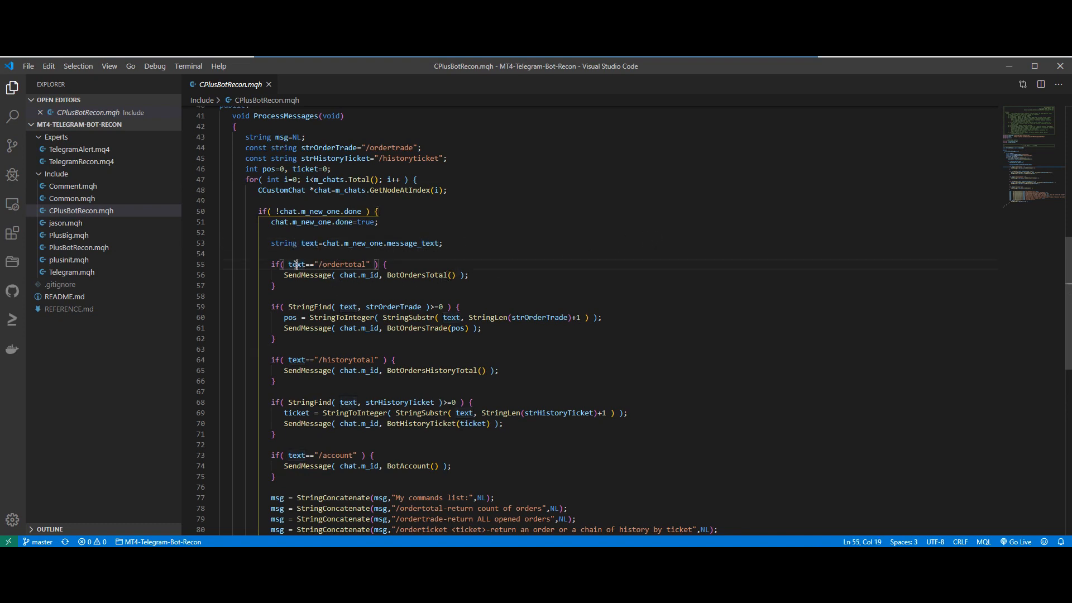
double_click(296, 264)
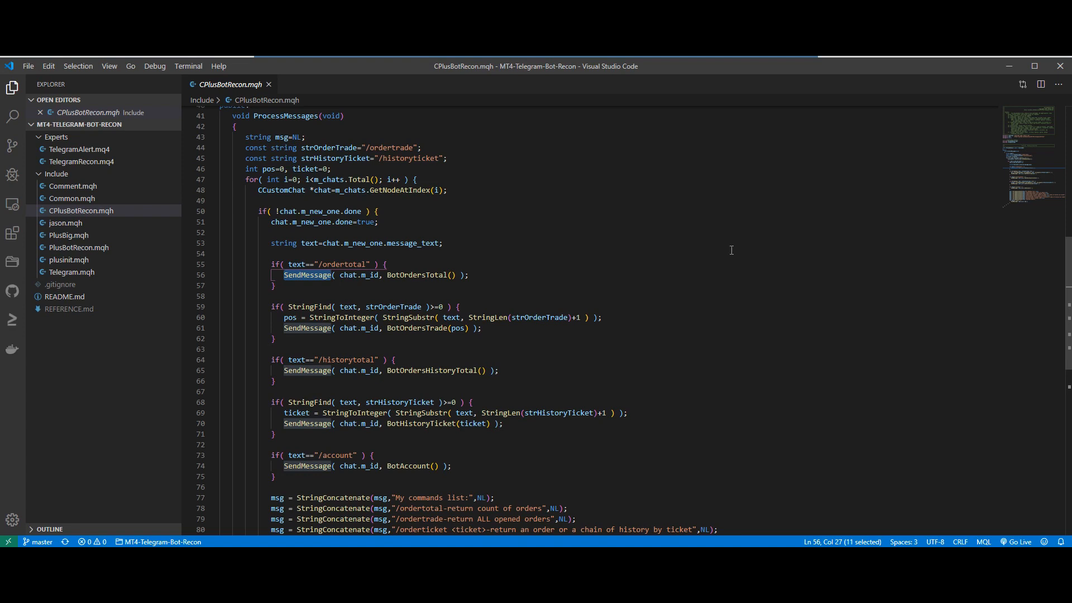
click(413, 275)
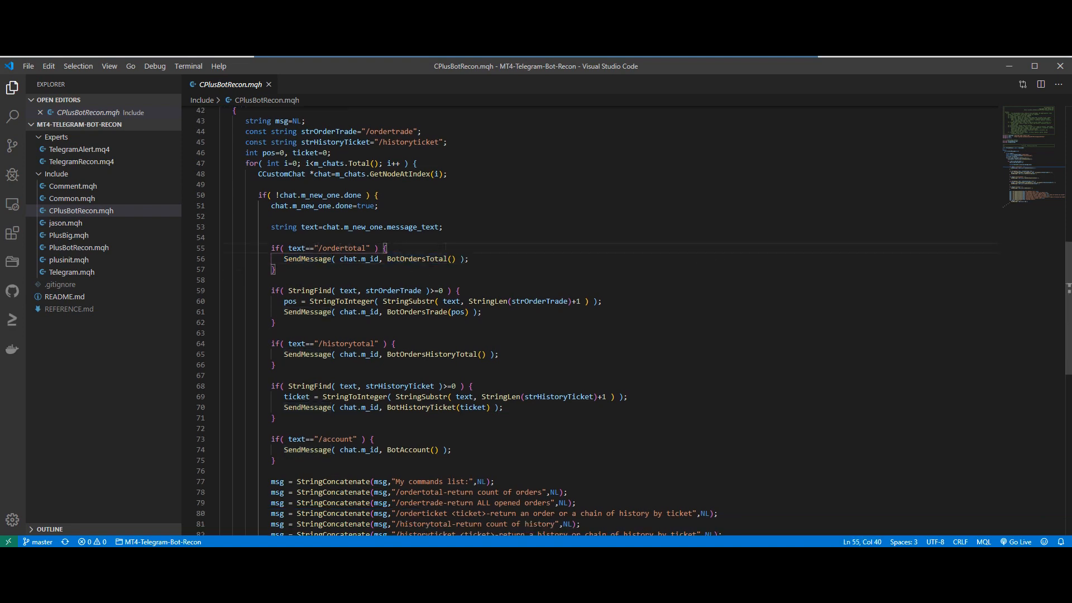
double_click(345, 248)
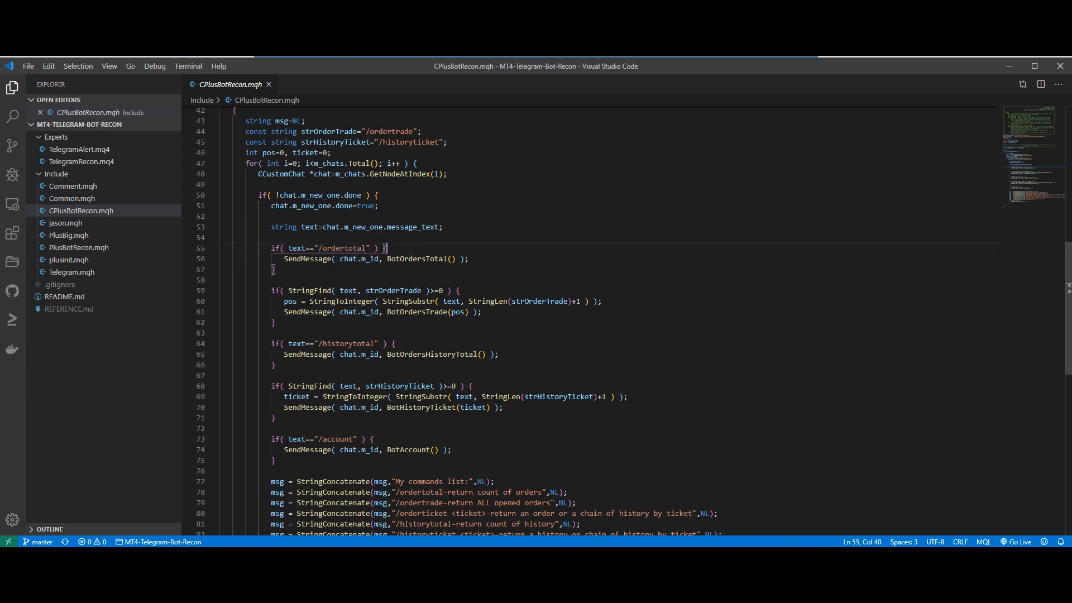
double_click(344, 248)
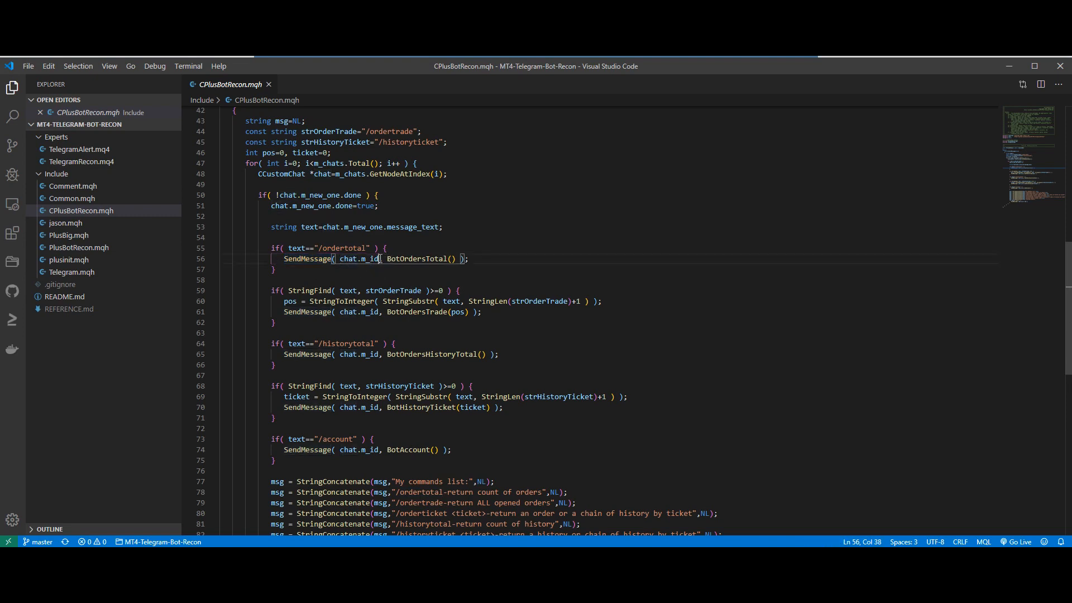
double_click(422, 259)
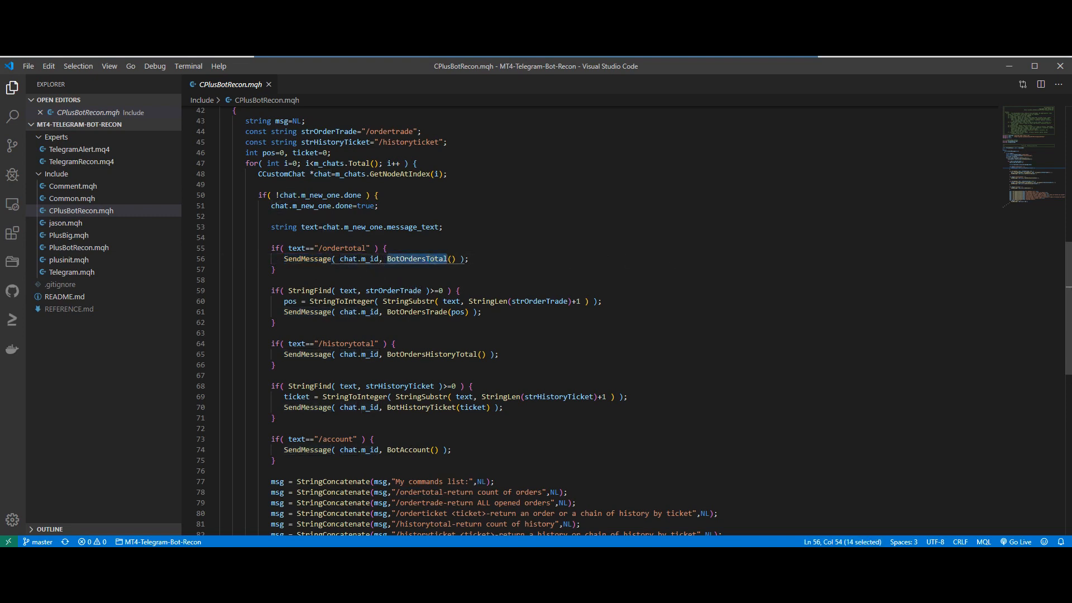
click(456, 259)
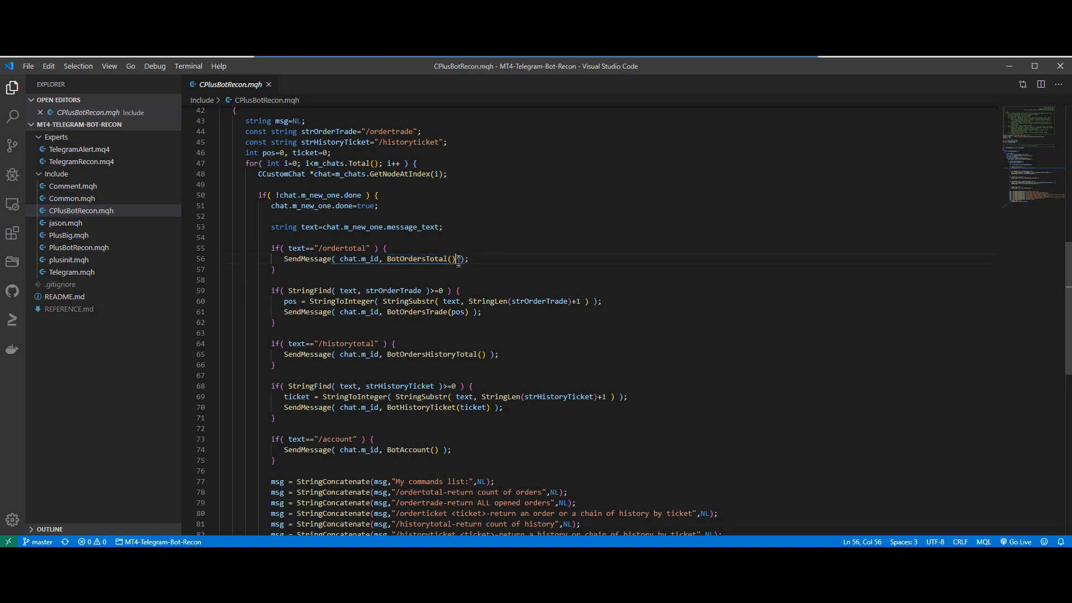
double_click(419, 259)
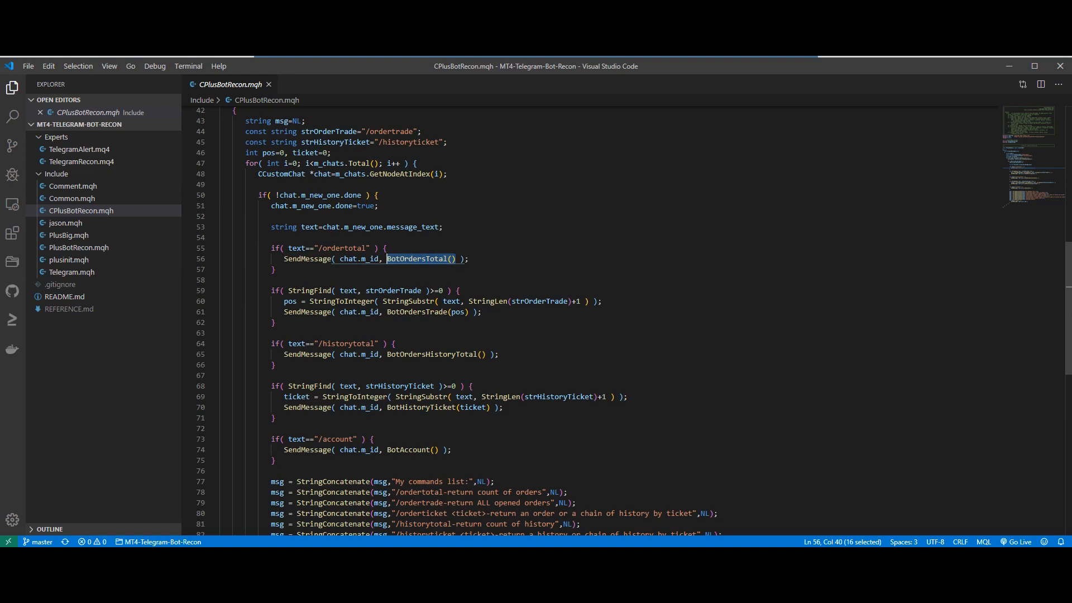
mouse_move(749, 272)
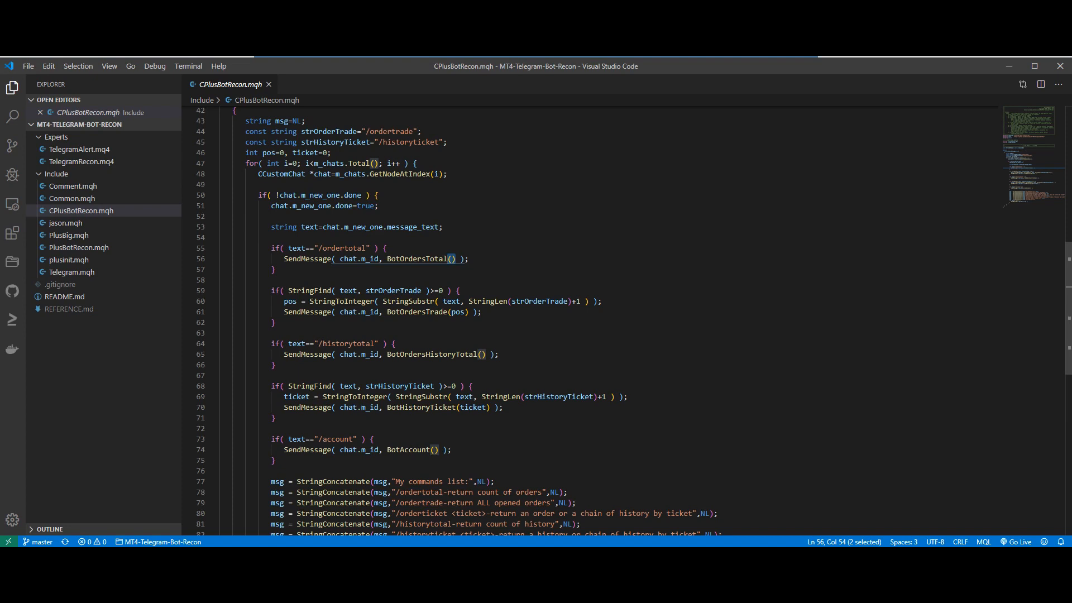
mouse_move(470, 290)
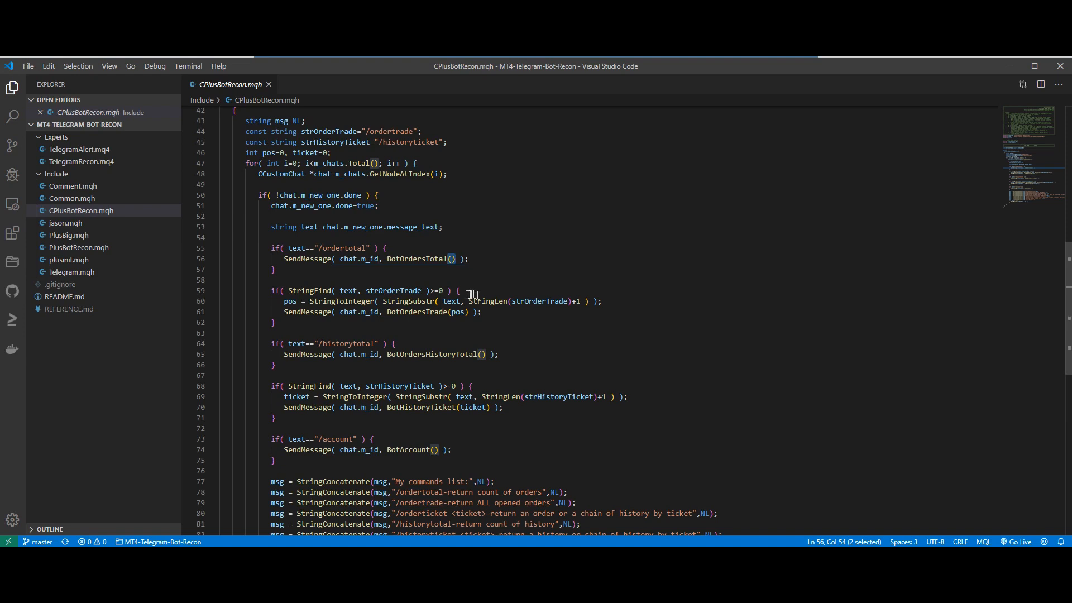
mouse_move(445, 326)
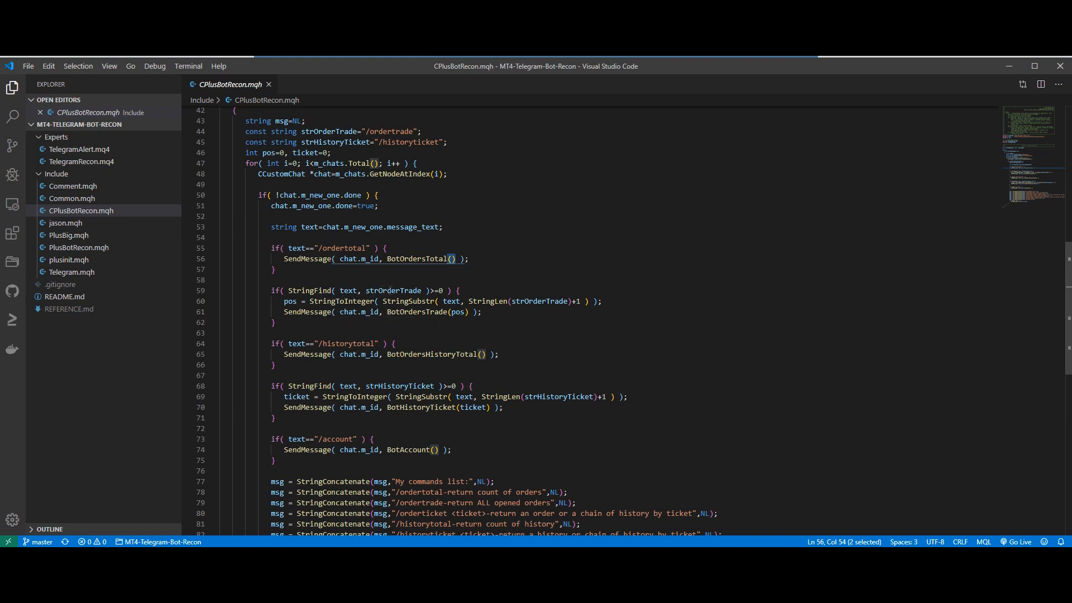
double_click(393, 291)
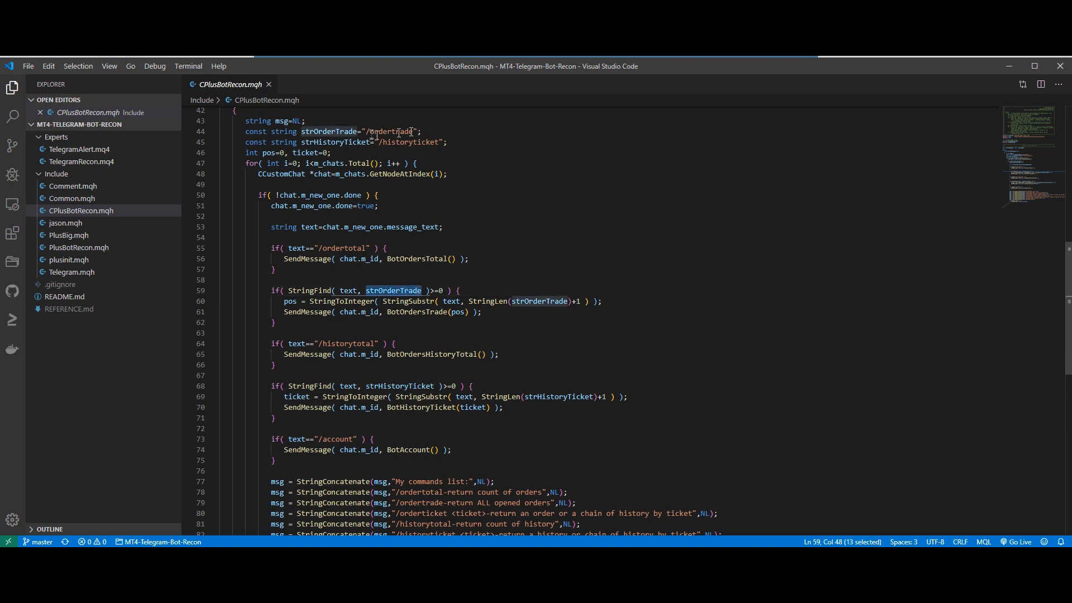
double_click(342, 344)
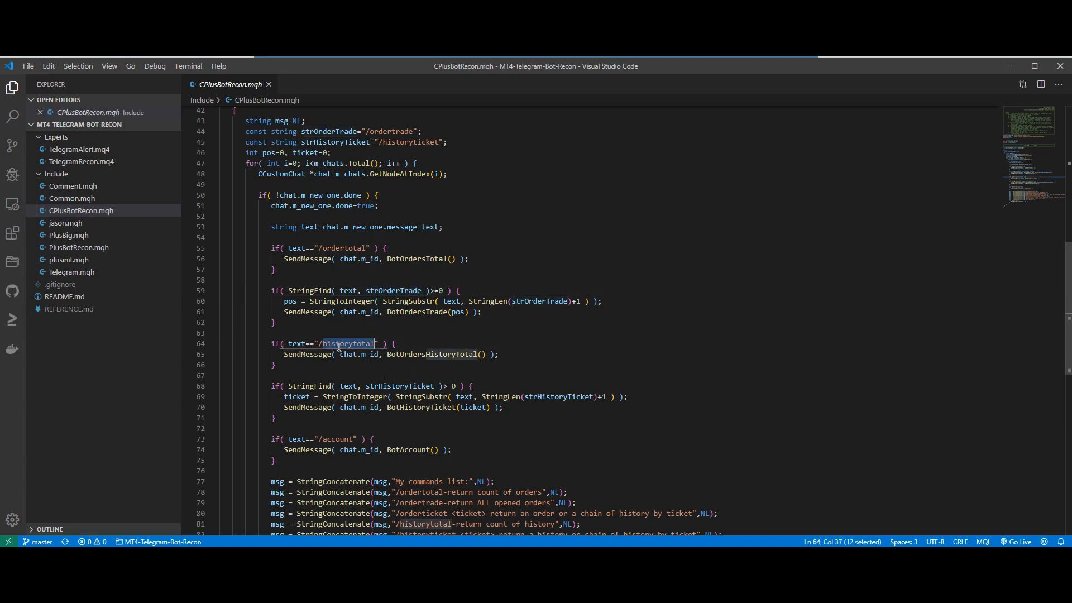
scroll(down, 3)
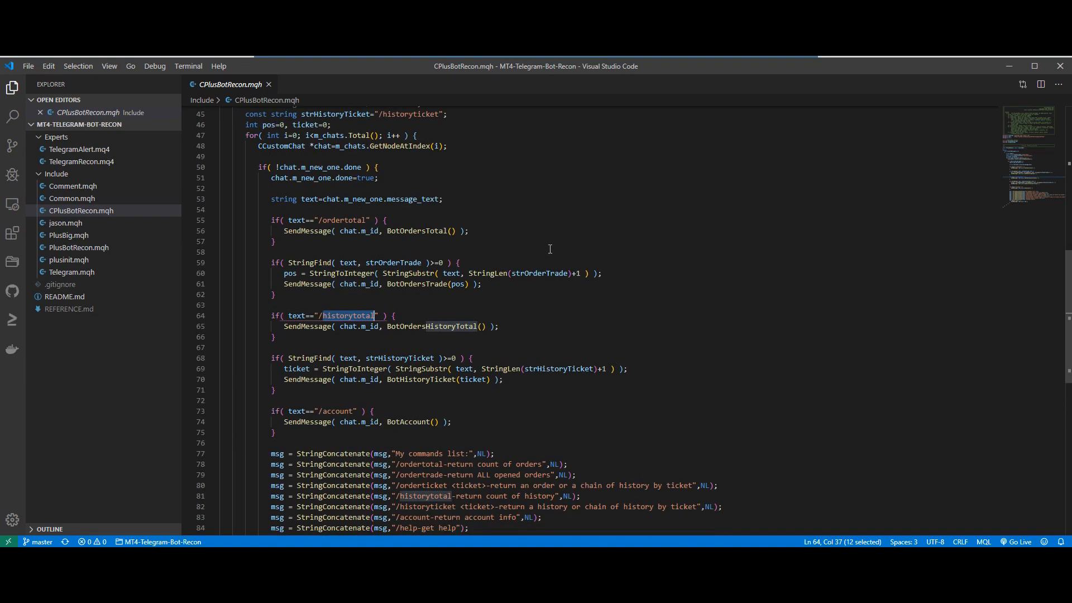
double_click(400, 358)
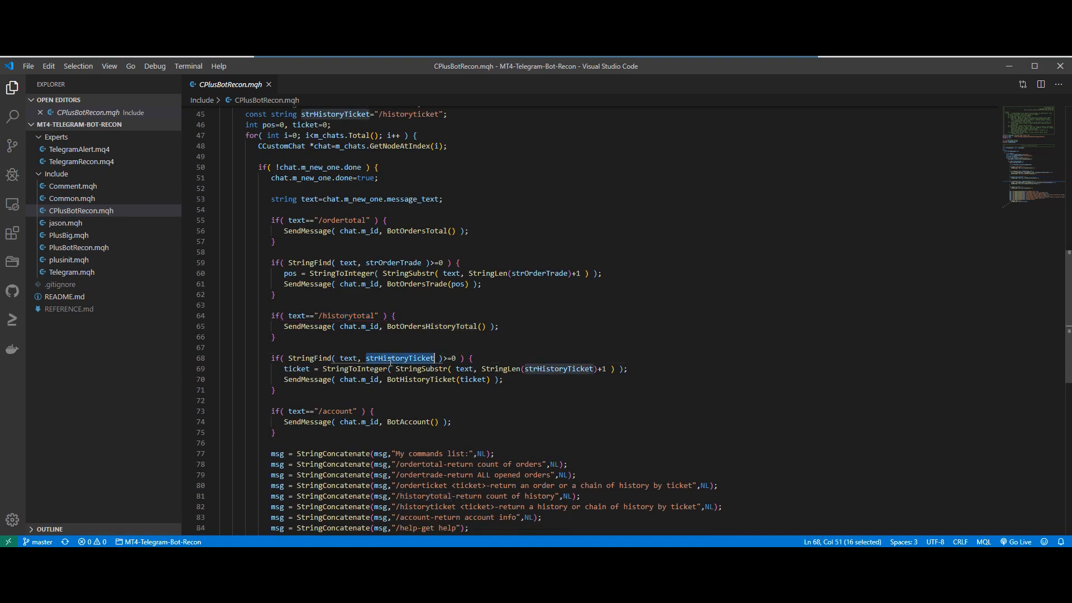
mouse_move(588, 305)
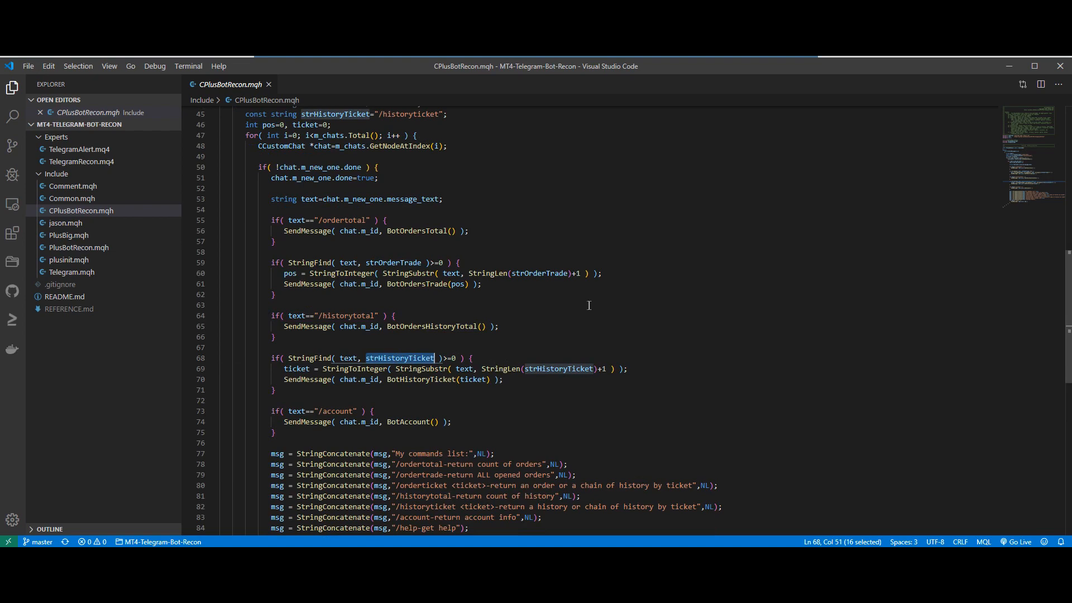
double_click(337, 411)
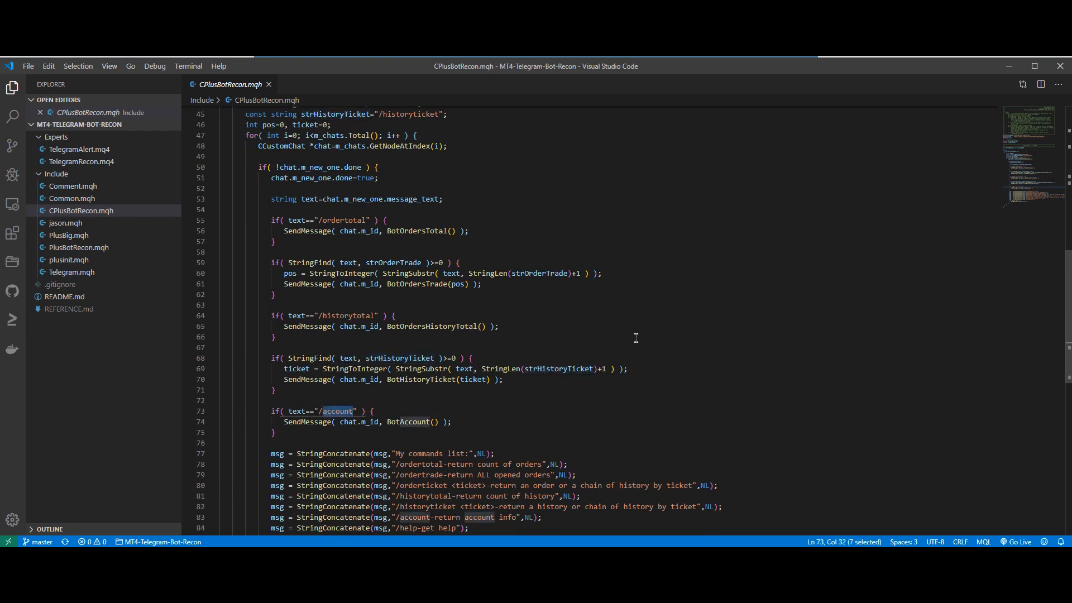
scroll(down, 3)
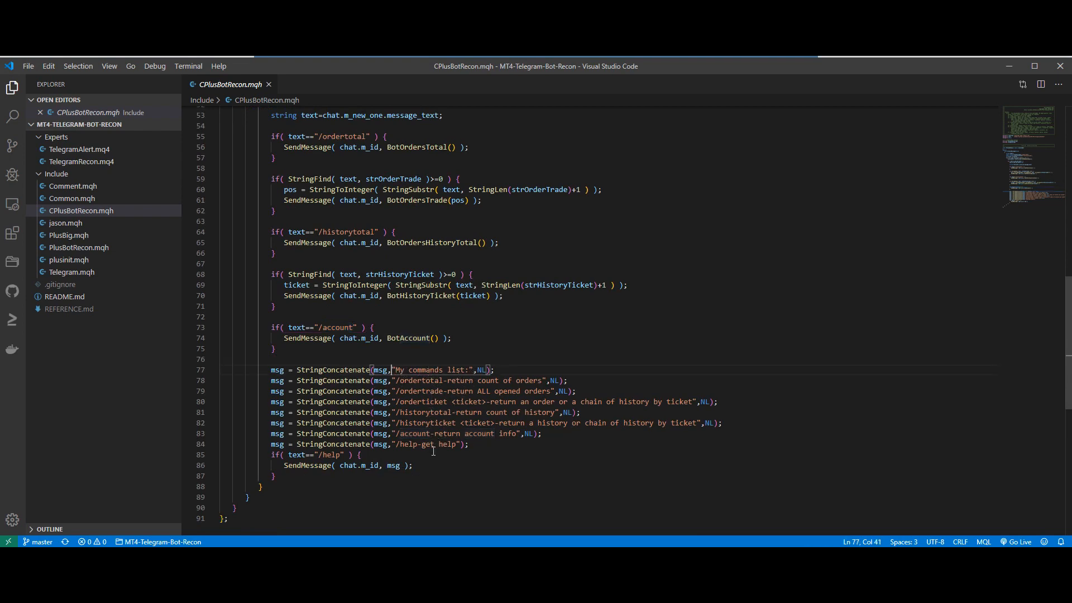
double_click(420, 445)
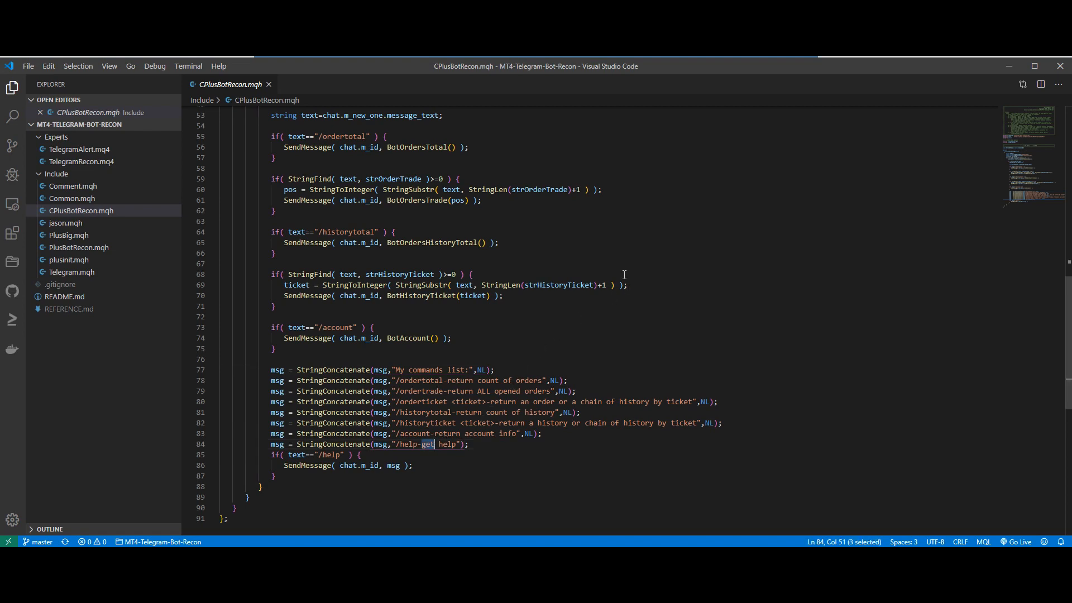
mouse_move(634, 280)
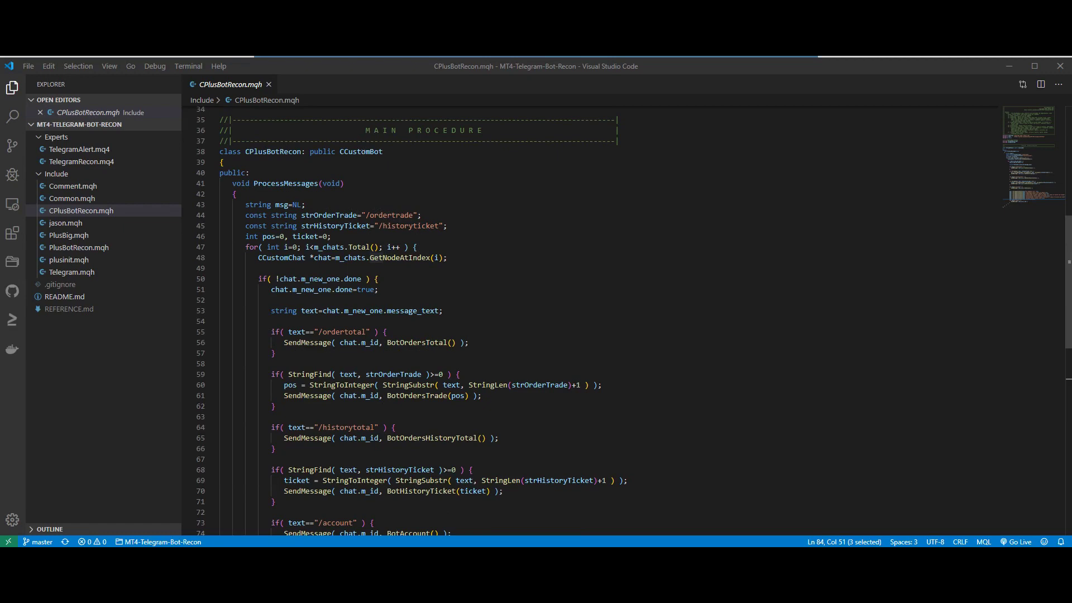
double_click(362, 152)
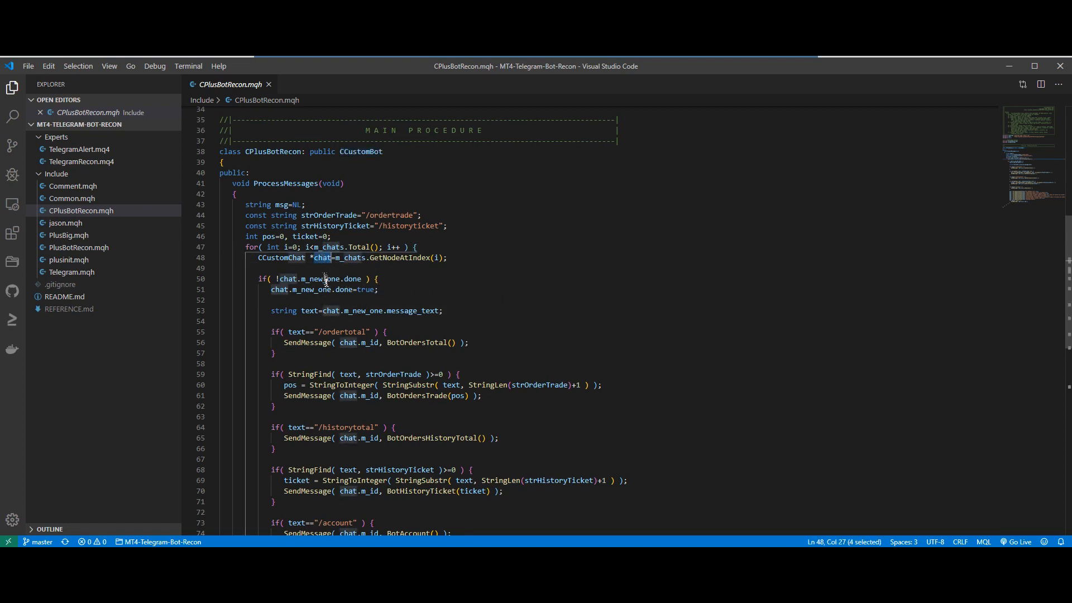
double_click(280, 257)
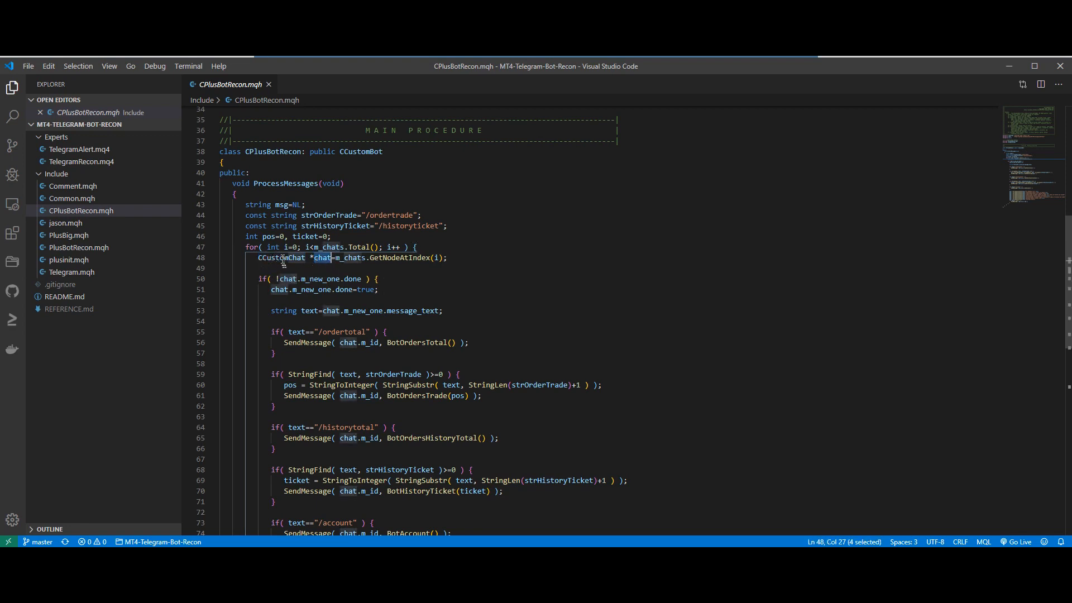
double_click(279, 257)
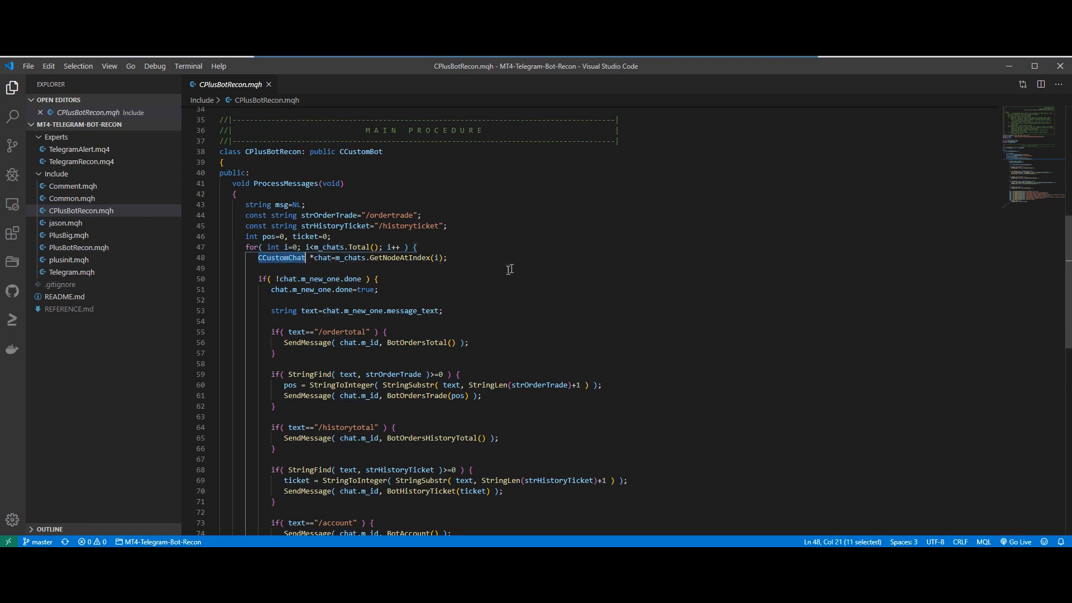
mouse_move(506, 278)
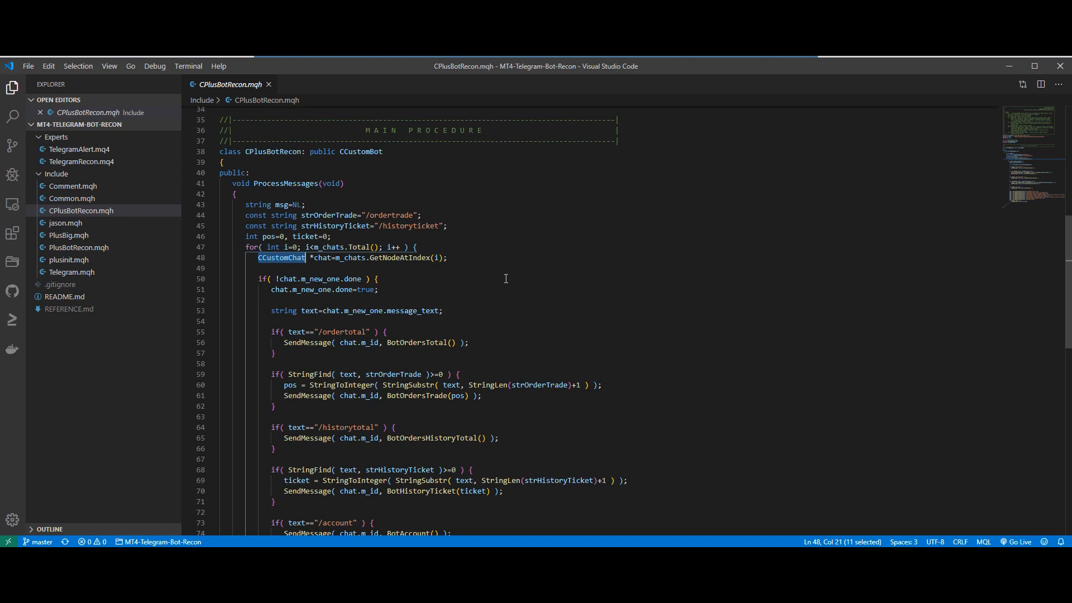
click(331, 311)
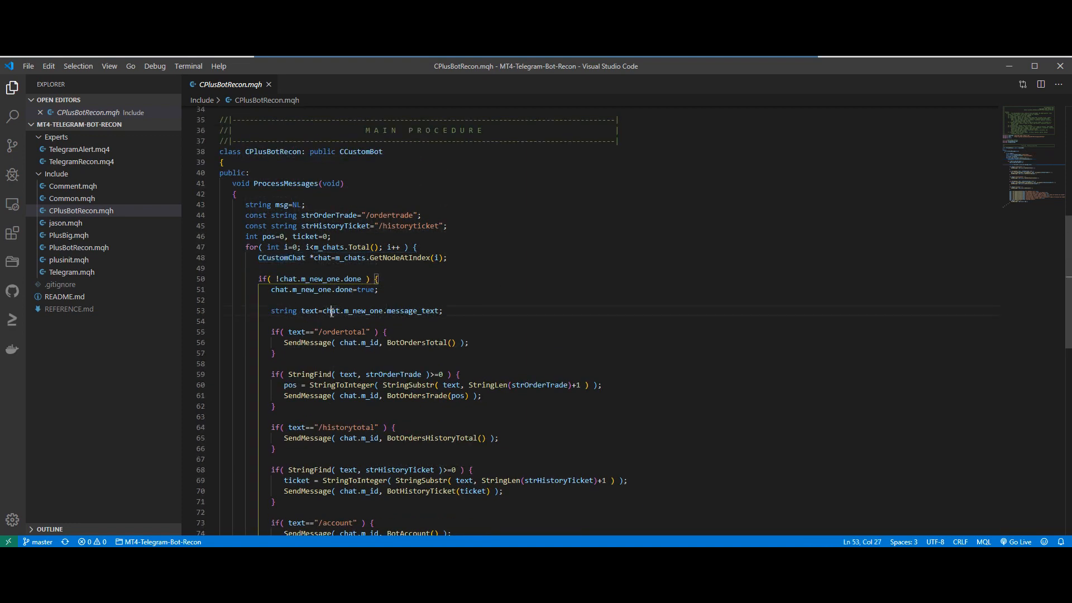
double_click(363, 310)
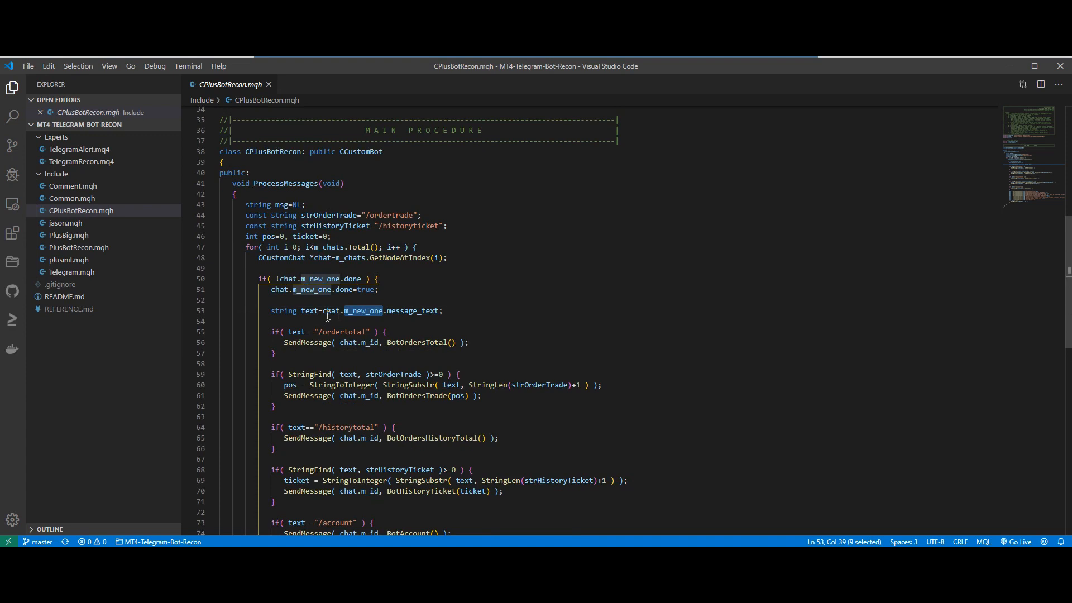
double_click(279, 289)
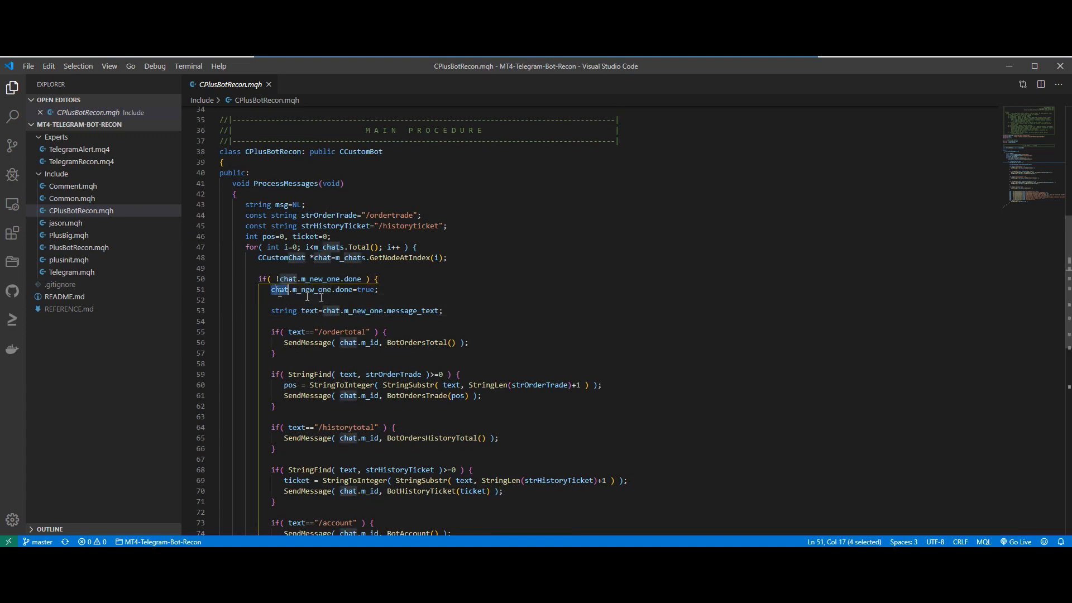
mouse_move(516, 289)
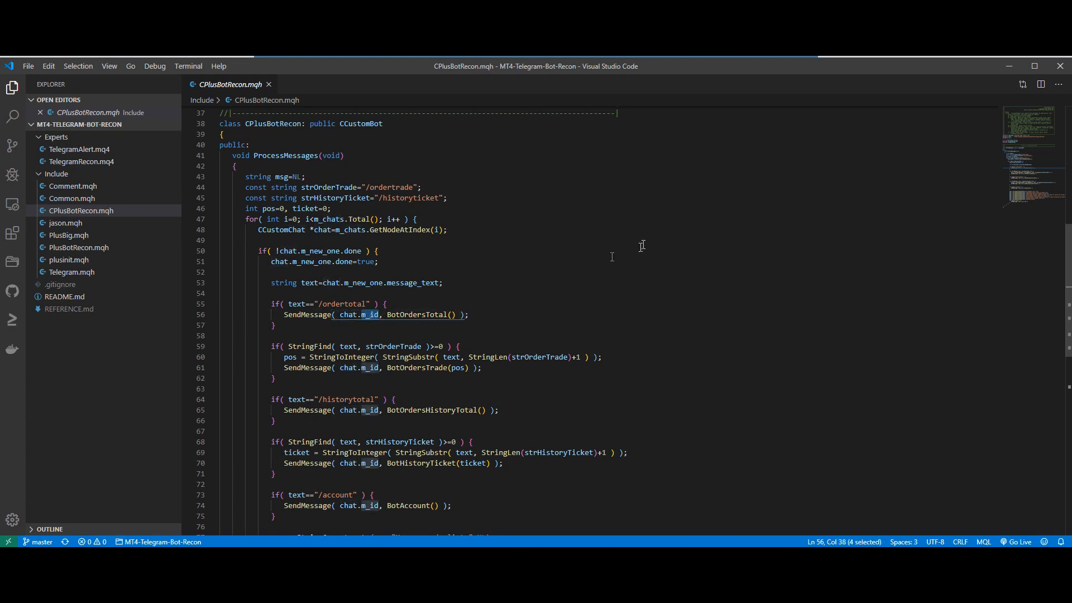
mouse_move(552, 303)
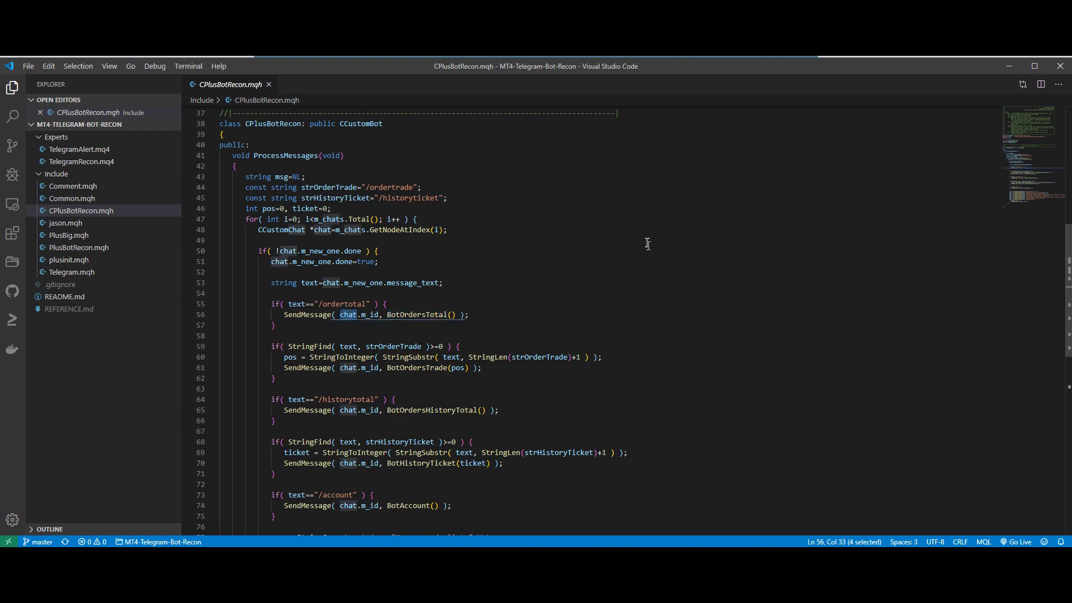
scroll(down, 3)
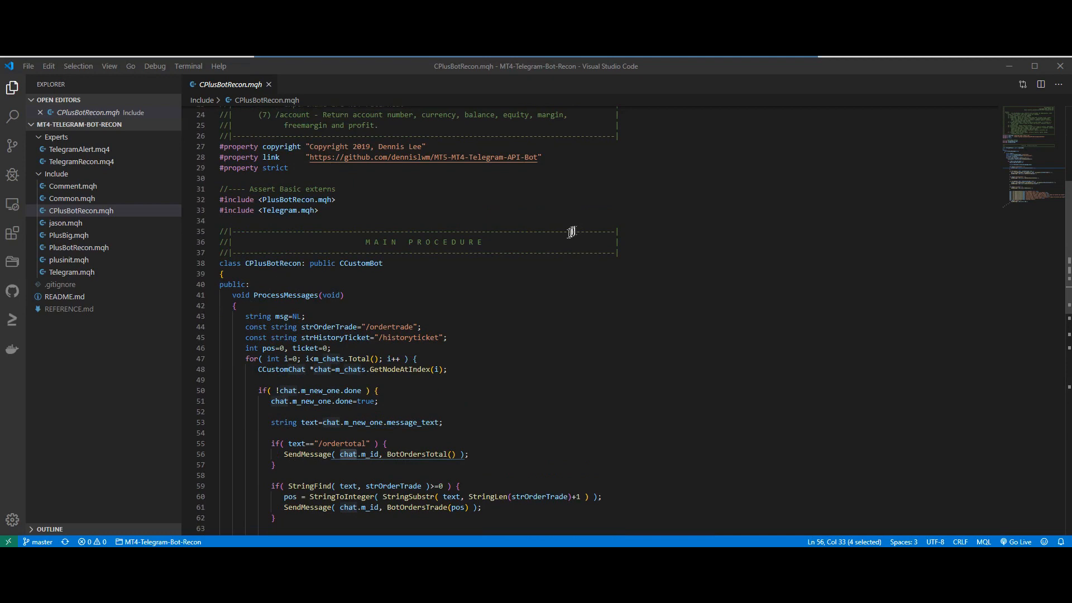
Highlight the PlusBotRecon include and the BotOrdersTrade call in the command handling.
double_click(287, 199)
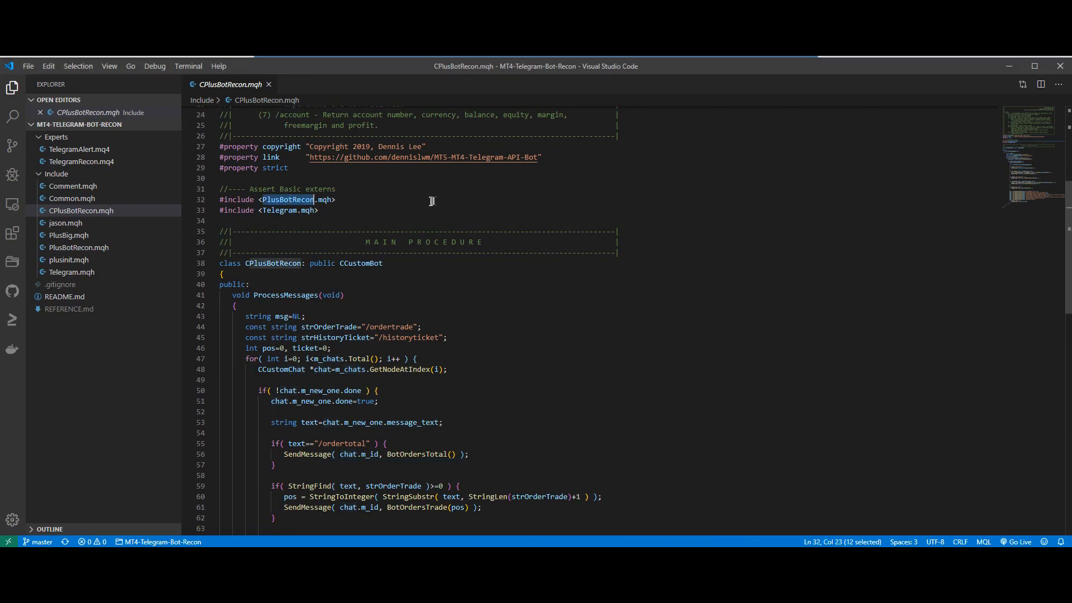
scroll(down, 3)
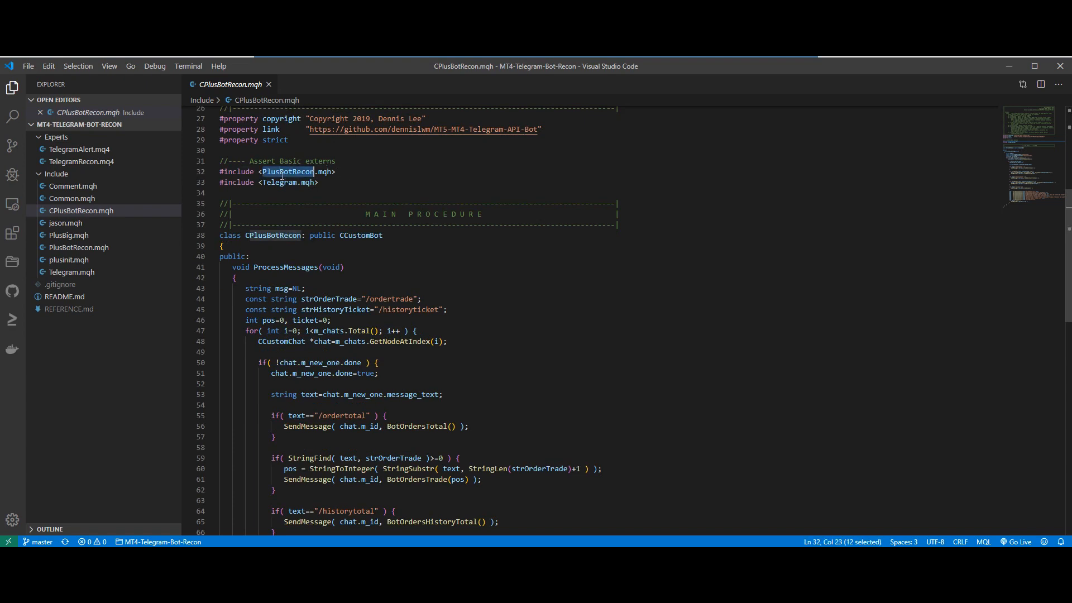
scroll(down, 3)
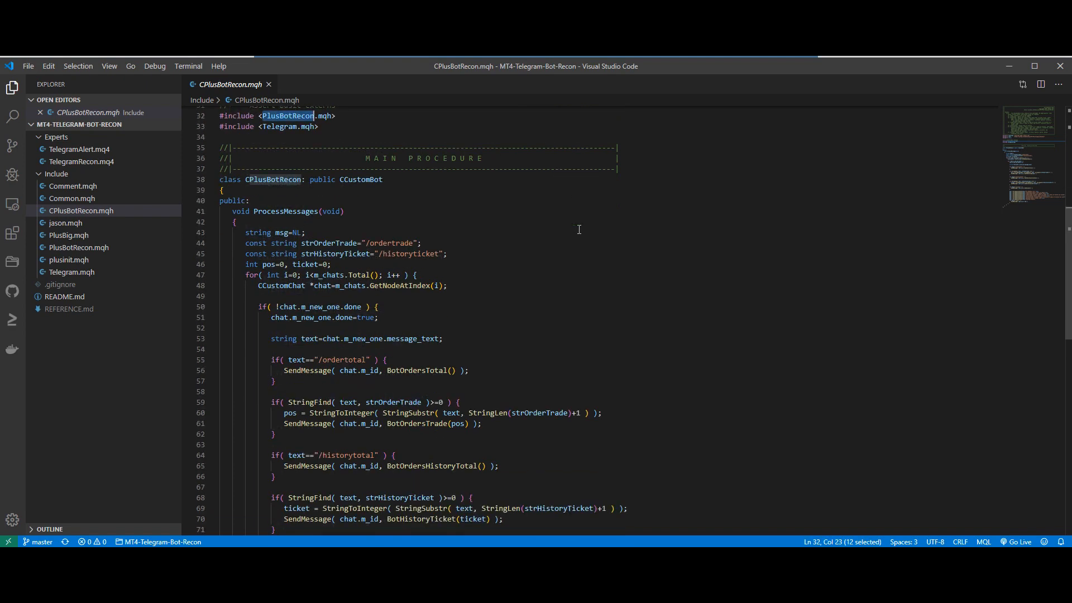
mouse_move(577, 224)
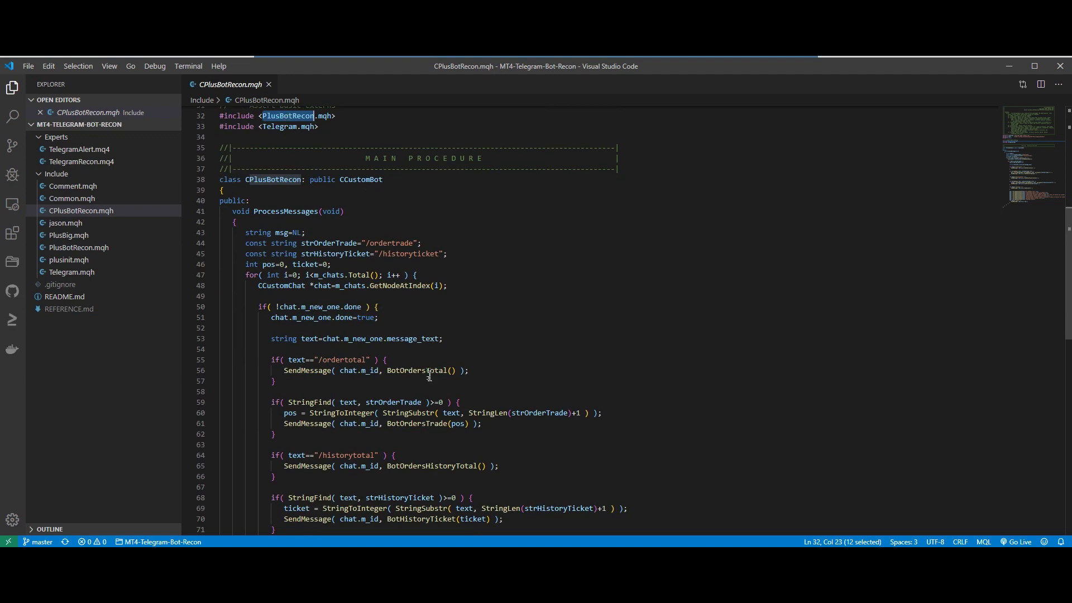
double_click(415, 370)
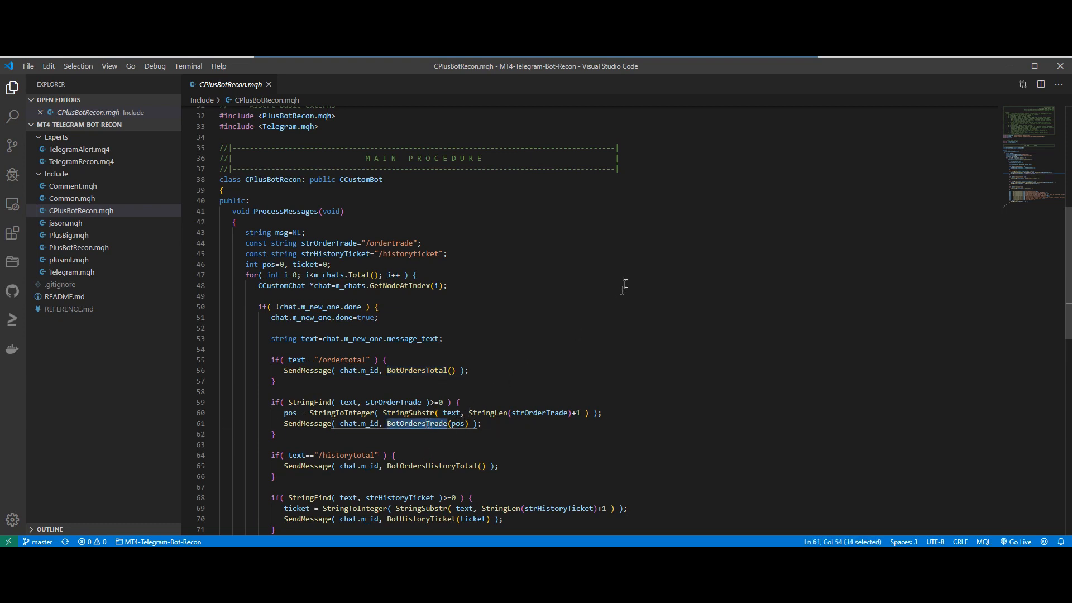
Highlight the BotHistoryTicket and BotAccount calls, then open the PlusBotRecon.mqh helper file.
scroll(down, 3)
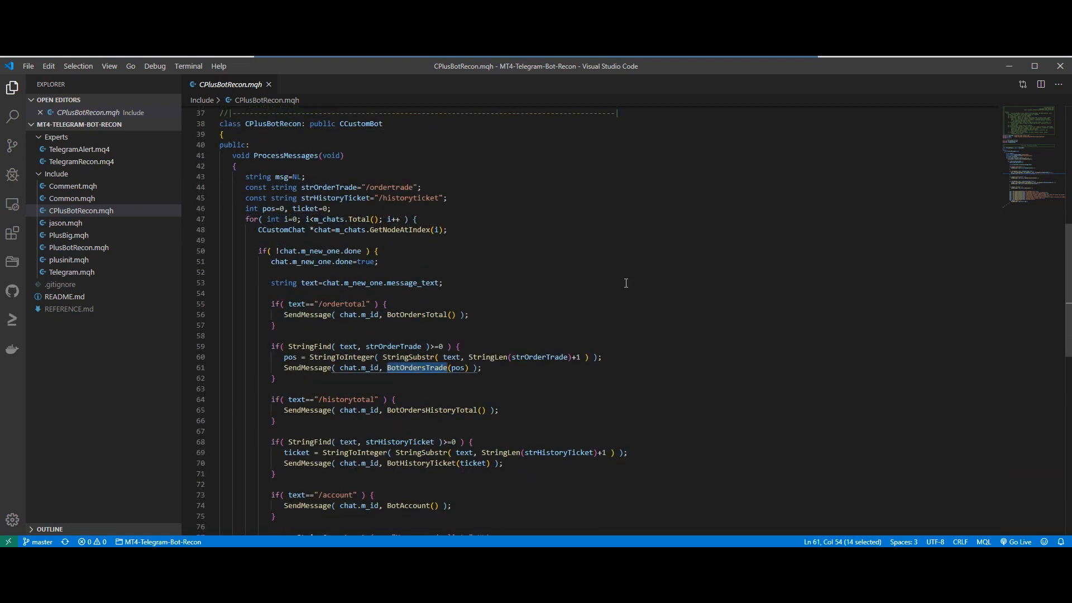
double_click(431, 410)
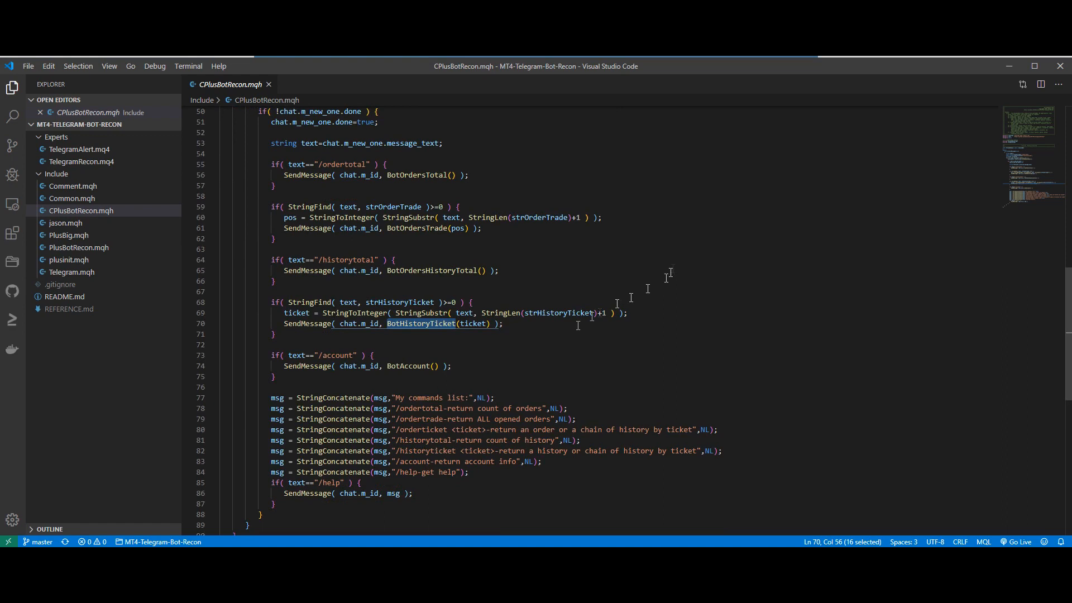
double_click(408, 365)
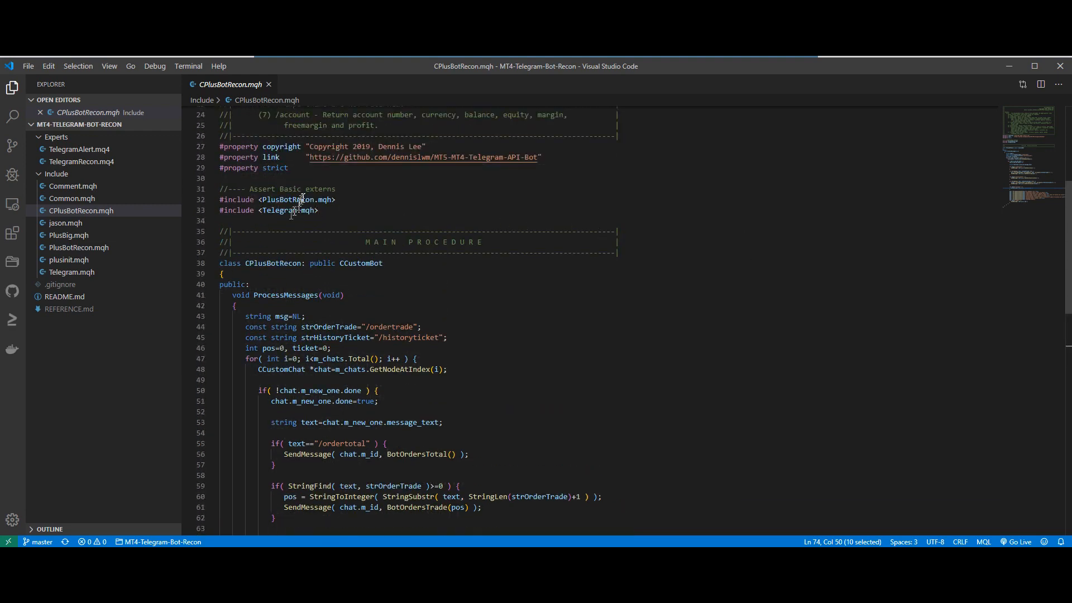
click(78, 247)
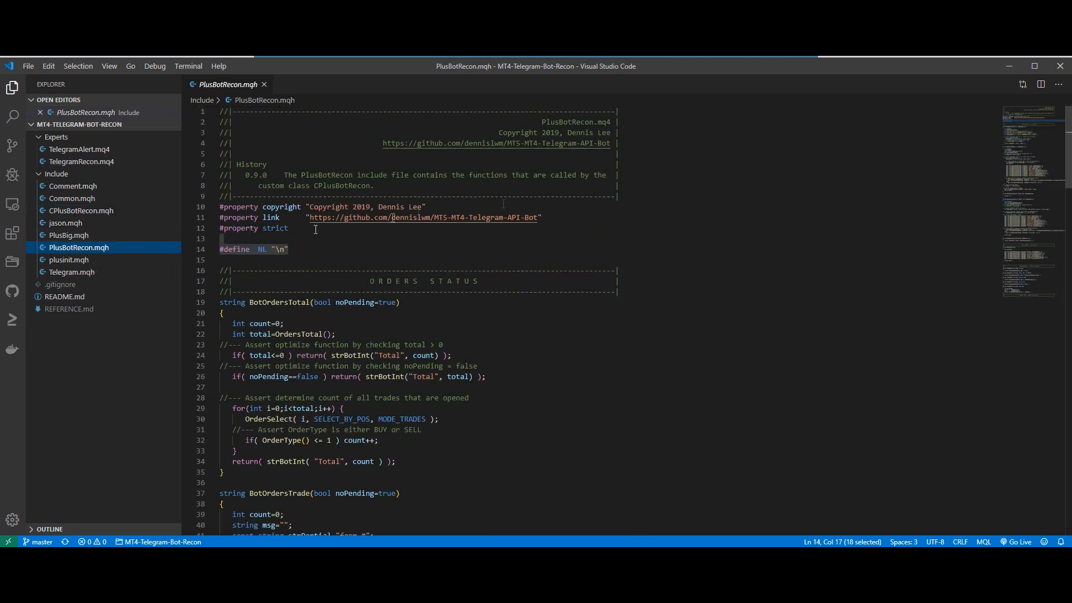
mouse_move(711, 196)
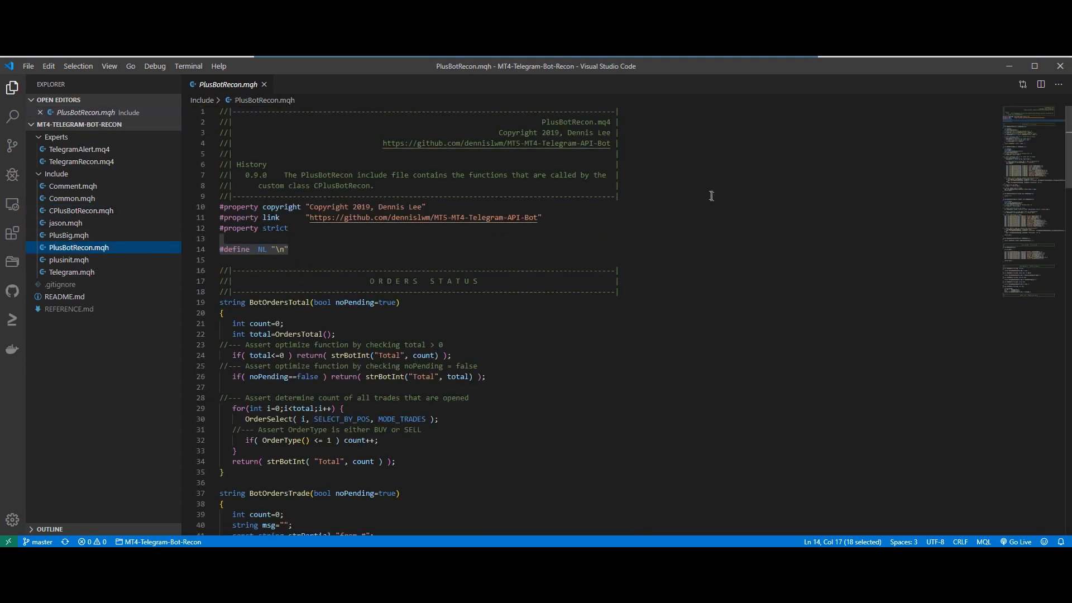
scroll(down, 3)
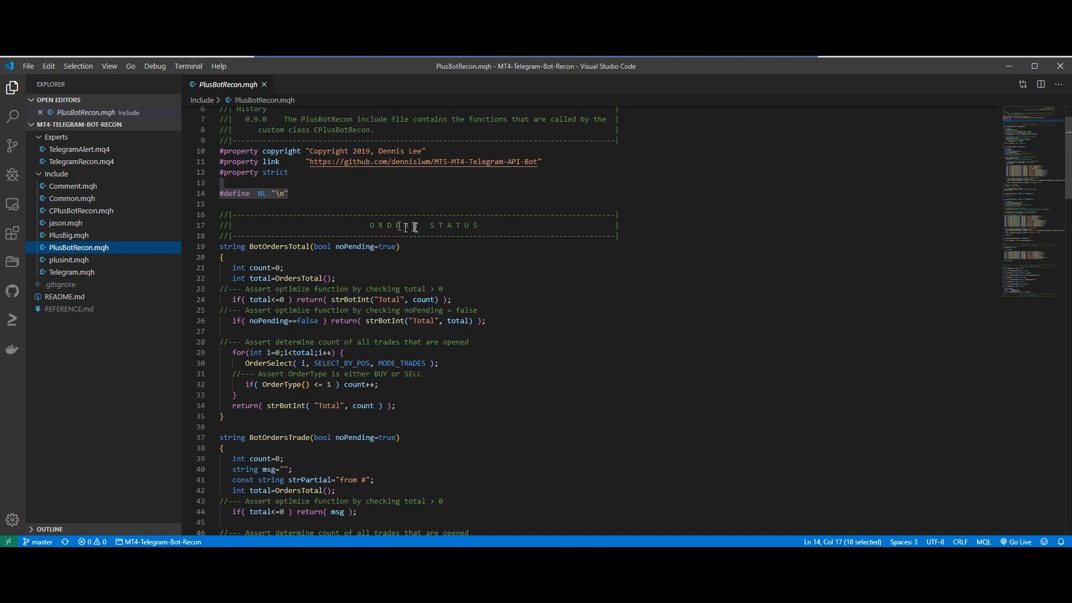
double_click(280, 246)
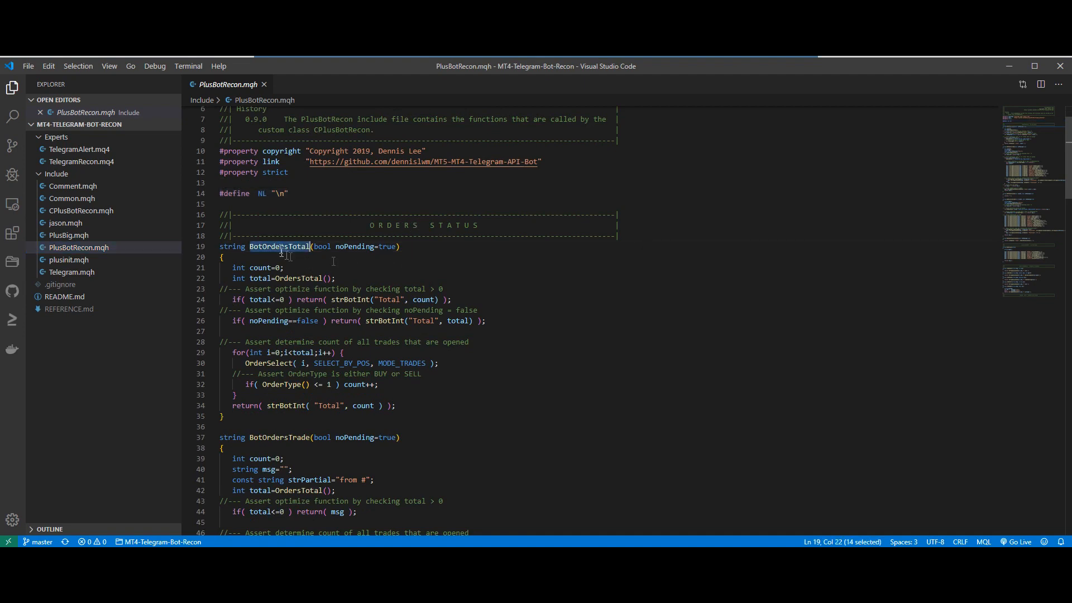
mouse_move(491, 269)
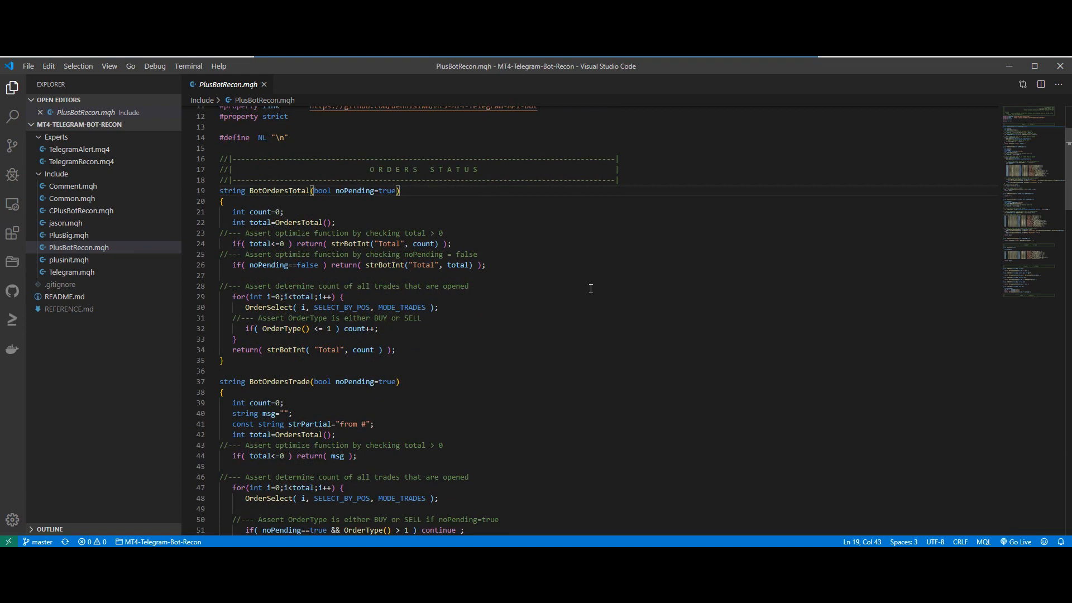
click(284, 222)
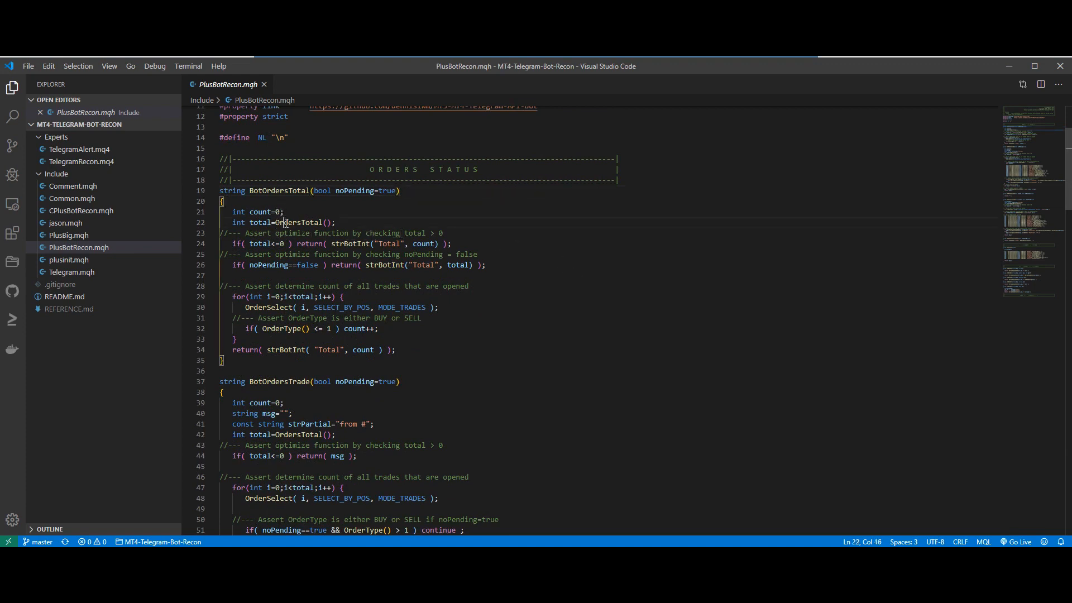
double_click(297, 222)
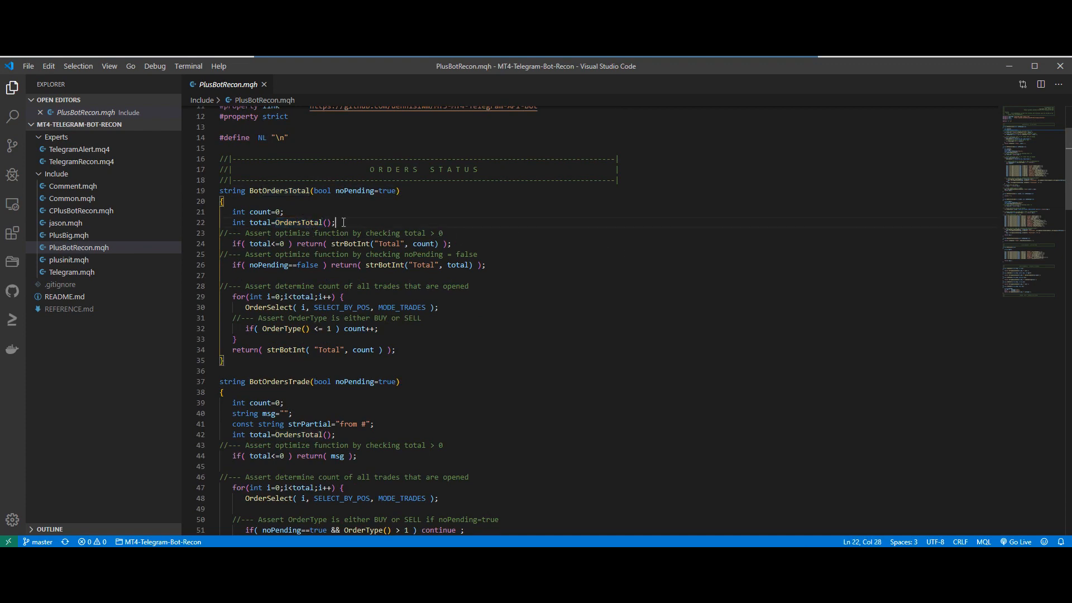
double_click(299, 223)
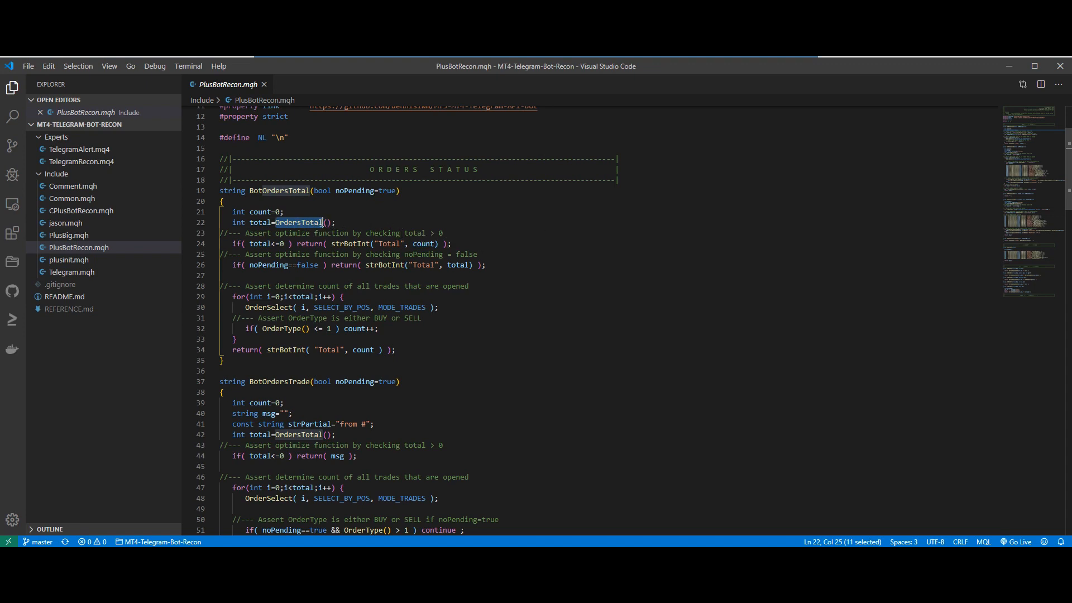
mouse_move(507, 231)
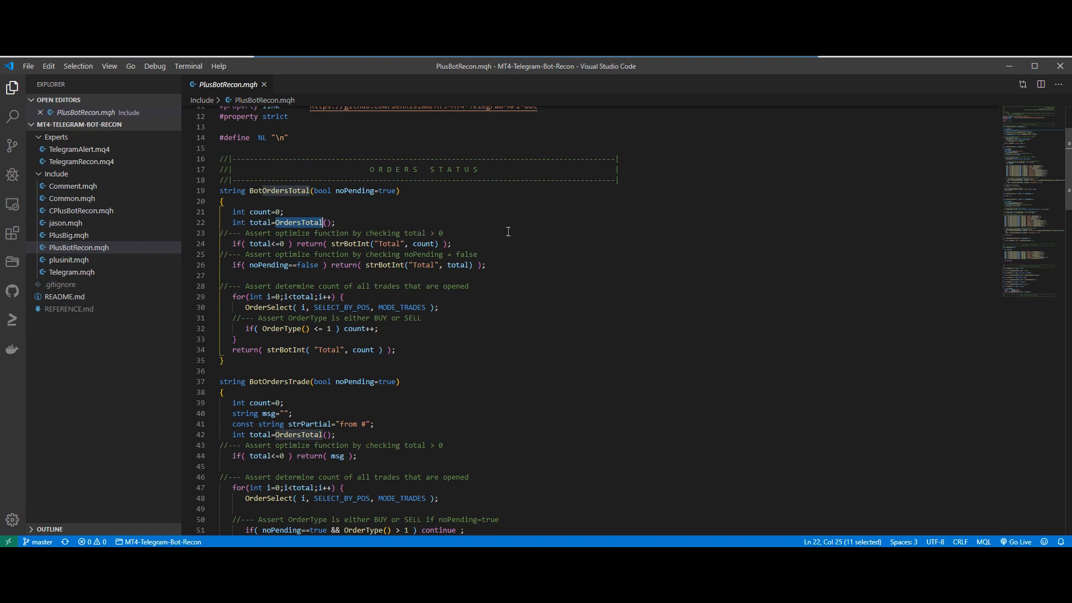
mouse_move(485, 236)
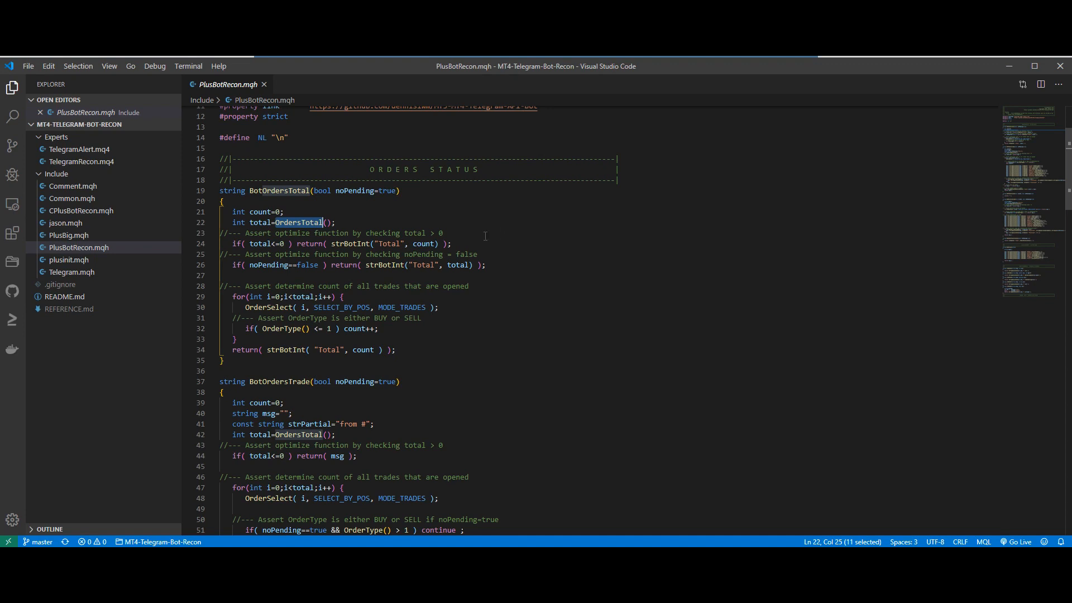
mouse_move(287, 230)
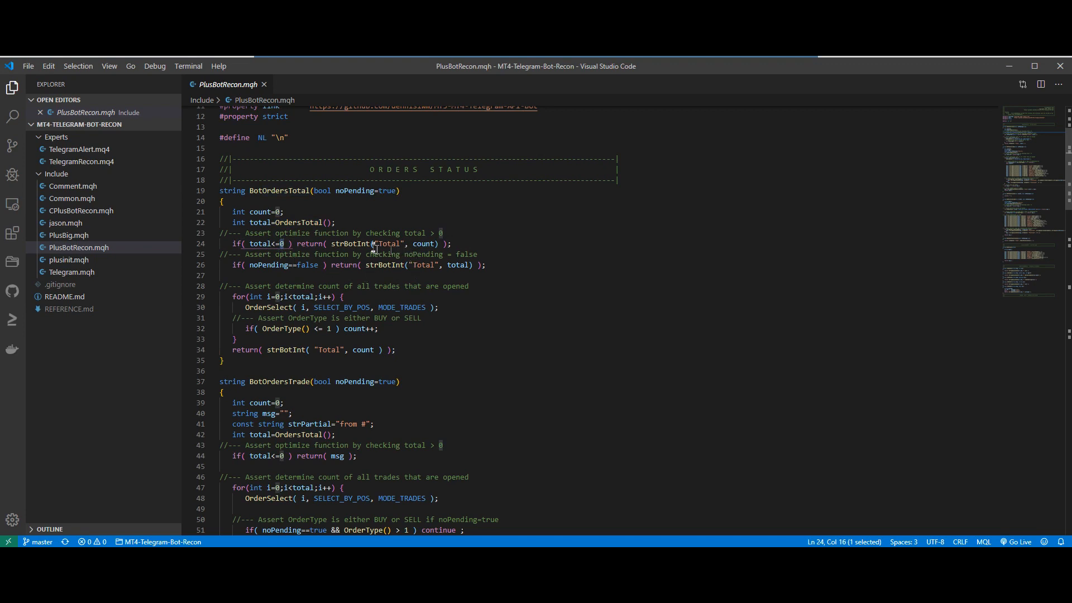
double_click(389, 243)
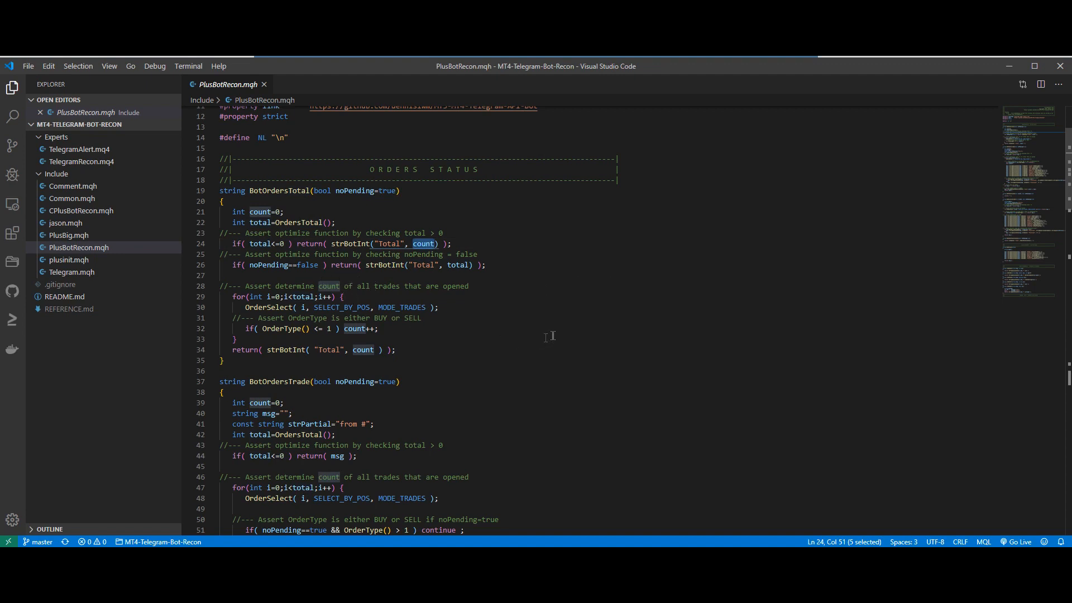
scroll(down, 3)
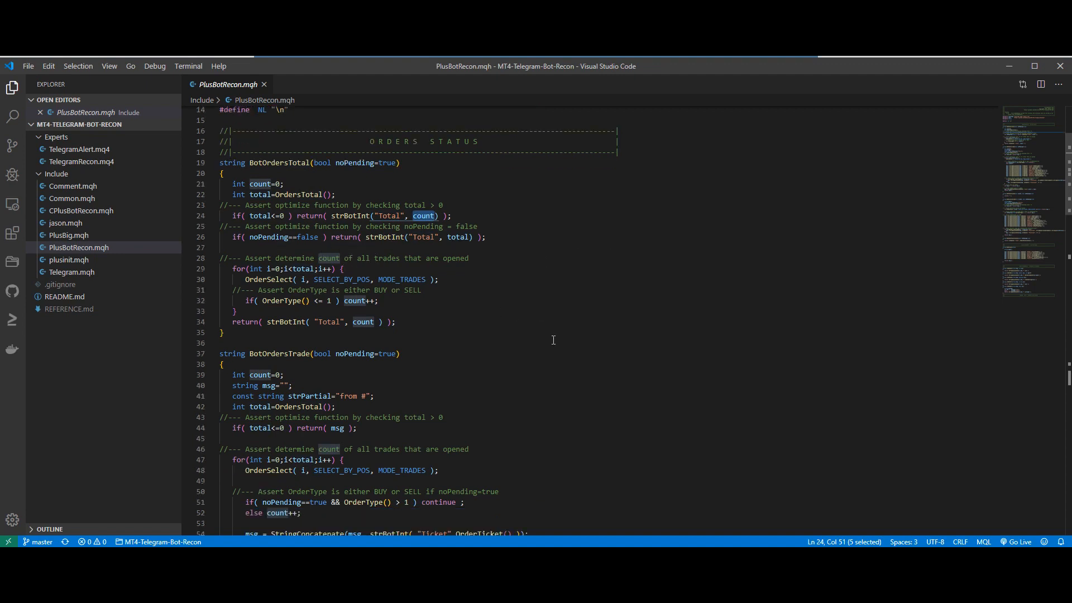
mouse_move(532, 343)
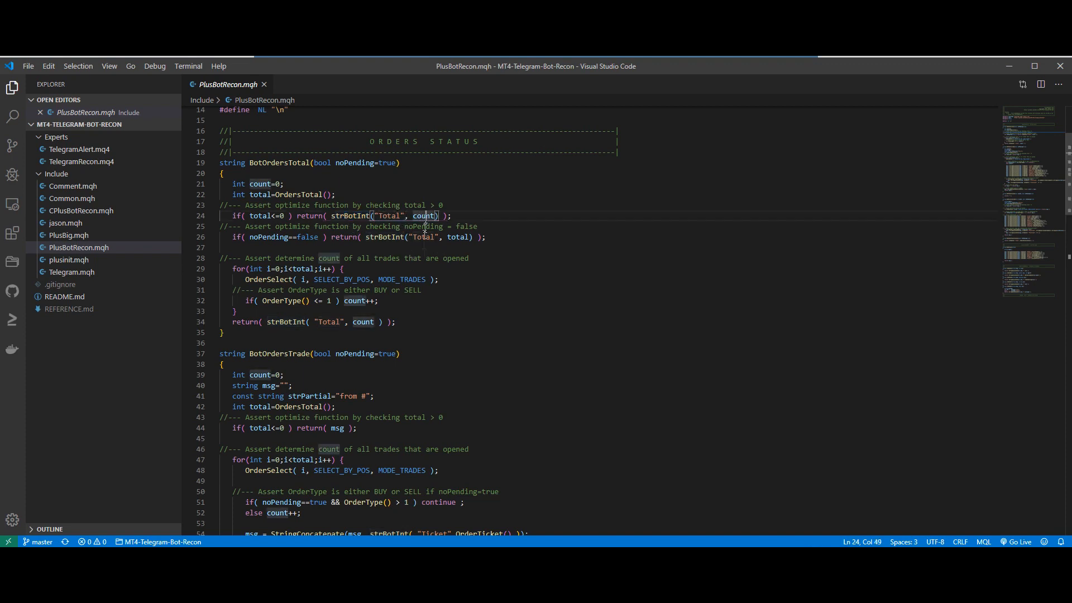
double_click(350, 216)
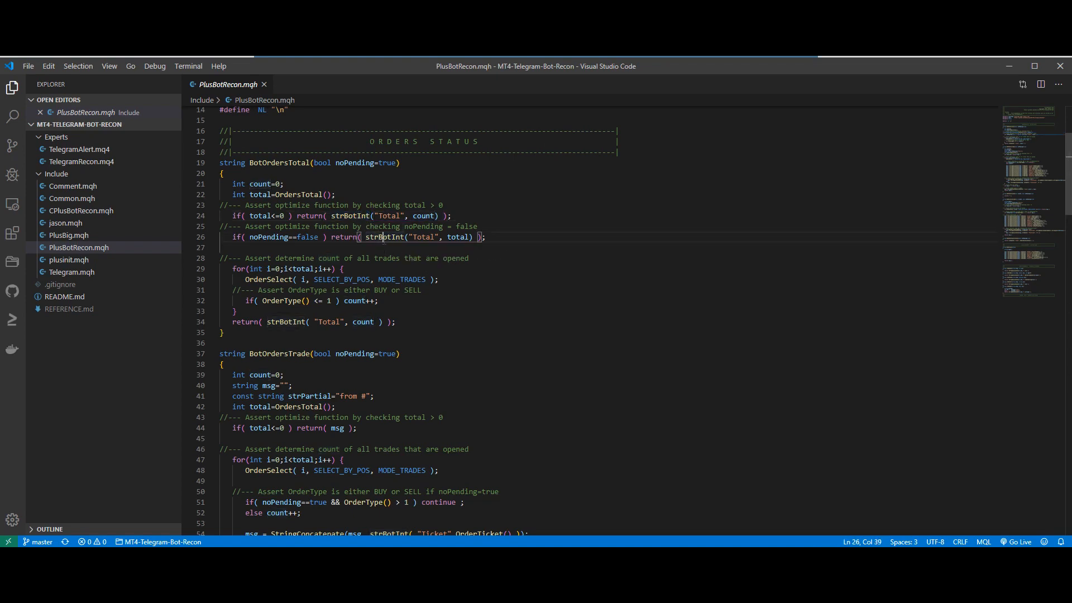
scroll(down, 3)
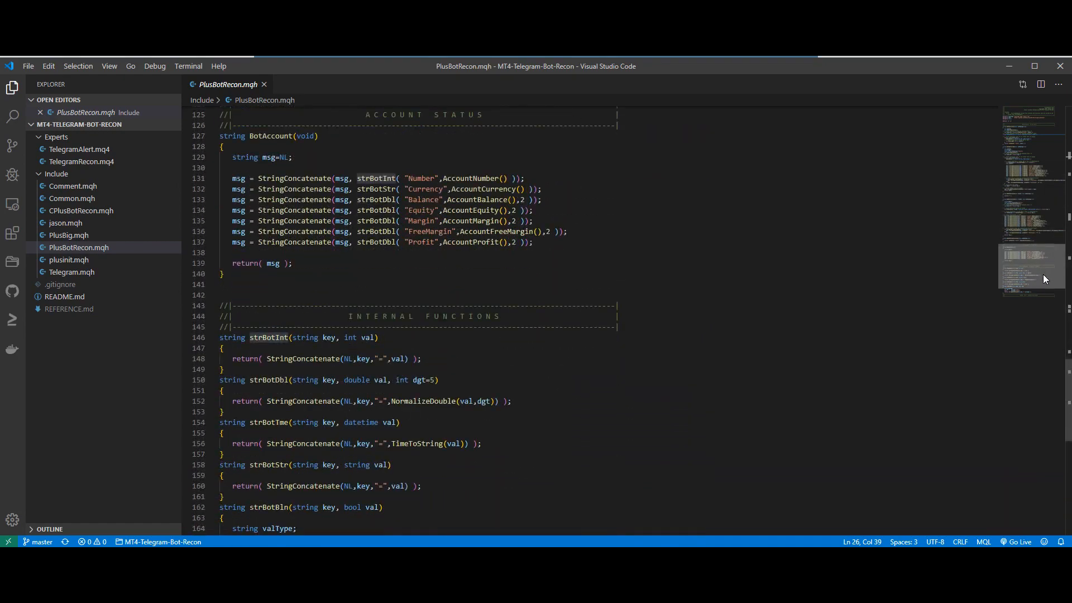
scroll(down, 3)
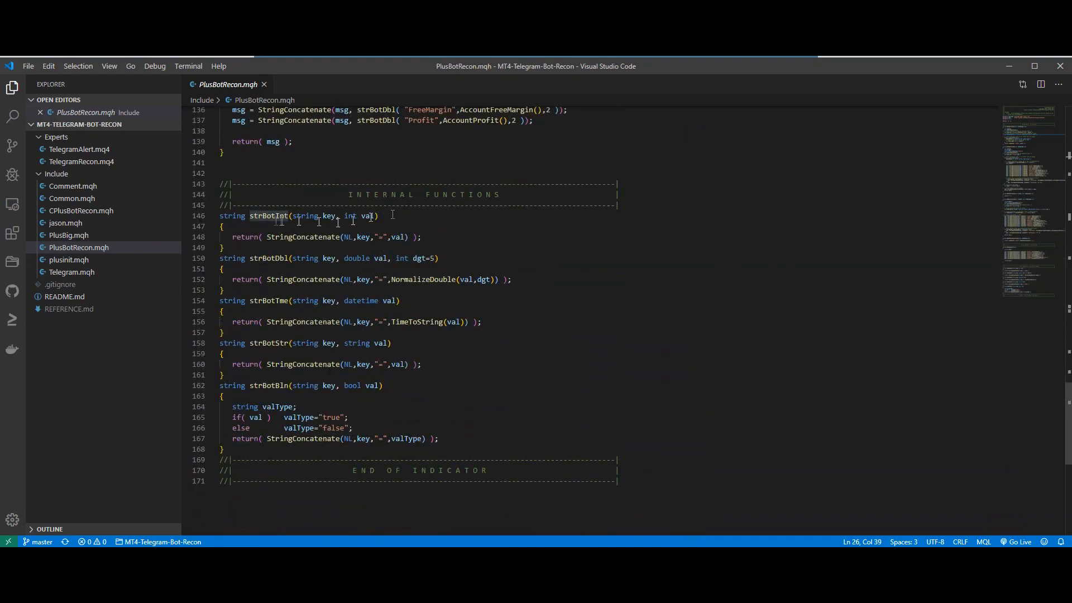
double_click(268, 216)
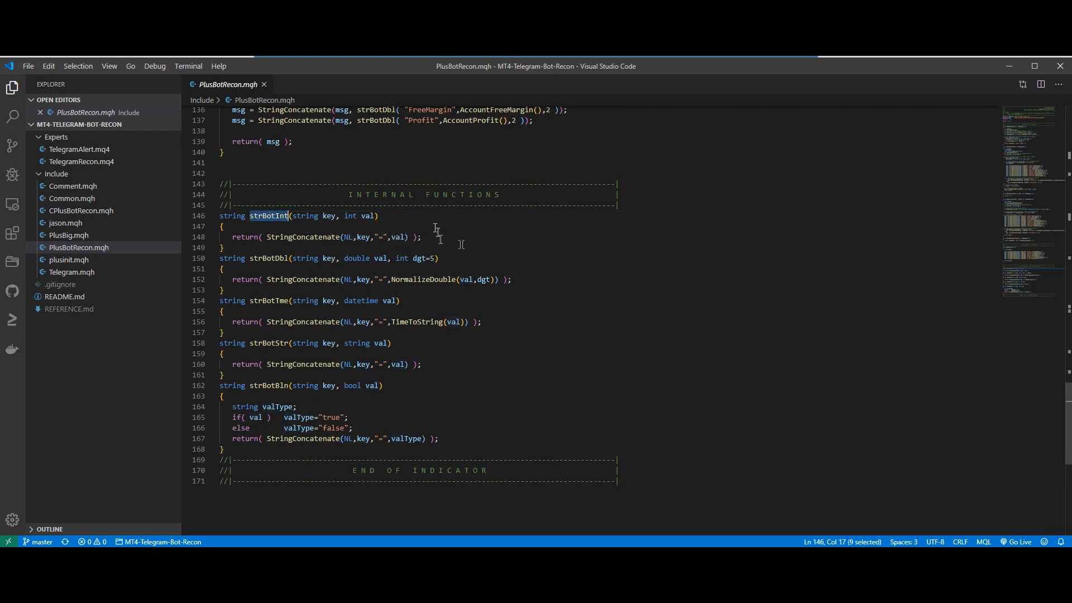
mouse_move(413, 276)
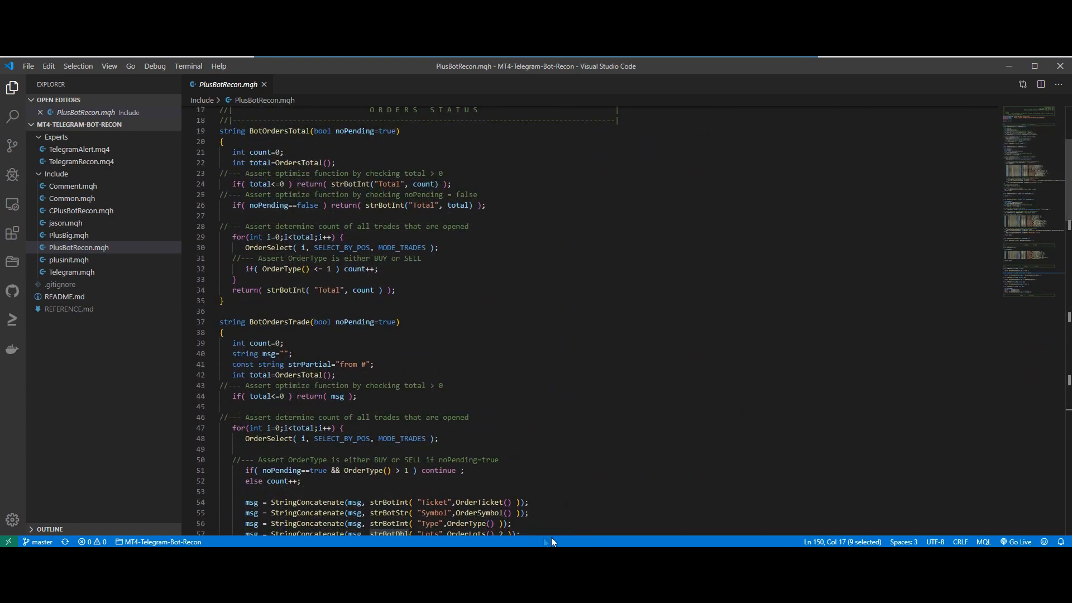
click(83, 161)
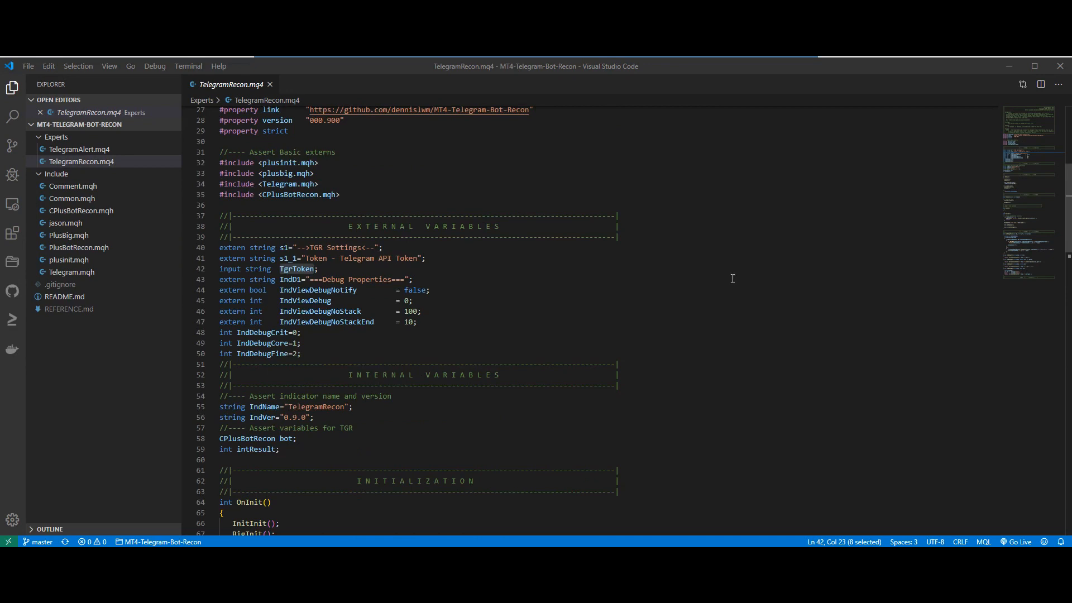
mouse_move(750, 261)
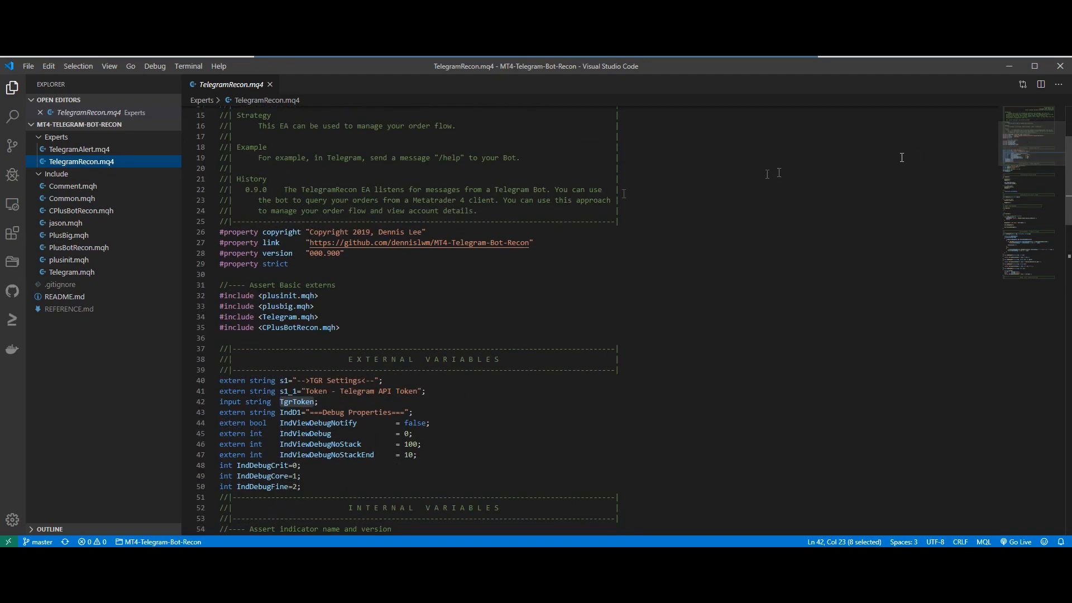
mouse_move(87, 164)
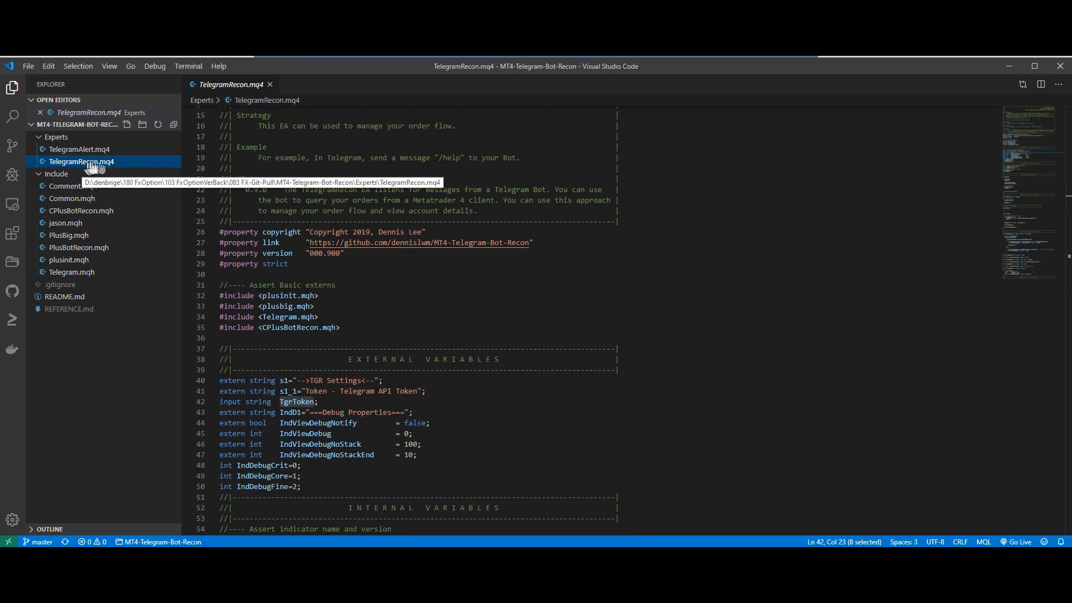
scroll(down, 3)
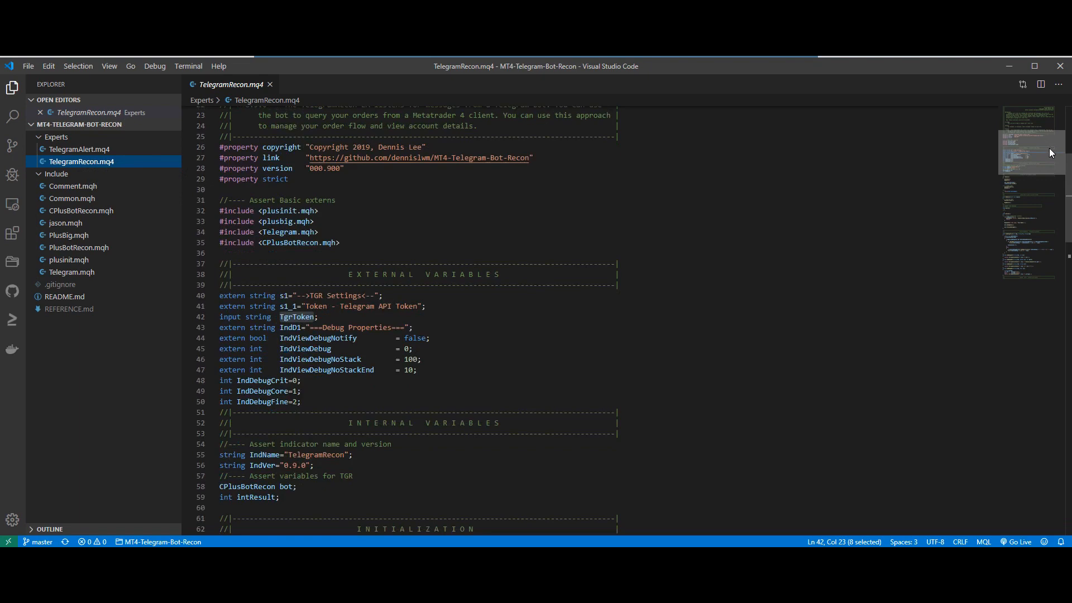
scroll(down, 3)
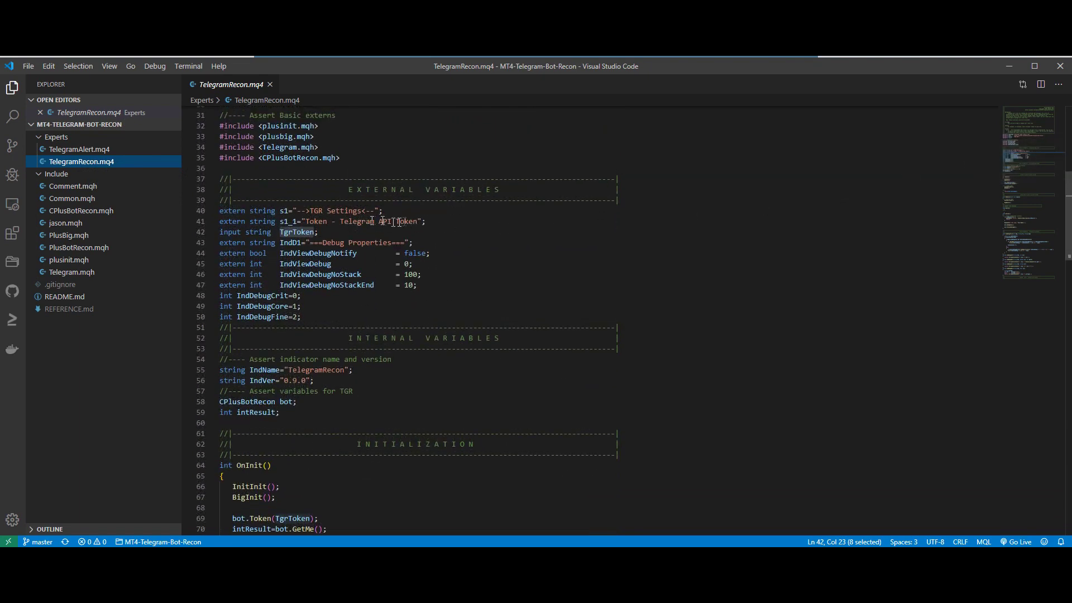
double_click(406, 221)
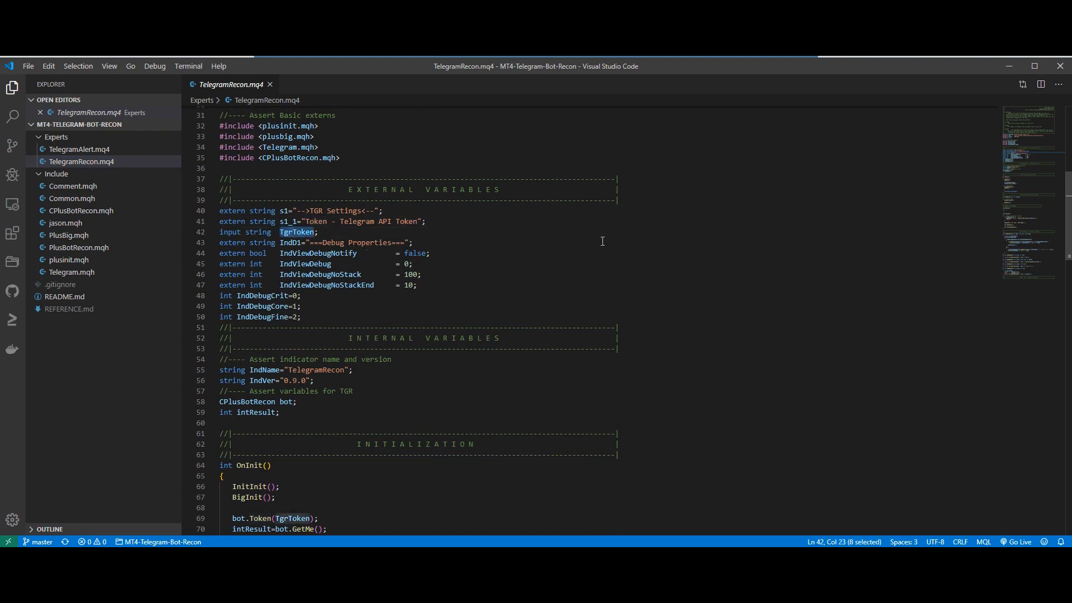
mouse_move(603, 236)
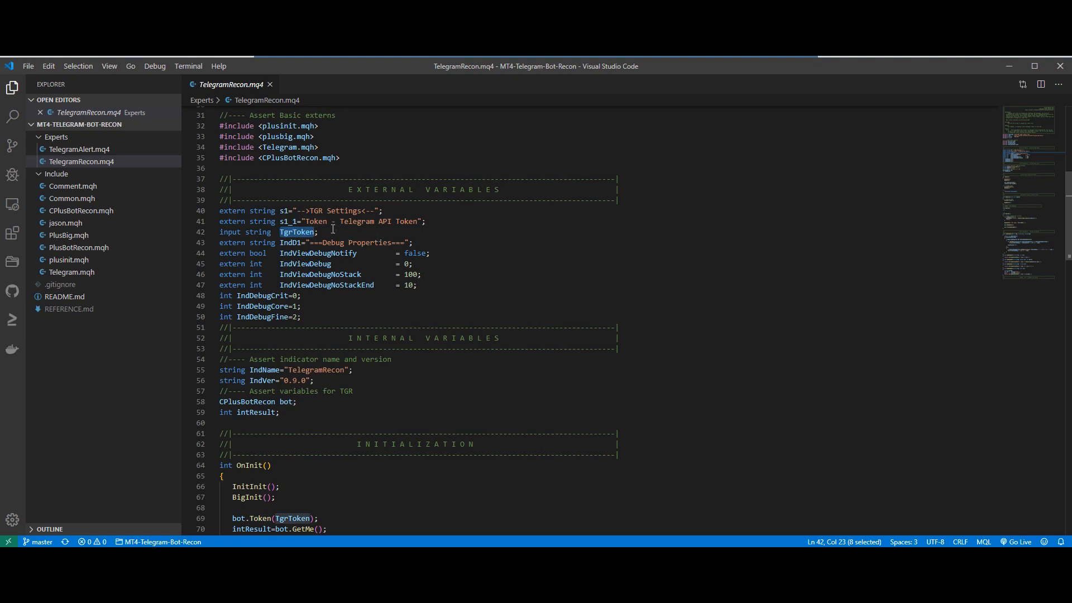
scroll(down, 3)
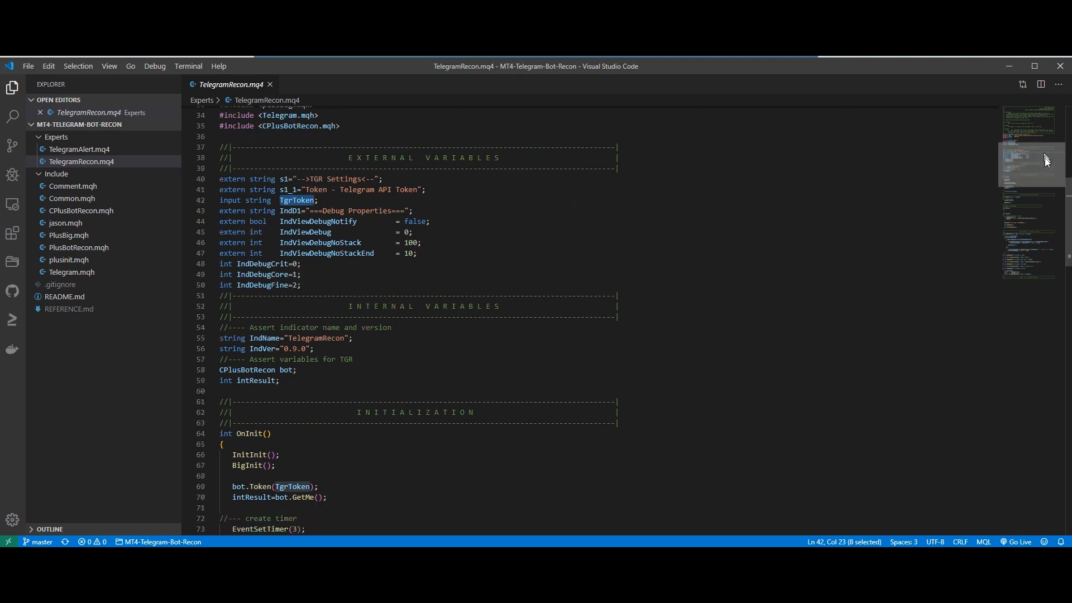
scroll(down, 3)
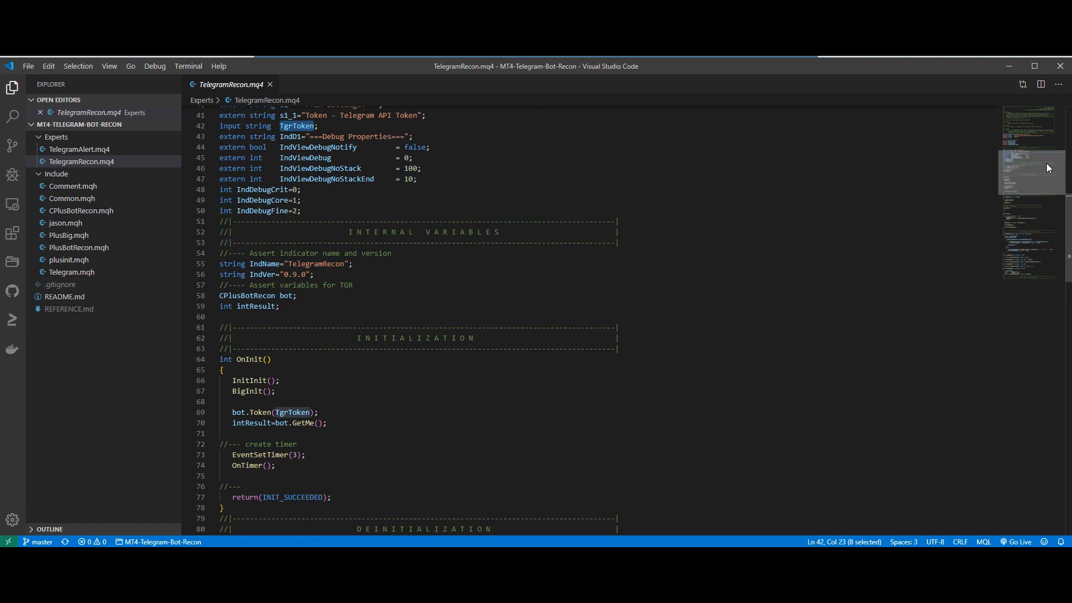
scroll(down, 3)
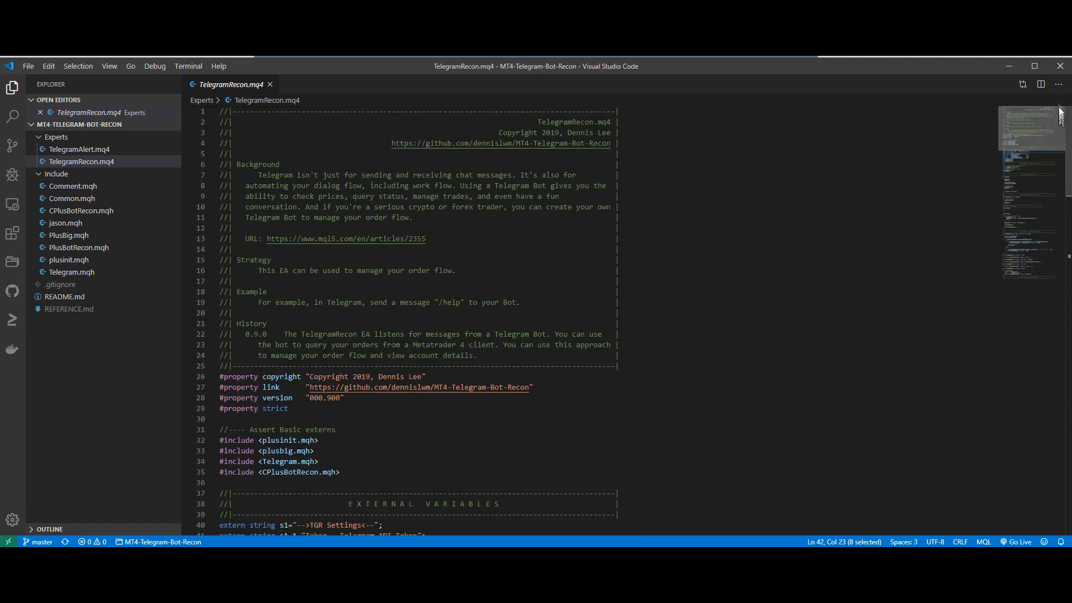
mouse_move(83, 210)
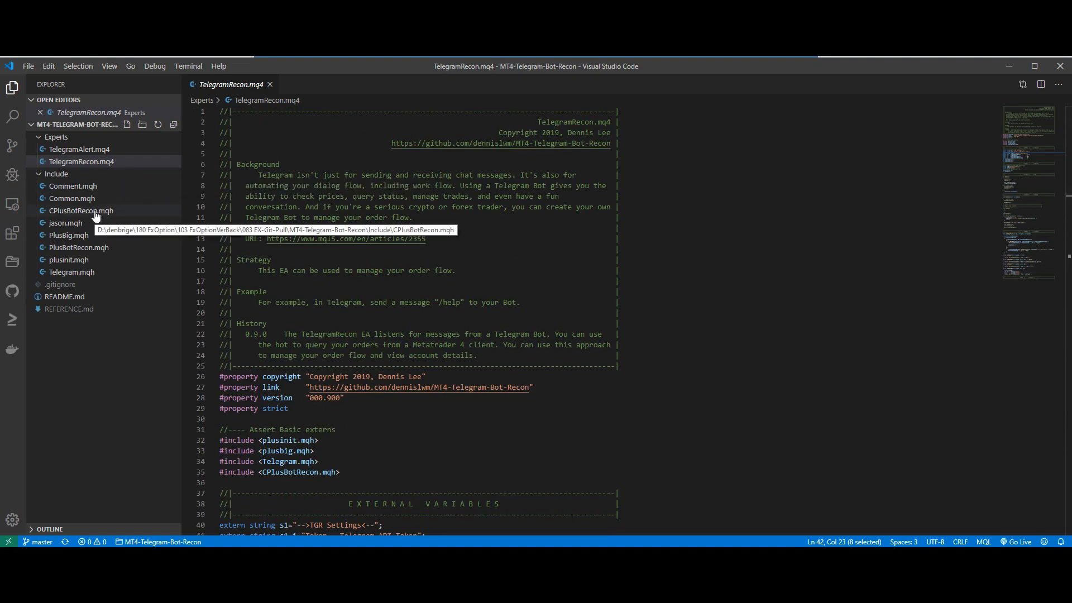
mouse_move(73, 219)
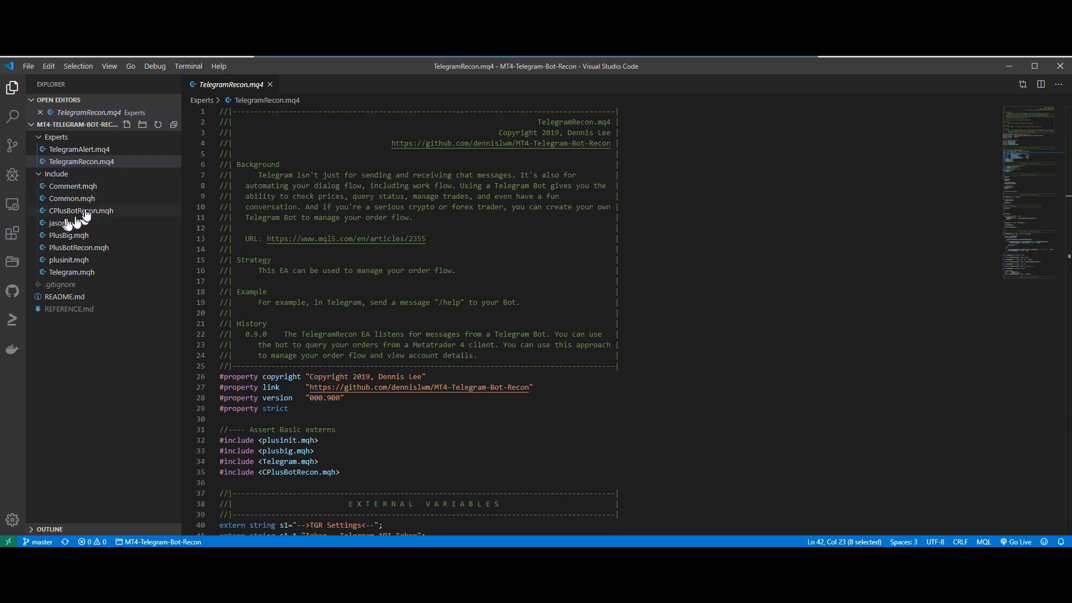
Review the ProcessMessages /ordertotal handler and its BotOrdersTotal call in CPlusBotRecon.mqh.
click(80, 210)
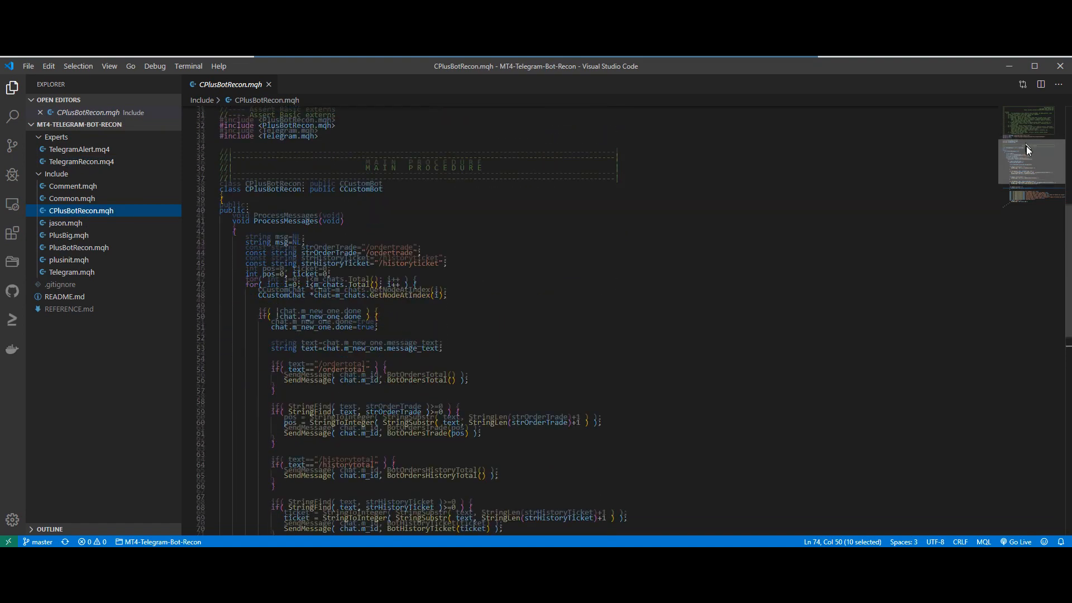
scroll(down, 3)
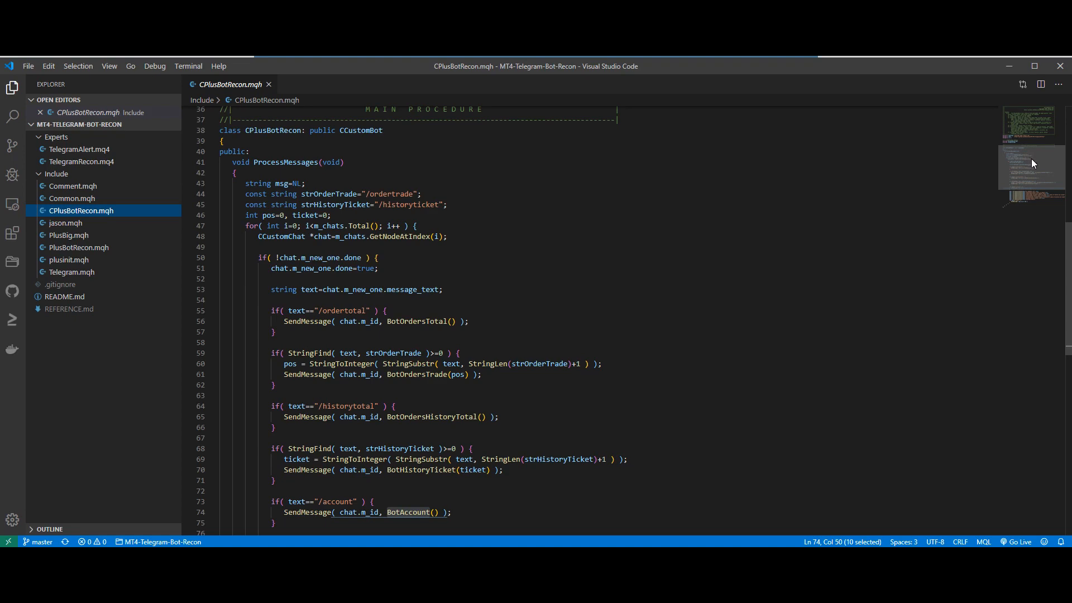
scroll(down, 3)
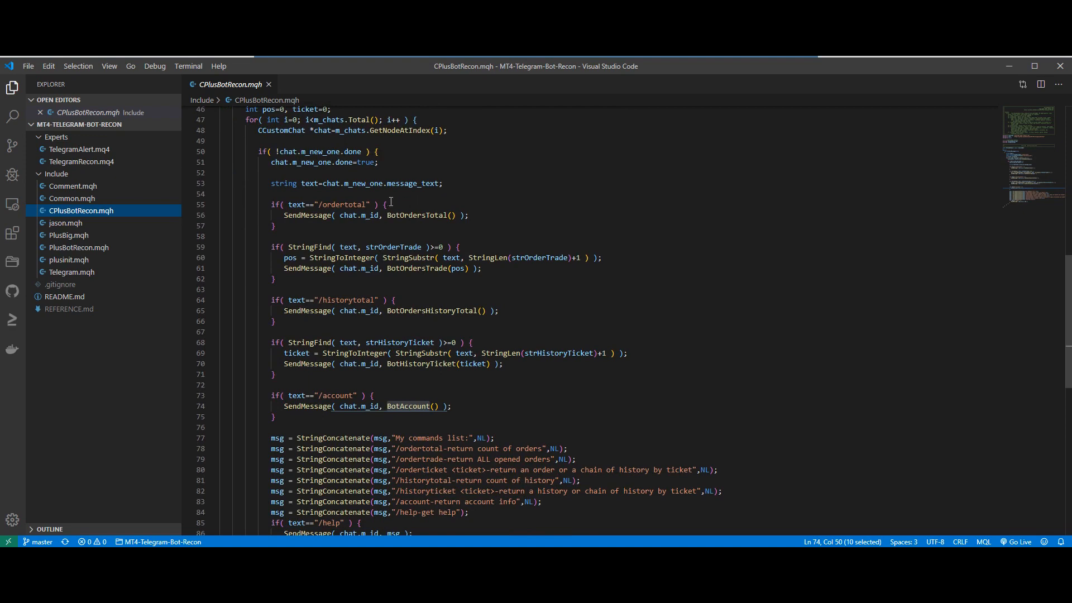
mouse_move(413, 204)
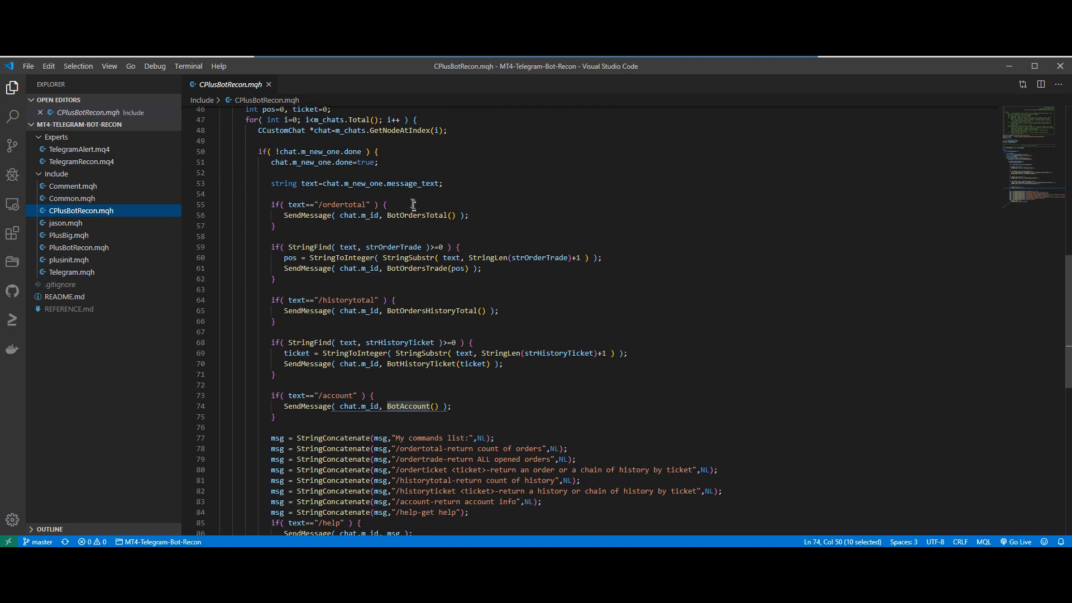
double_click(344, 204)
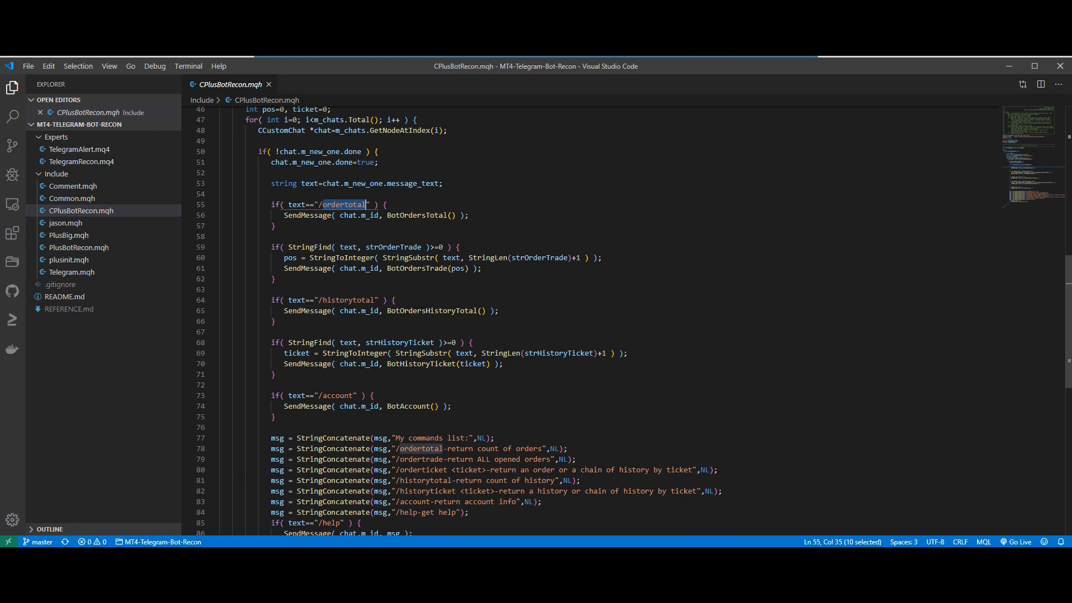
click(319, 205)
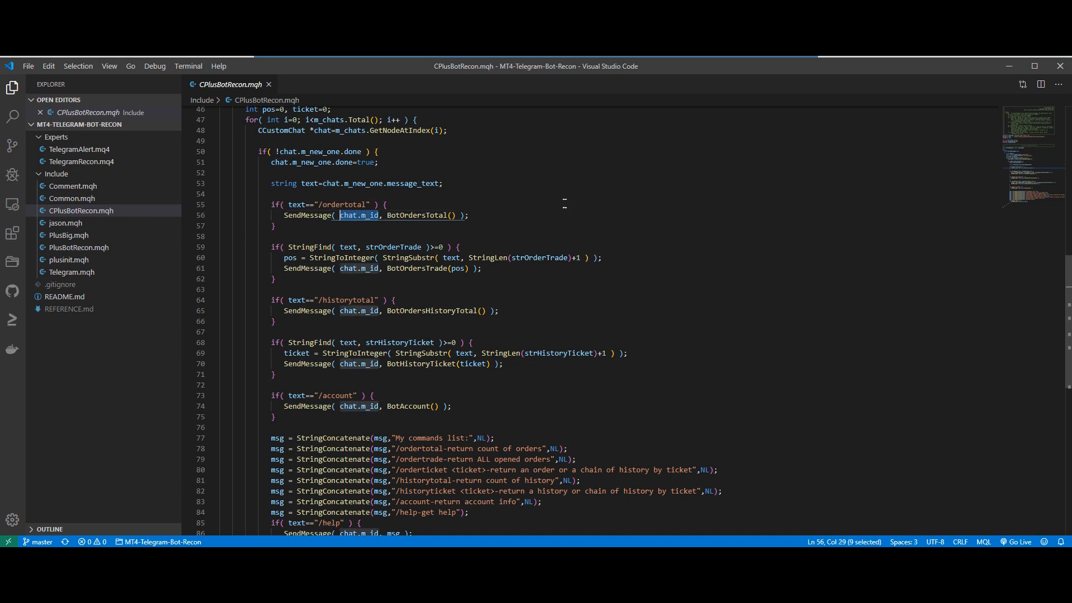
mouse_move(574, 216)
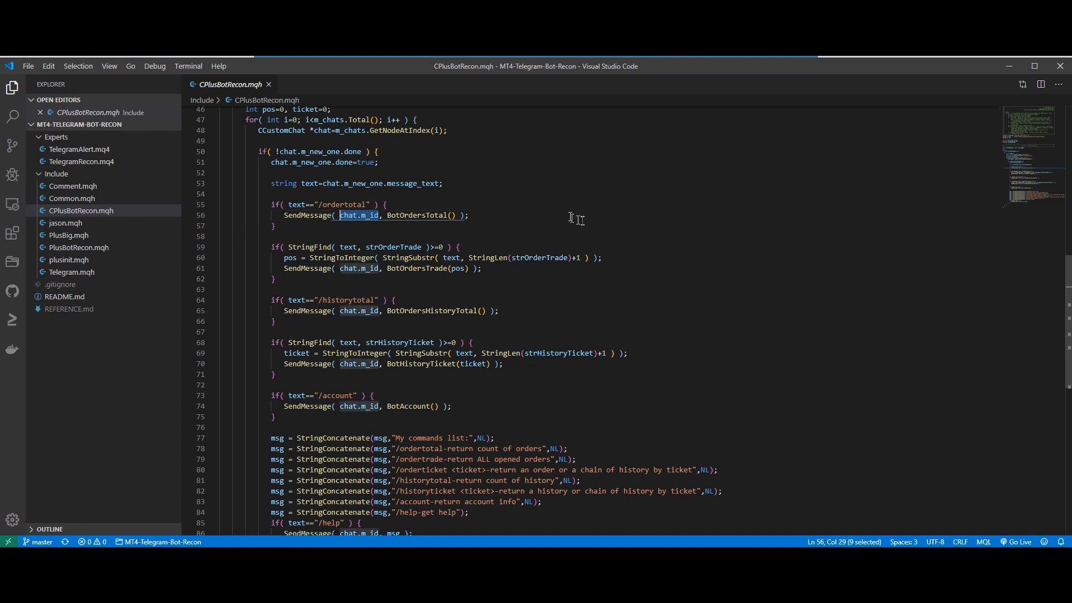
mouse_move(583, 220)
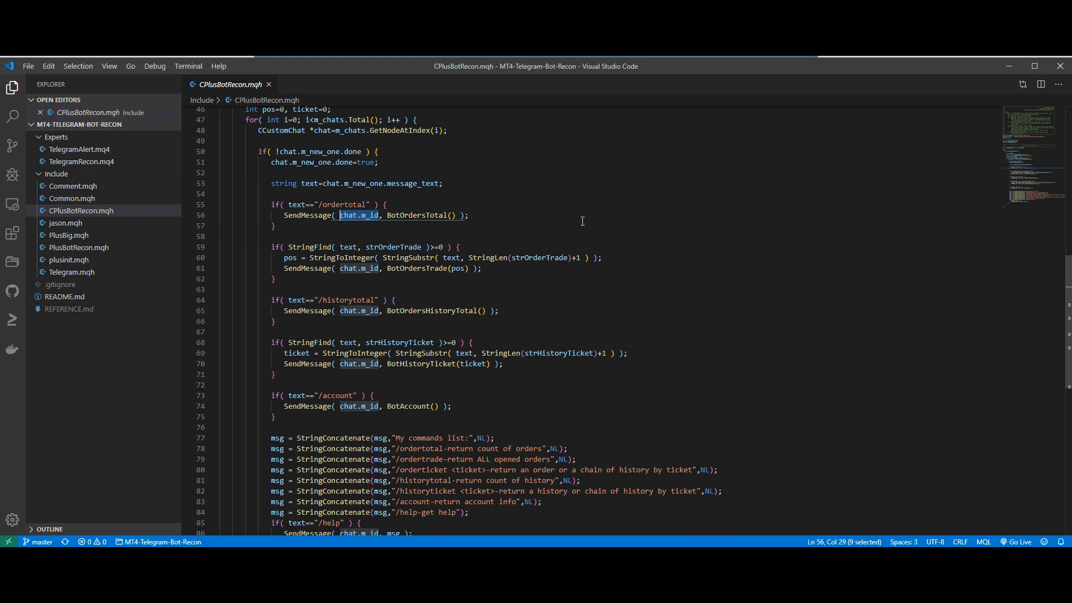
click(406, 216)
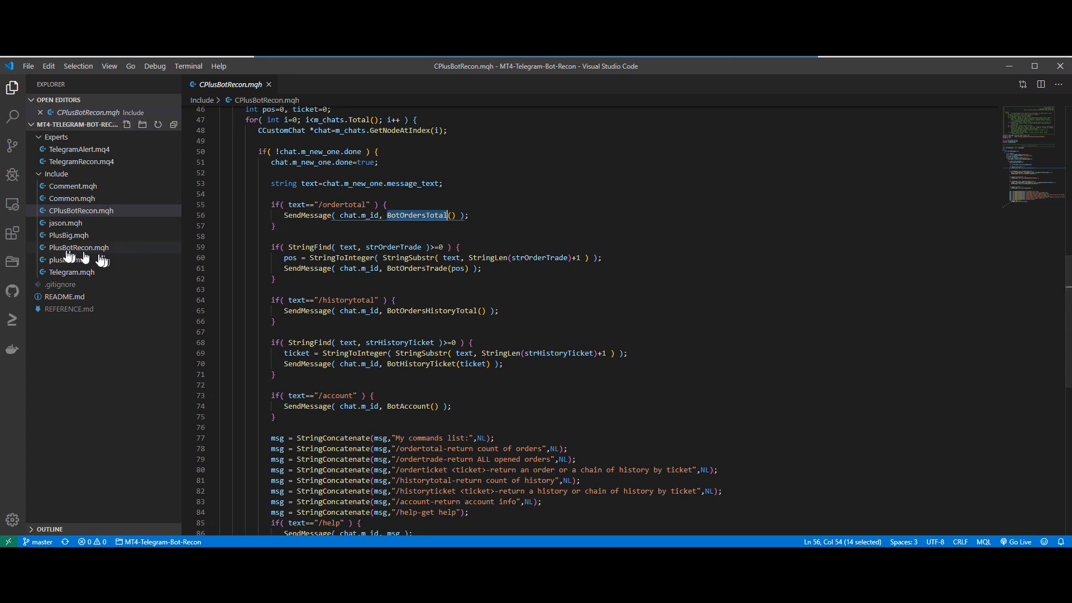
mouse_move(86, 252)
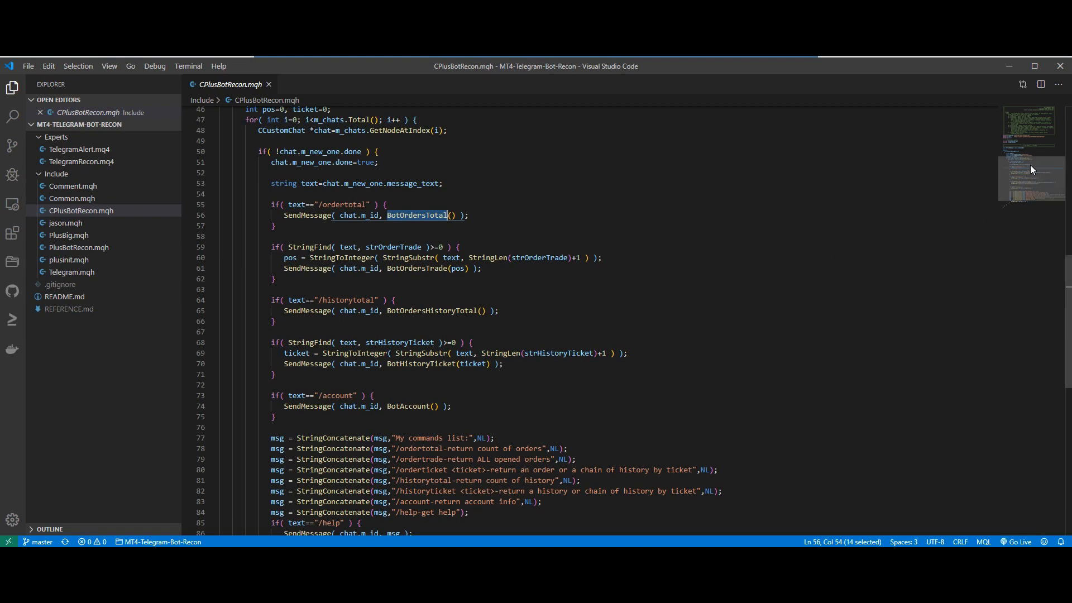
mouse_move(541, 213)
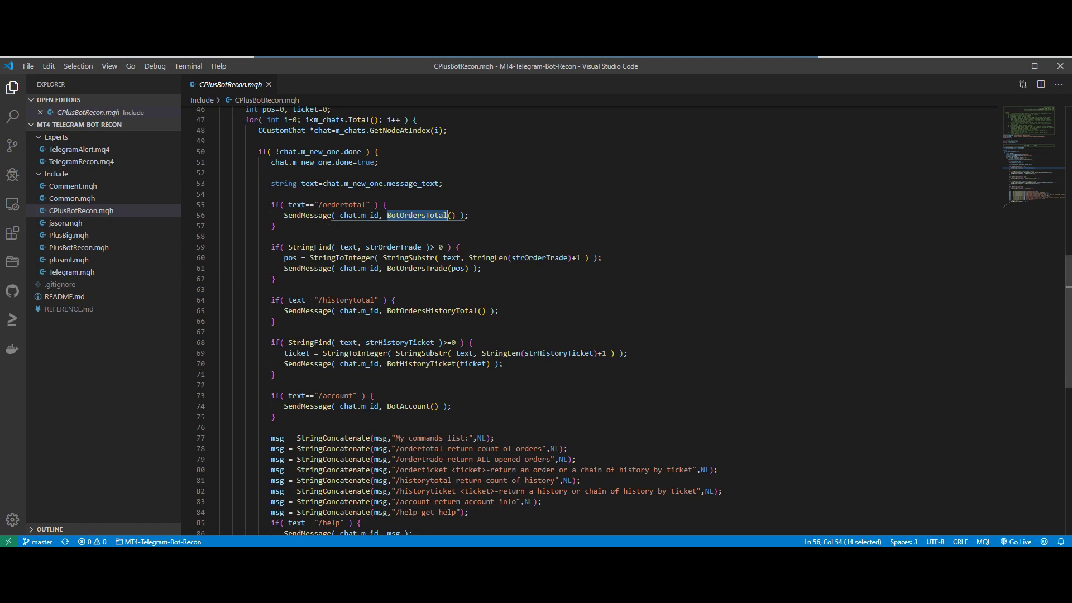
mouse_move(599, 230)
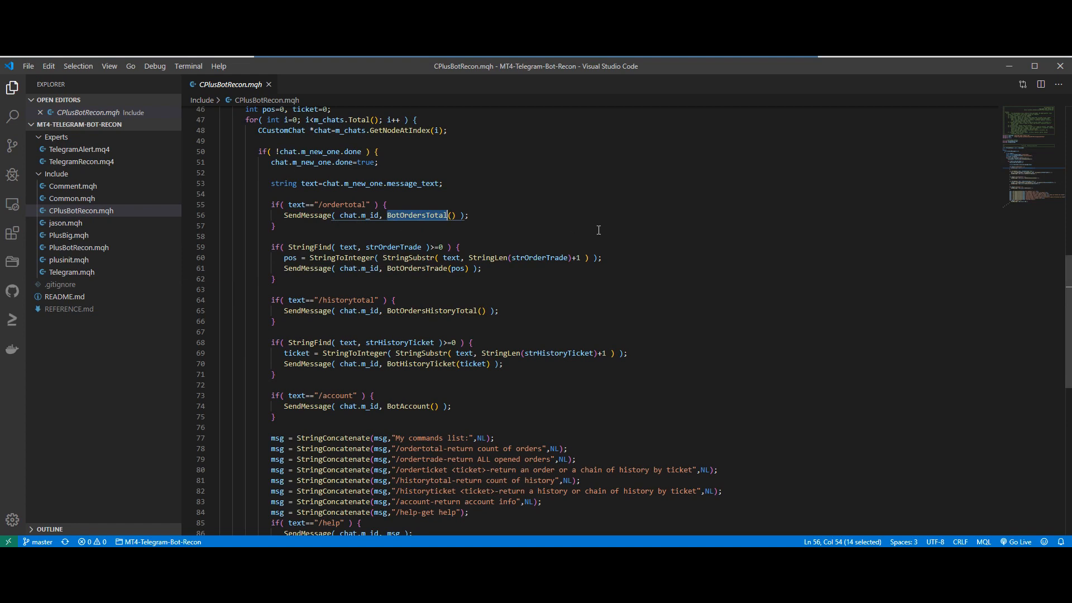
mouse_move(659, 226)
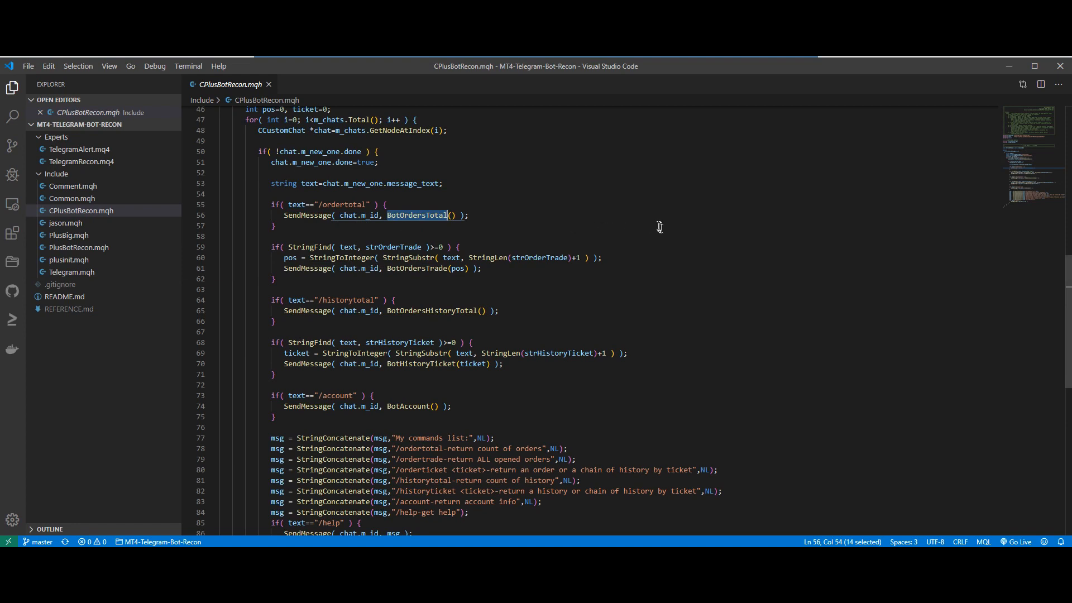
mouse_move(662, 232)
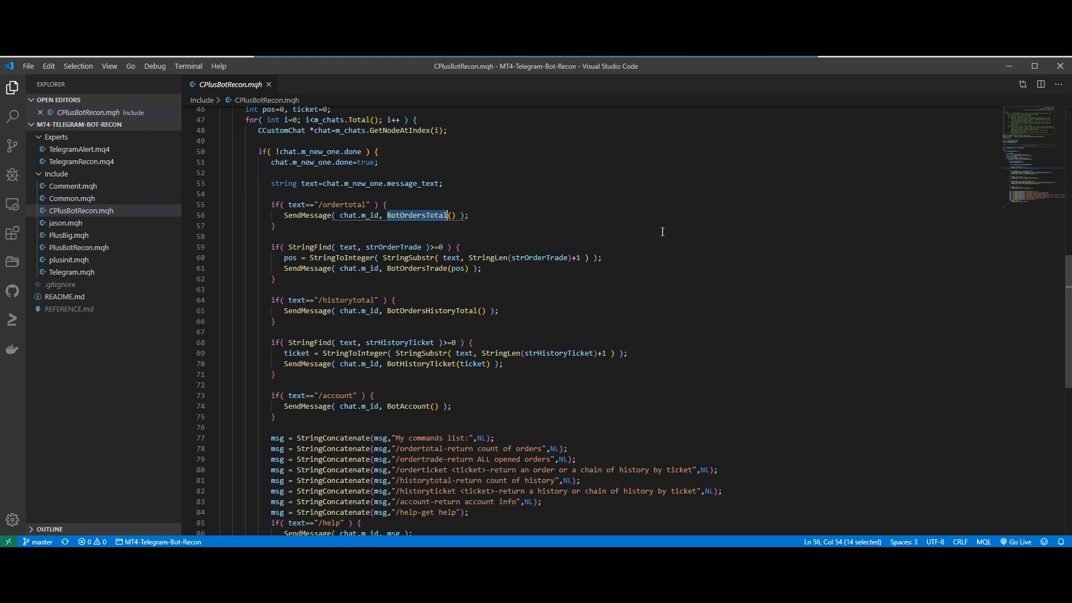
mouse_move(652, 236)
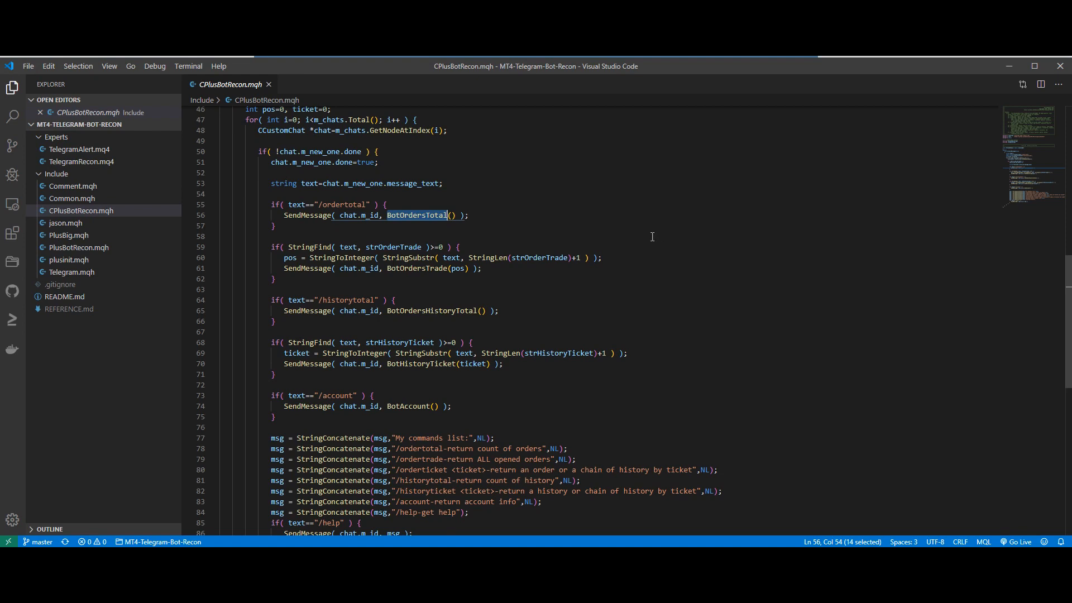
mouse_move(656, 239)
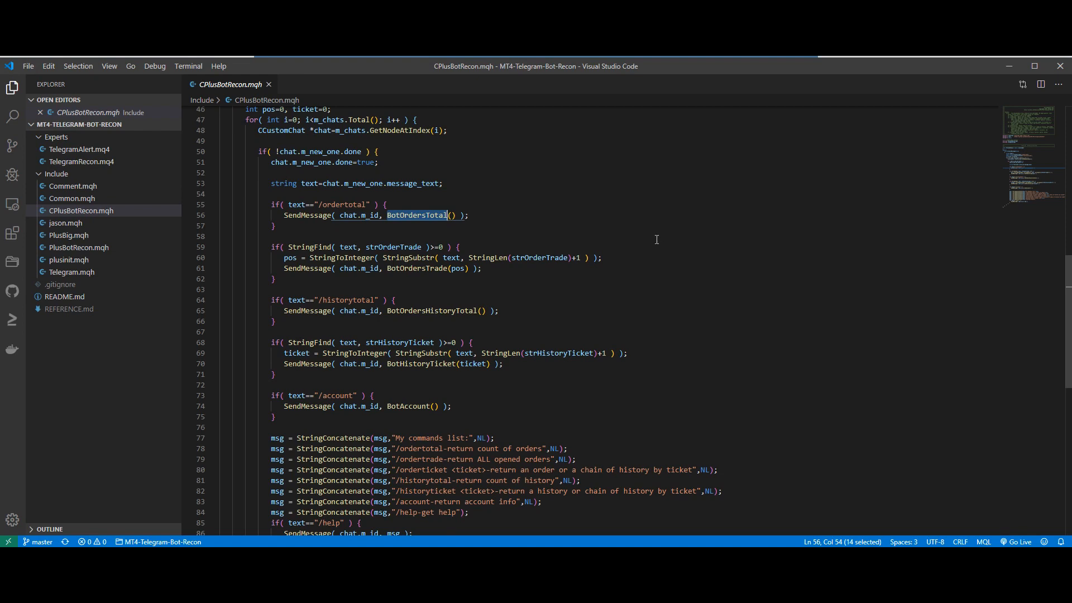